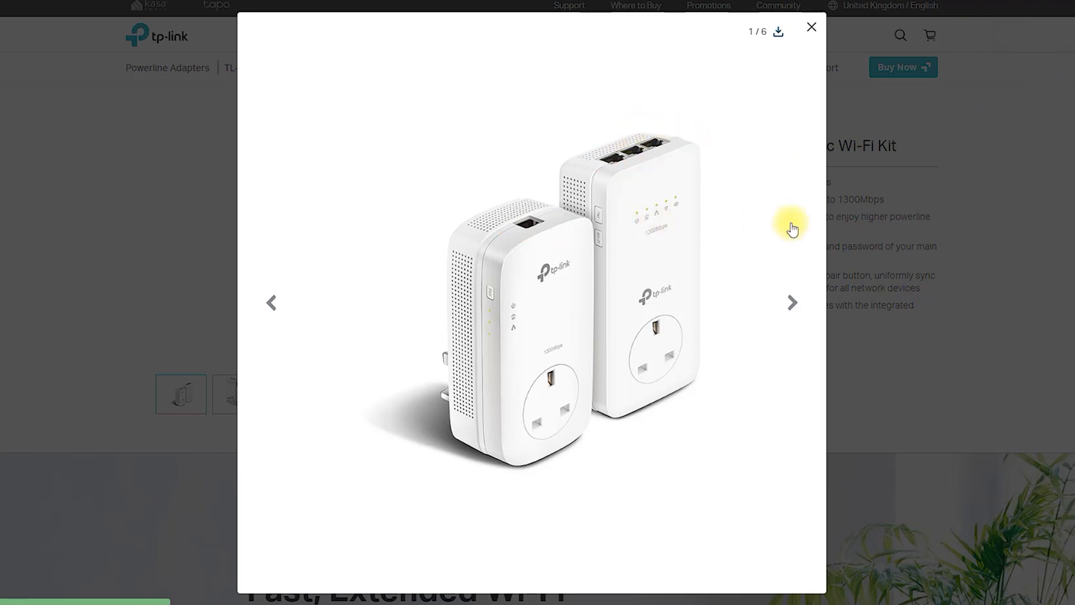
- Page through the product photo gallery to the sixth image, the boxed TL-WPA8630P KIT
left_click(791, 303)
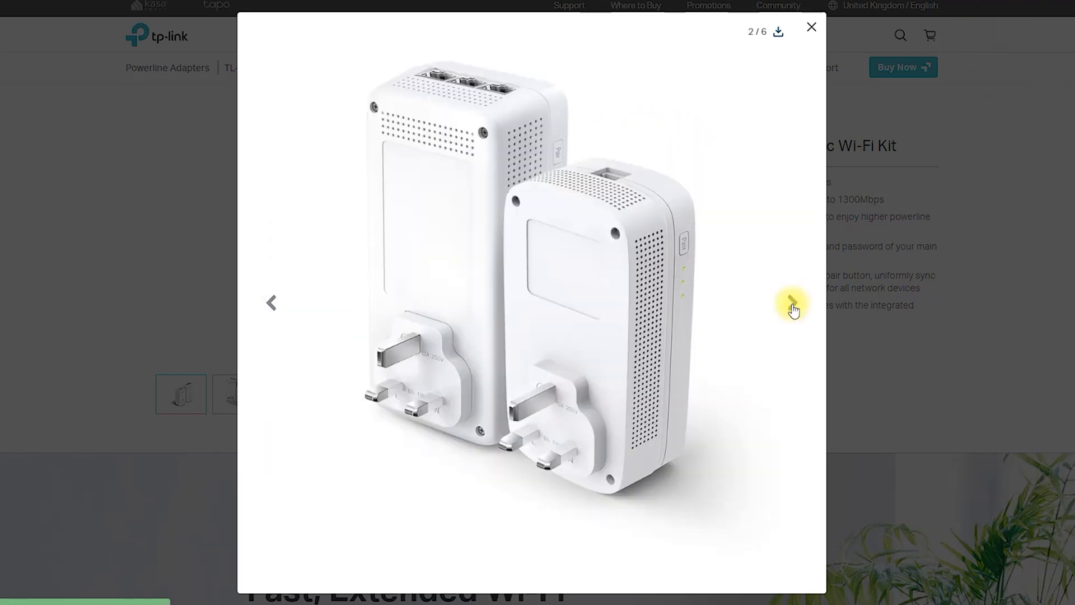
left_click(792, 302)
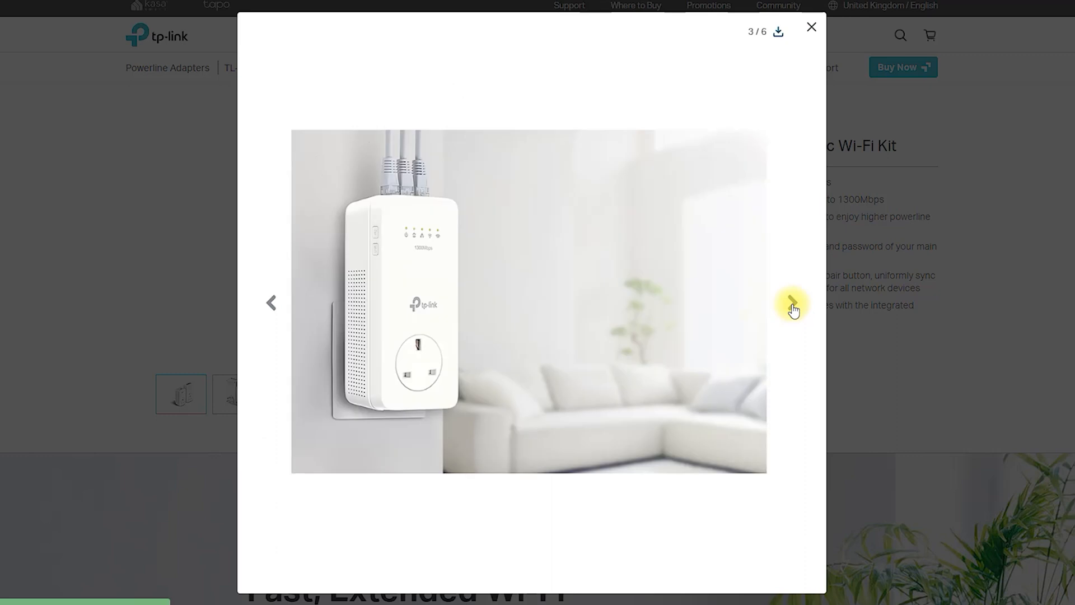
mouse_move(882, 66)
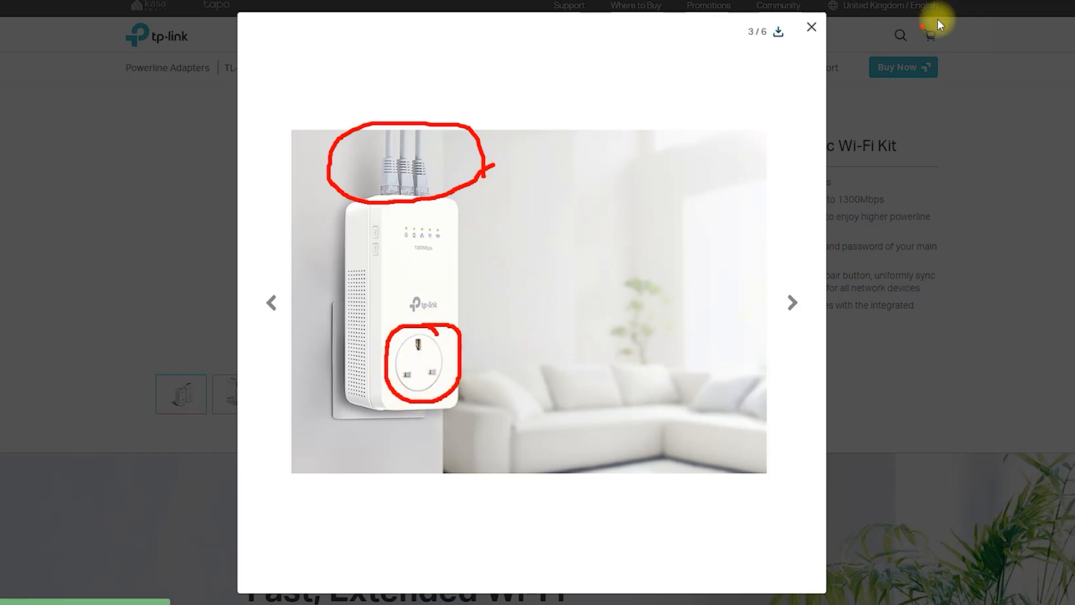
left_click(792, 302)
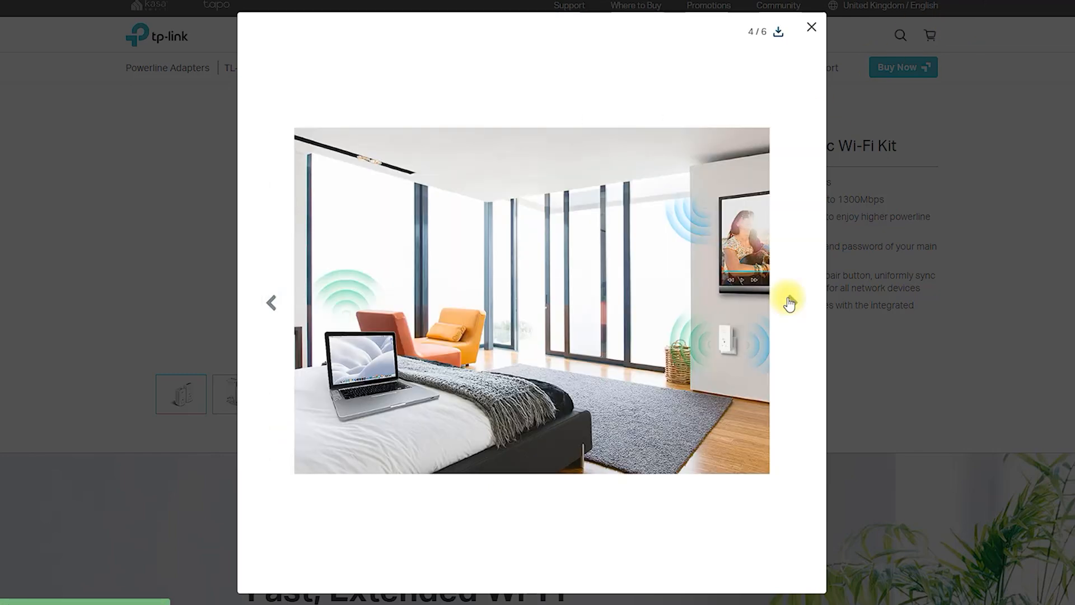
left_click(790, 303)
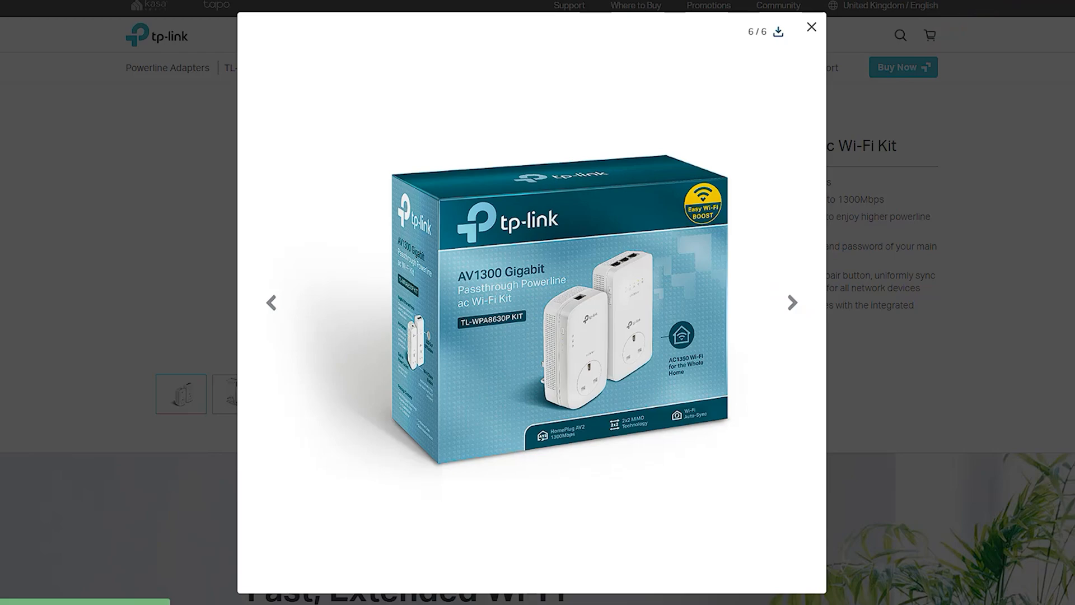
- Close the gallery and read past 2x2 MIMO and Wi-Fi Auto-Sync to Plug, Pair and Play
left_click(812, 27)
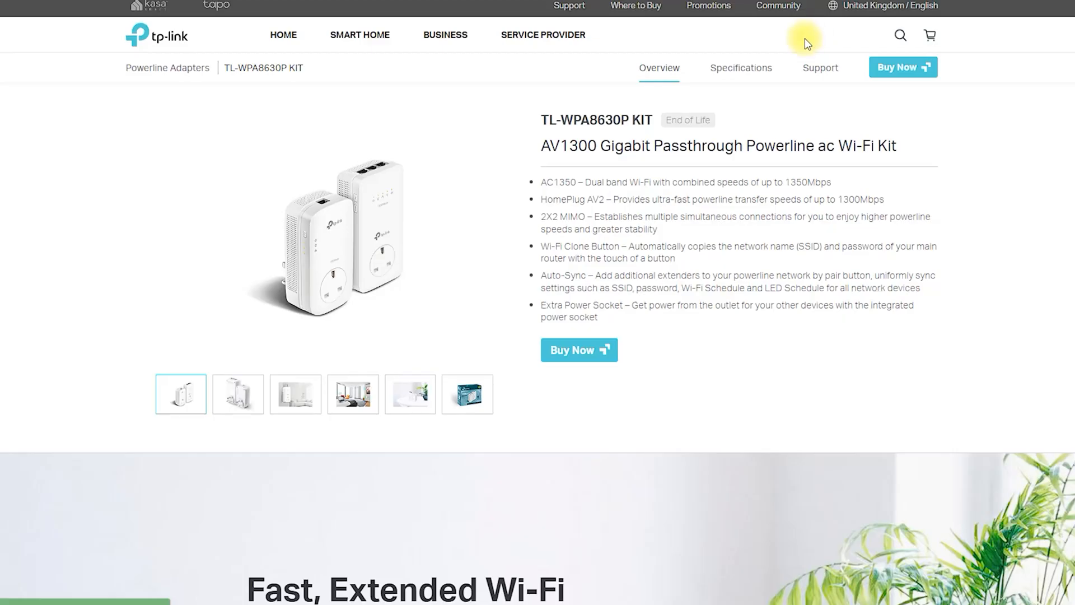
mouse_move(688, 294)
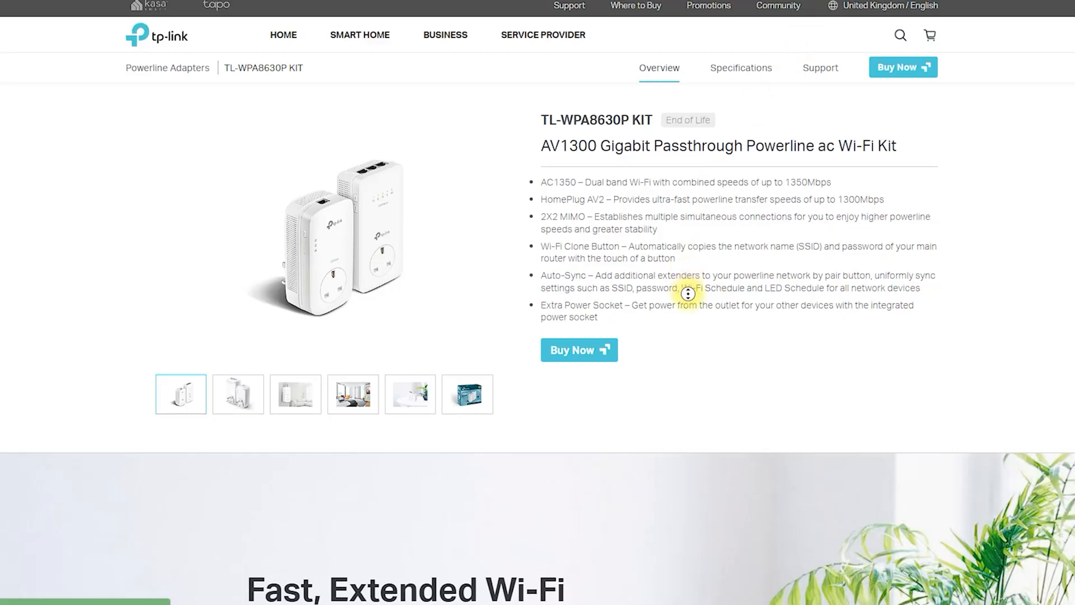
scroll("down", 3)
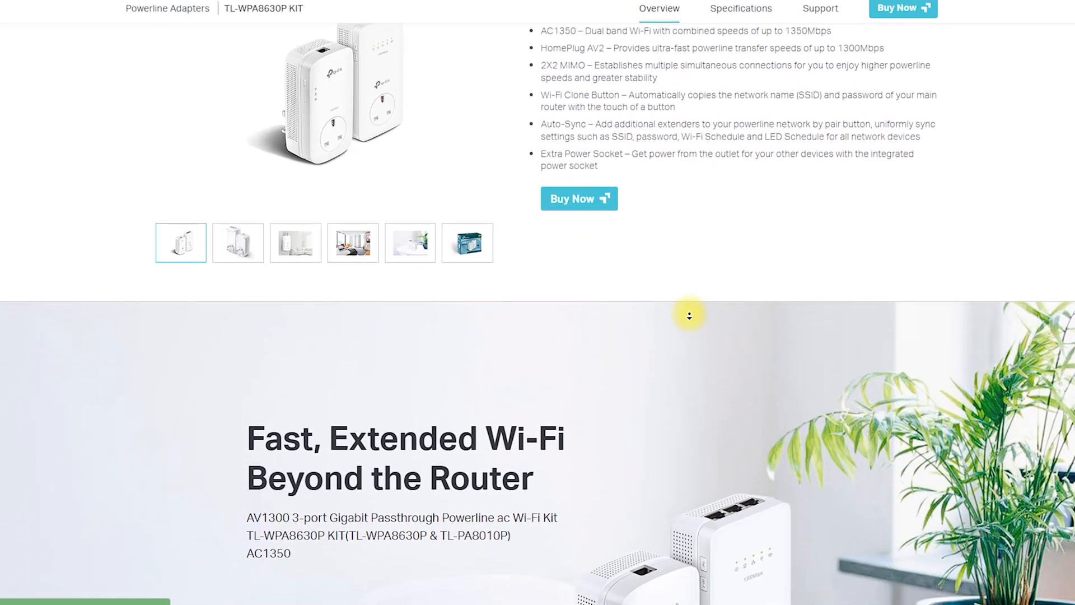
scroll("down", 3)
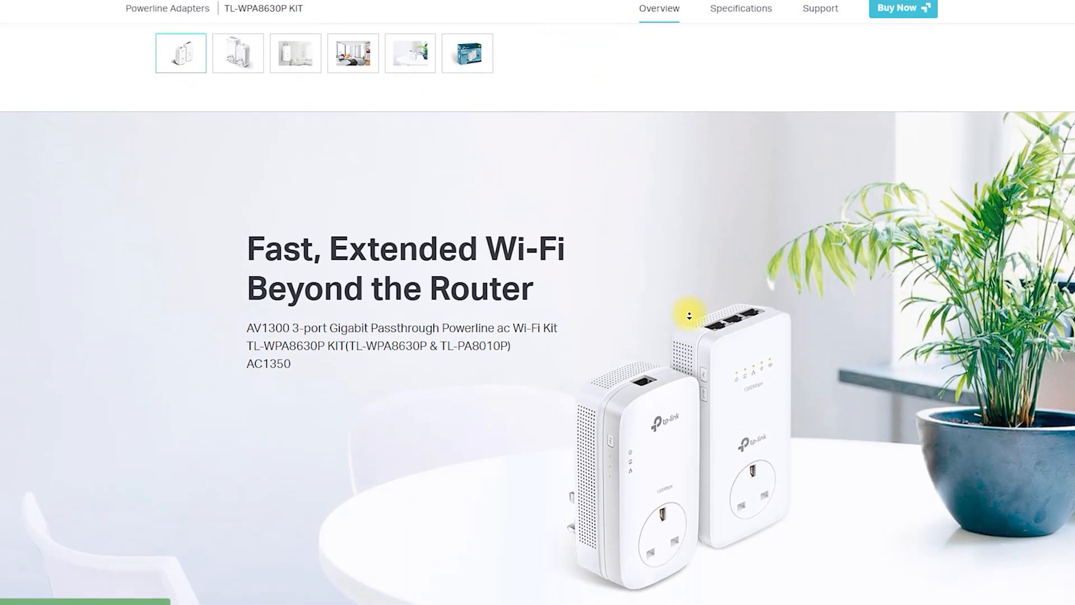
scroll("down", 3)
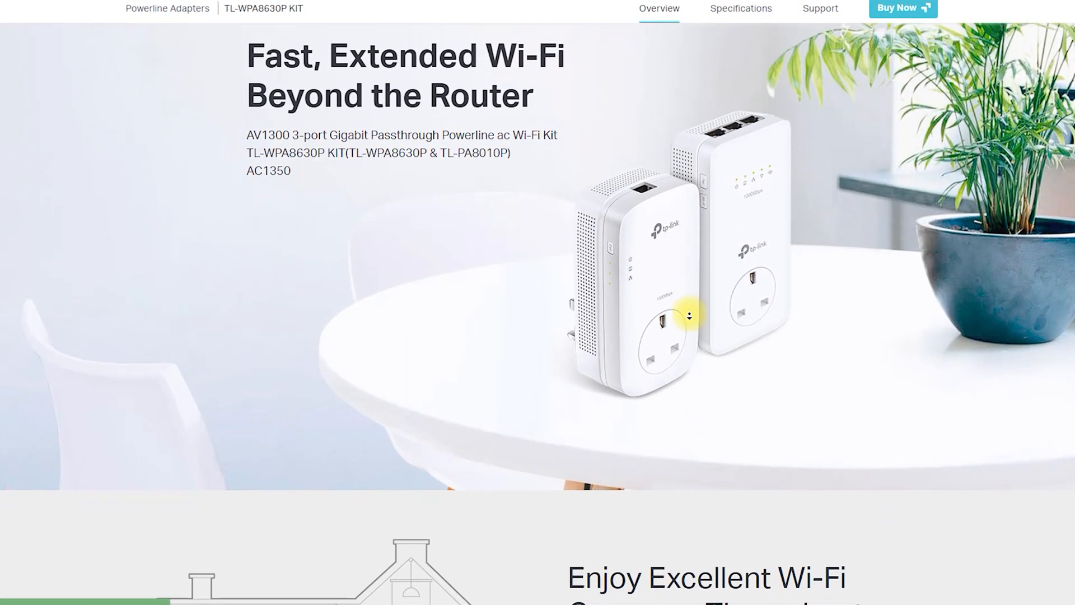
scroll("down", 3)
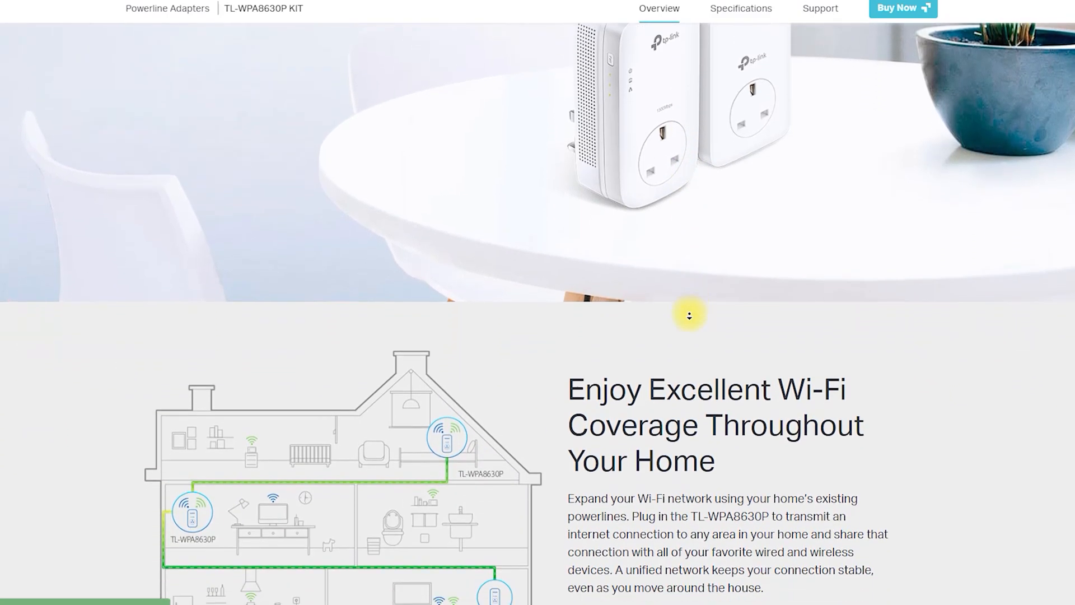
scroll("down", 3)
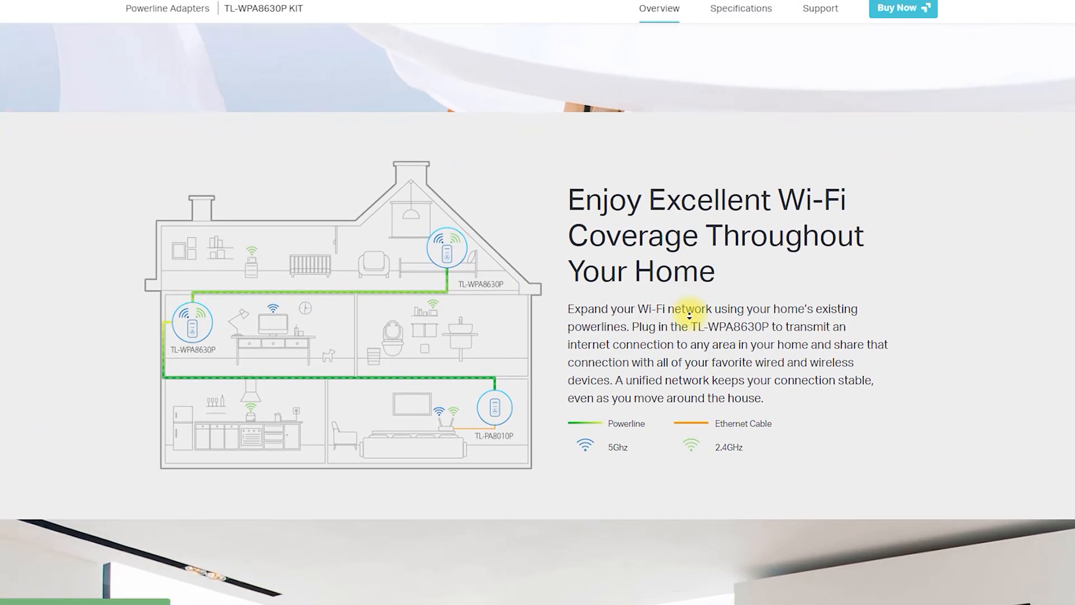
scroll("down", 3)
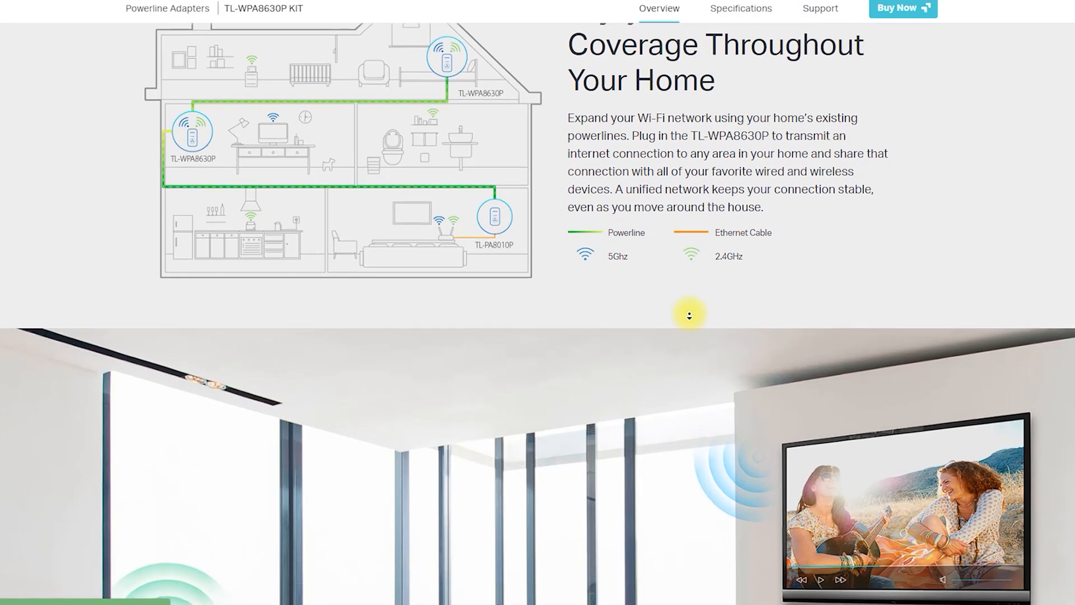
scroll("down", 3)
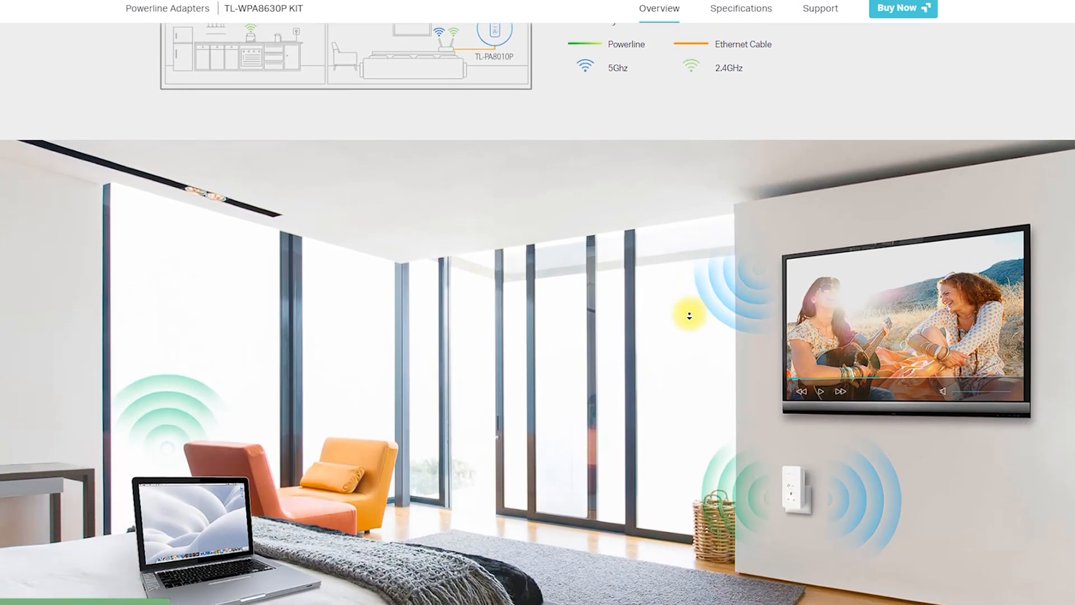
scroll("down", 3)
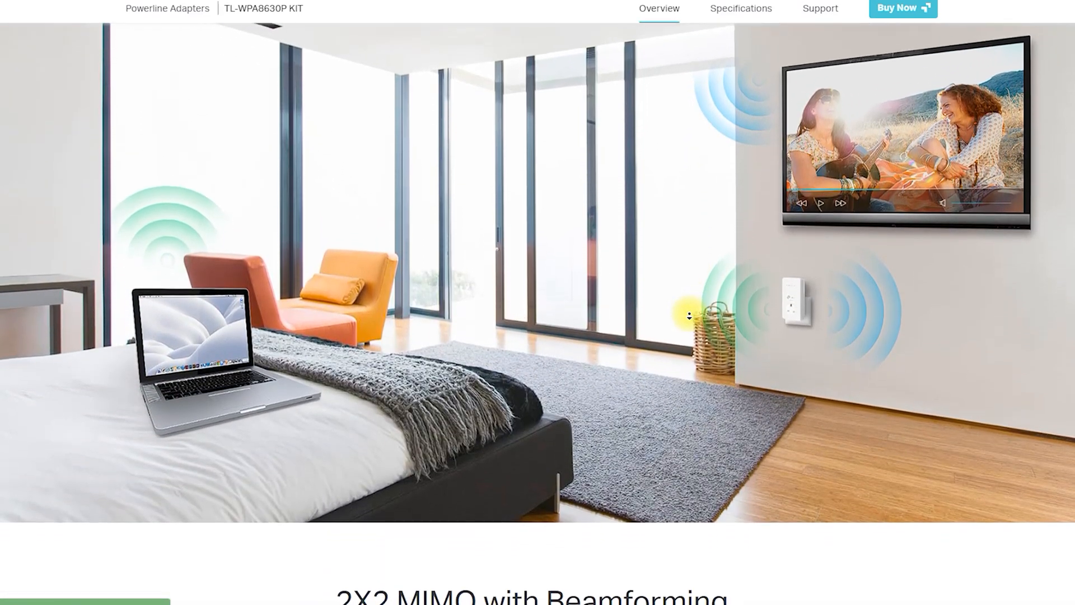
scroll("down", 3)
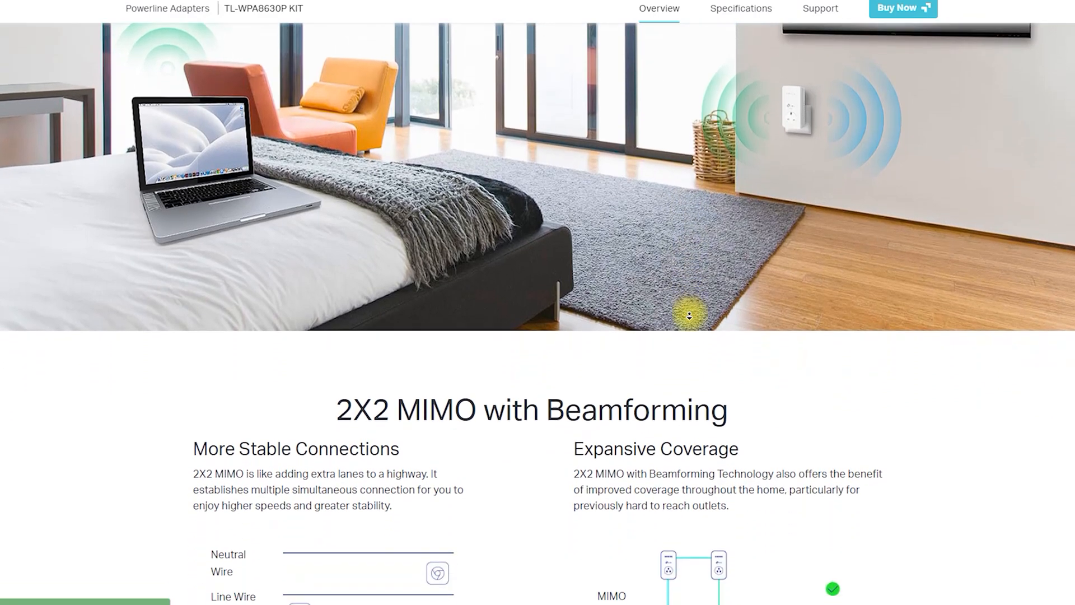
scroll("down", 3)
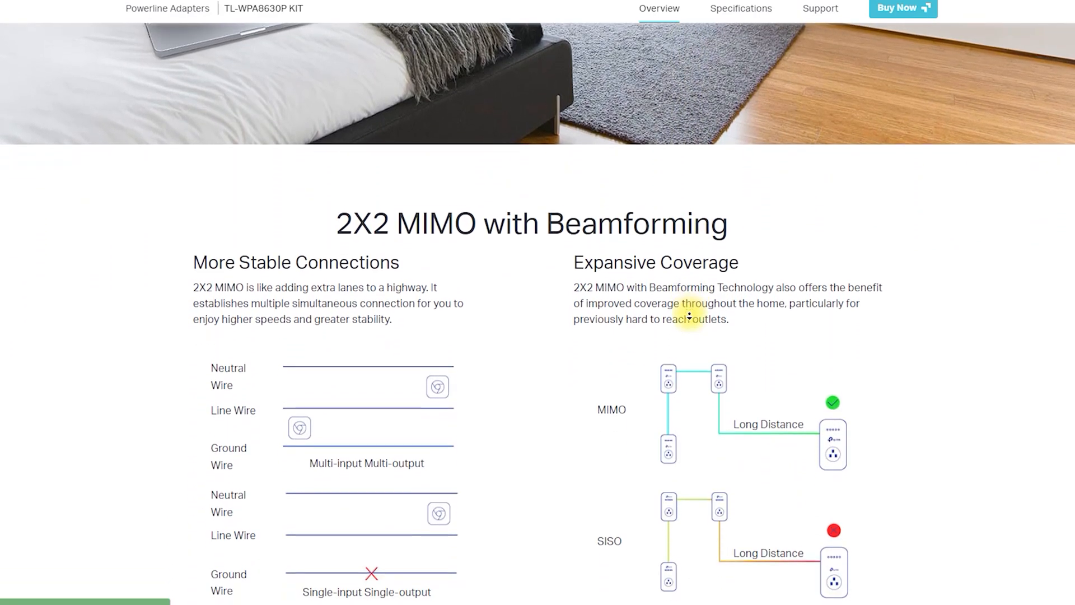
scroll("down", 3)
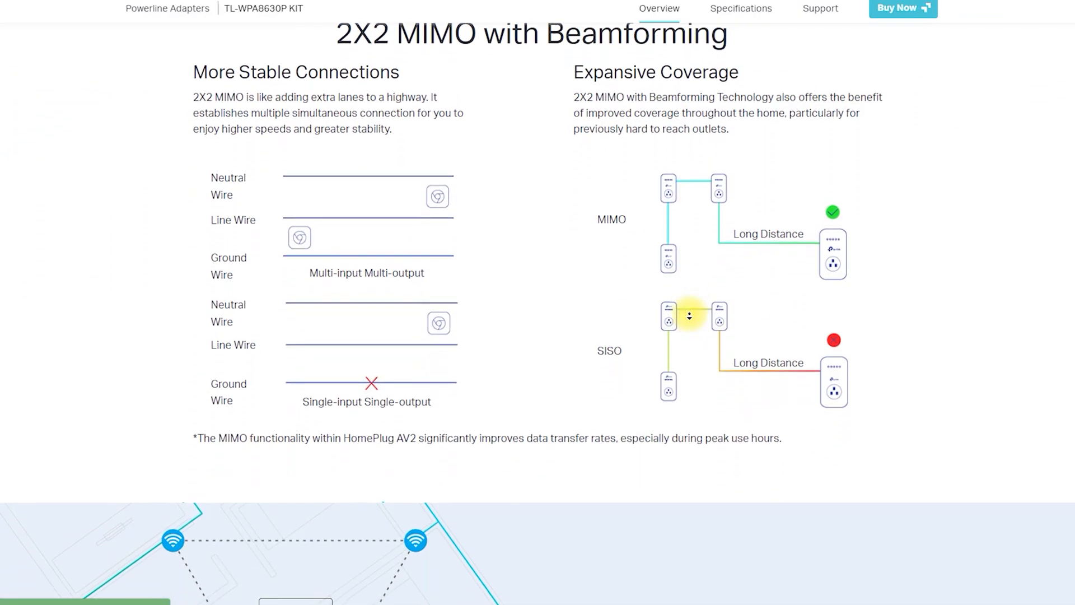
scroll("down", 3)
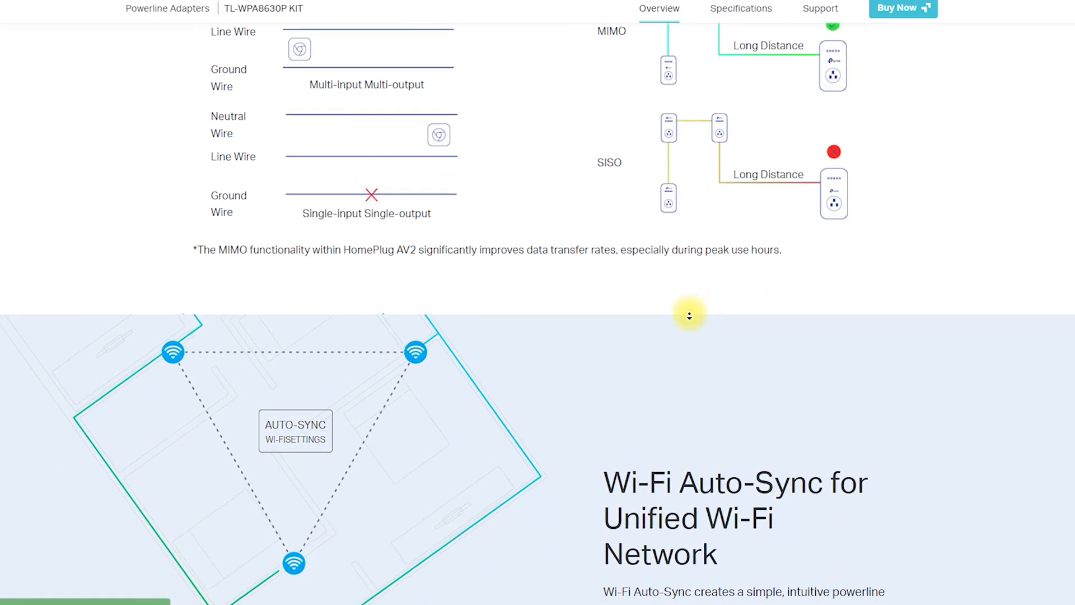
scroll("down", 3)
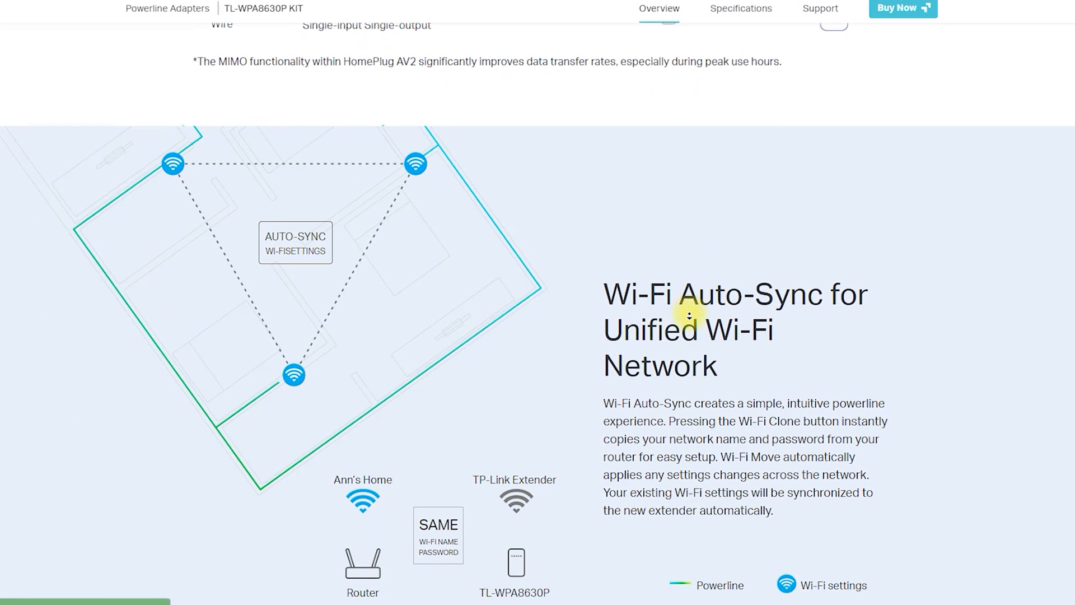
scroll("down", 3)
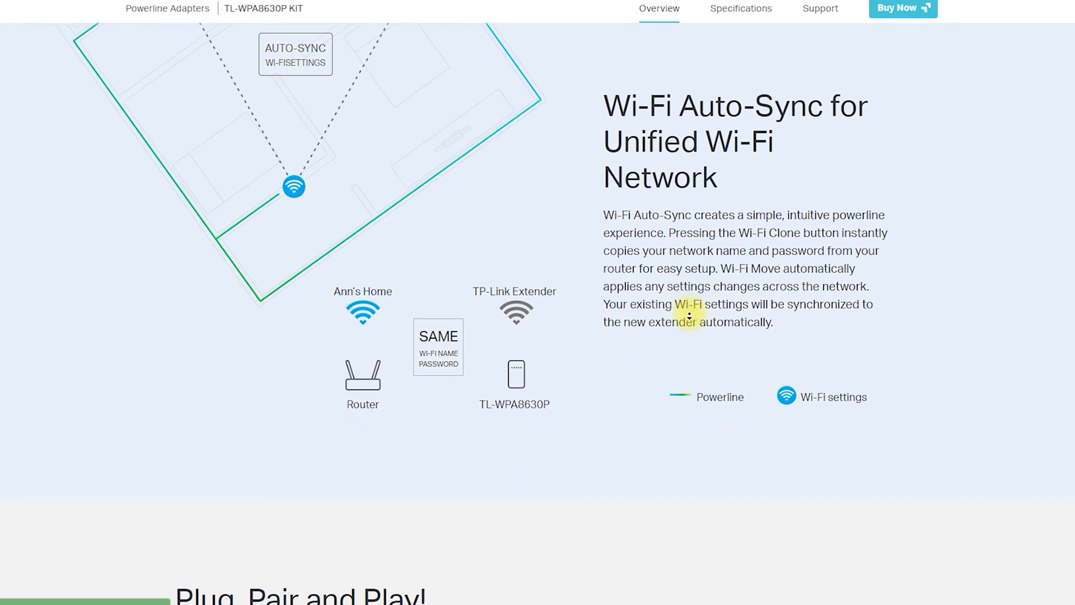
scroll("down", 3)
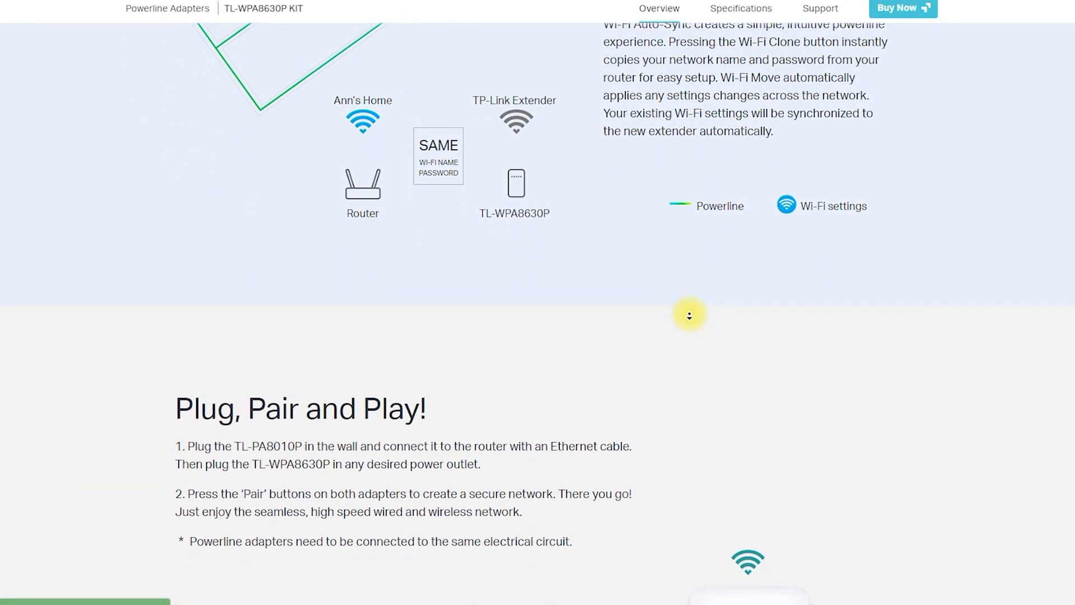
- Scroll the overview past the LED-control section down to the powerline compatibility footnotes
scroll("down", 3)
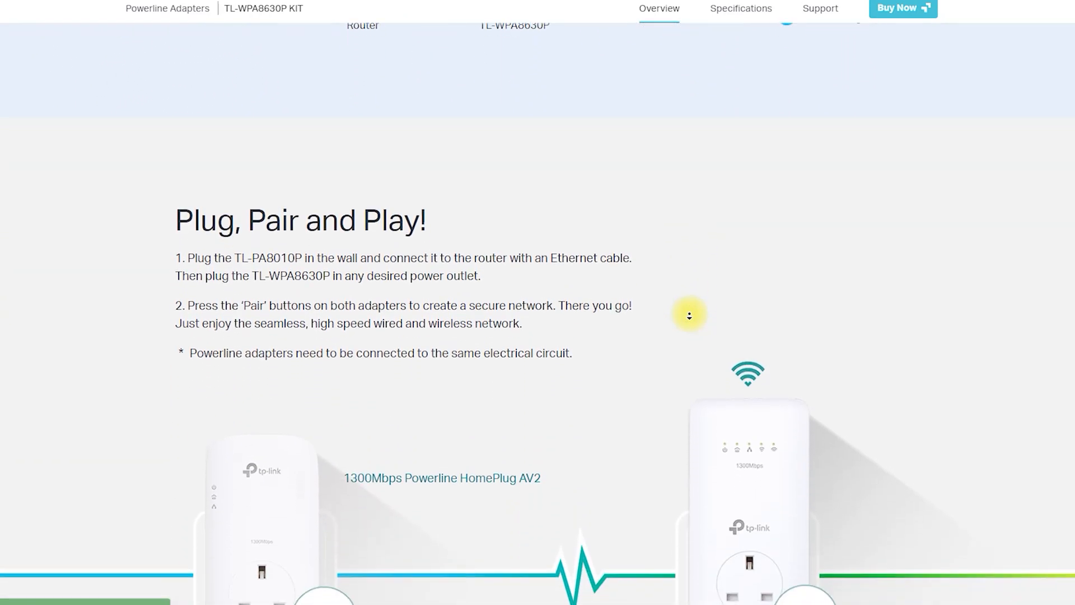
scroll("down", 3)
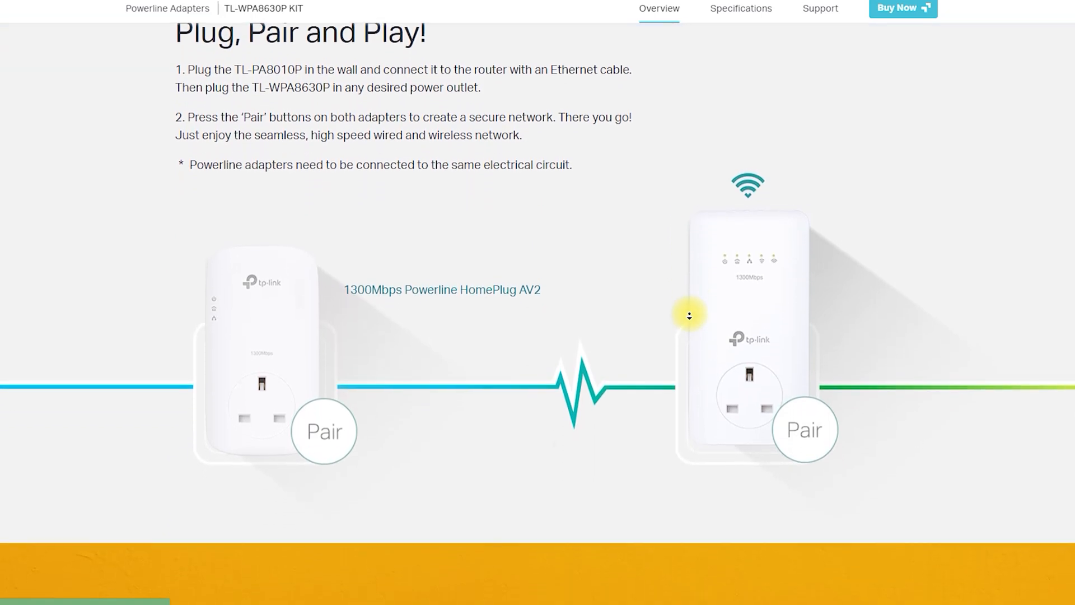
scroll("down", 3)
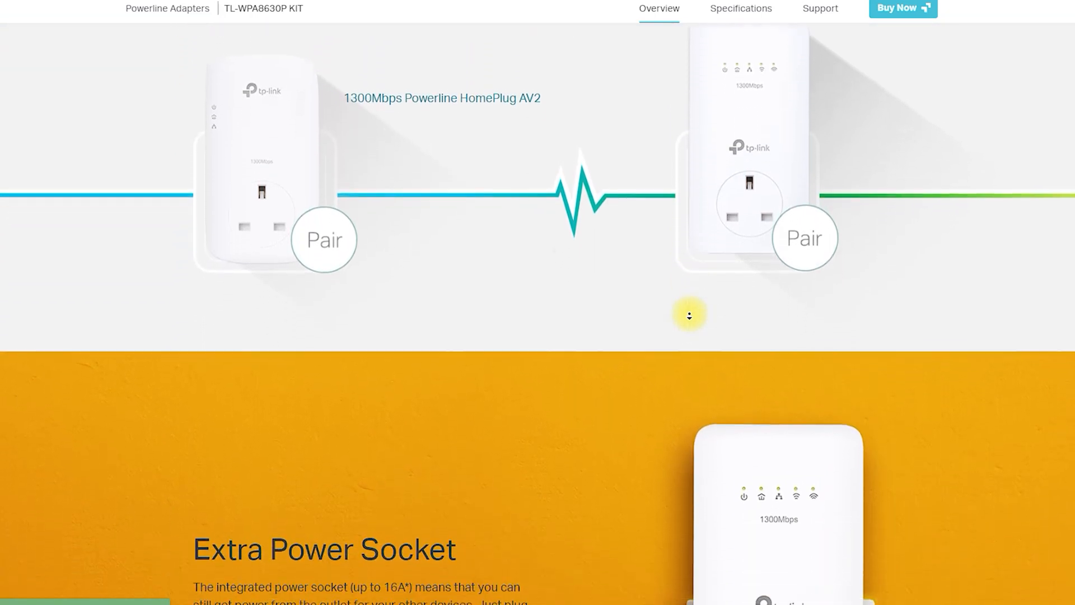
scroll("down", 3)
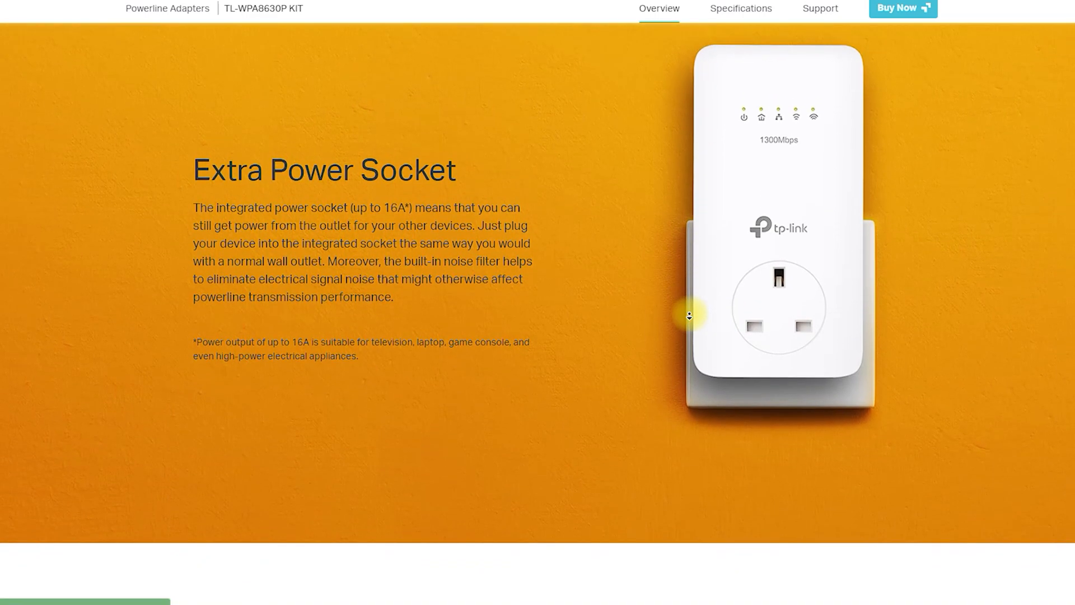
scroll("down", 3)
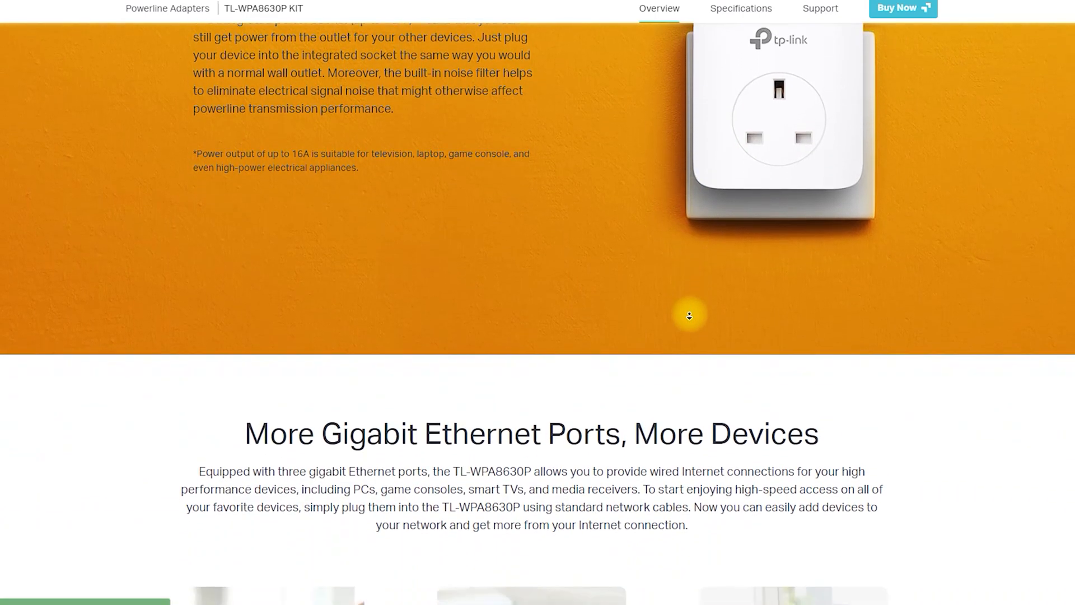
scroll("down", 3)
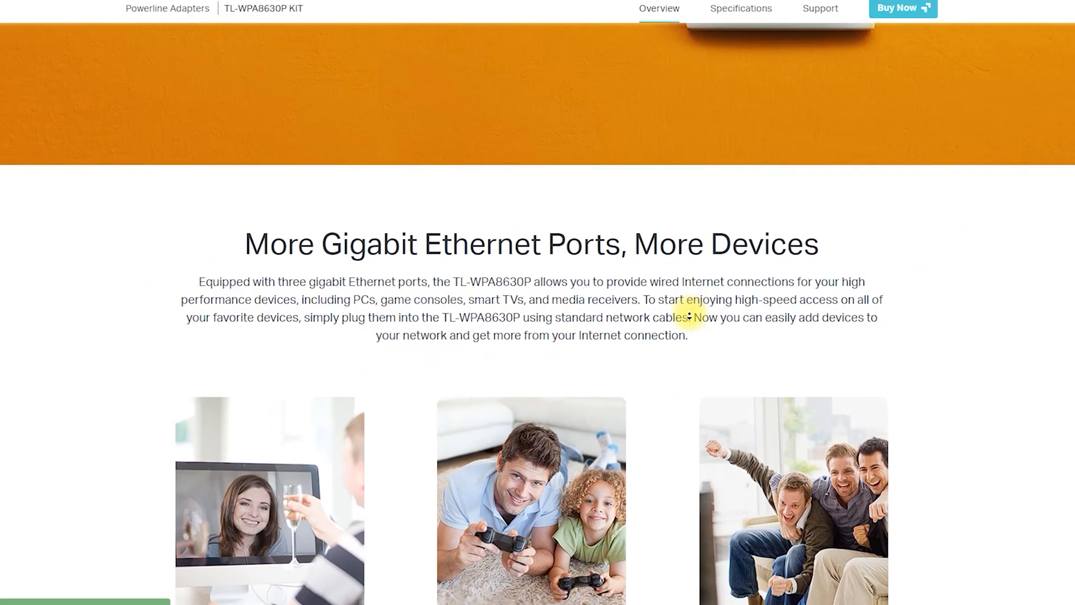
scroll("down", 3)
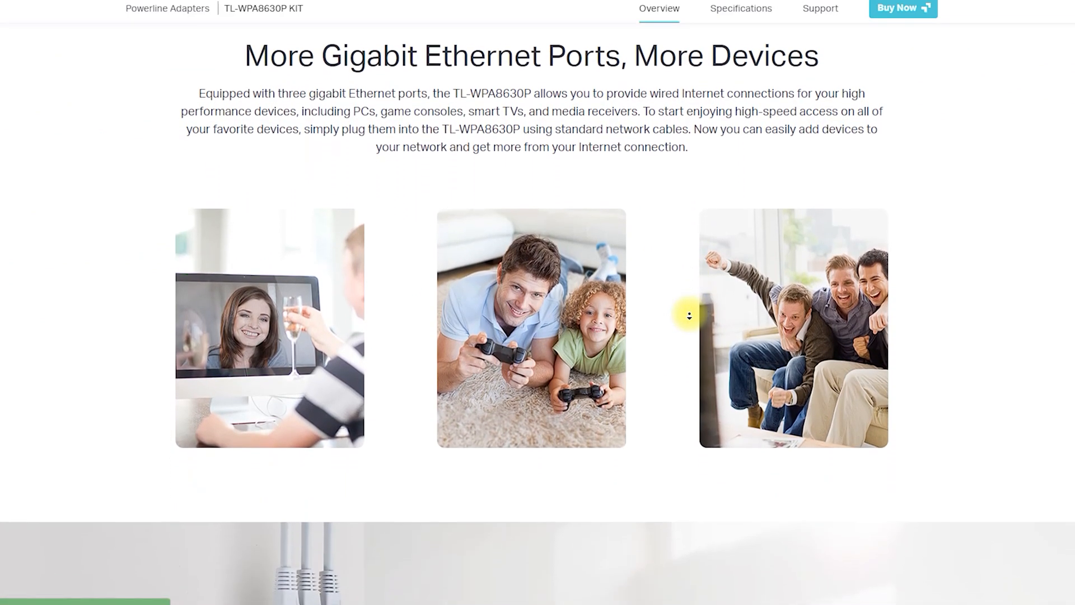
scroll("down", 3)
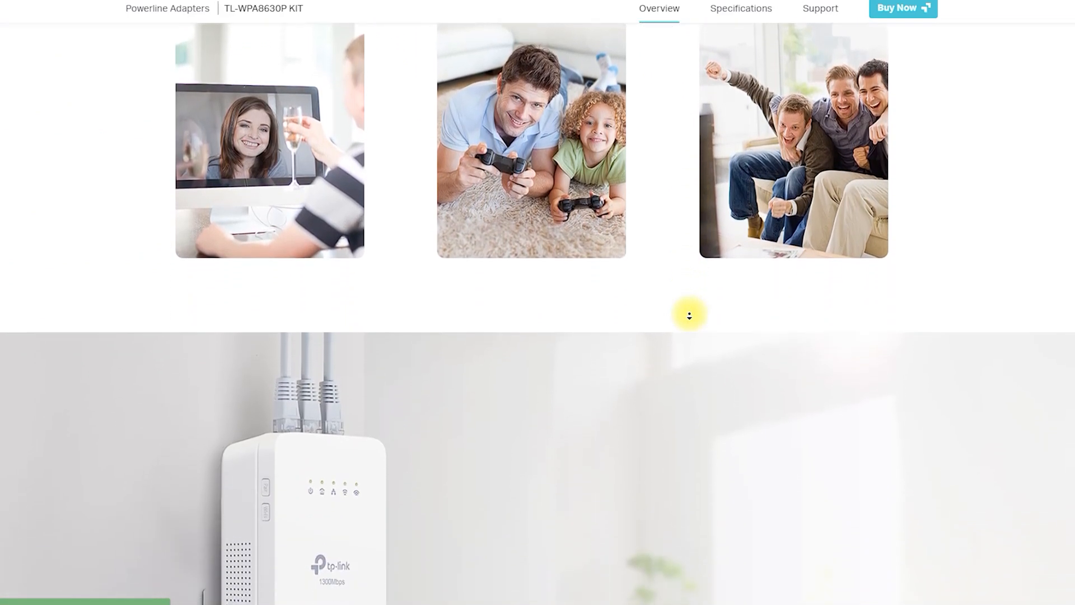
scroll("down", 3)
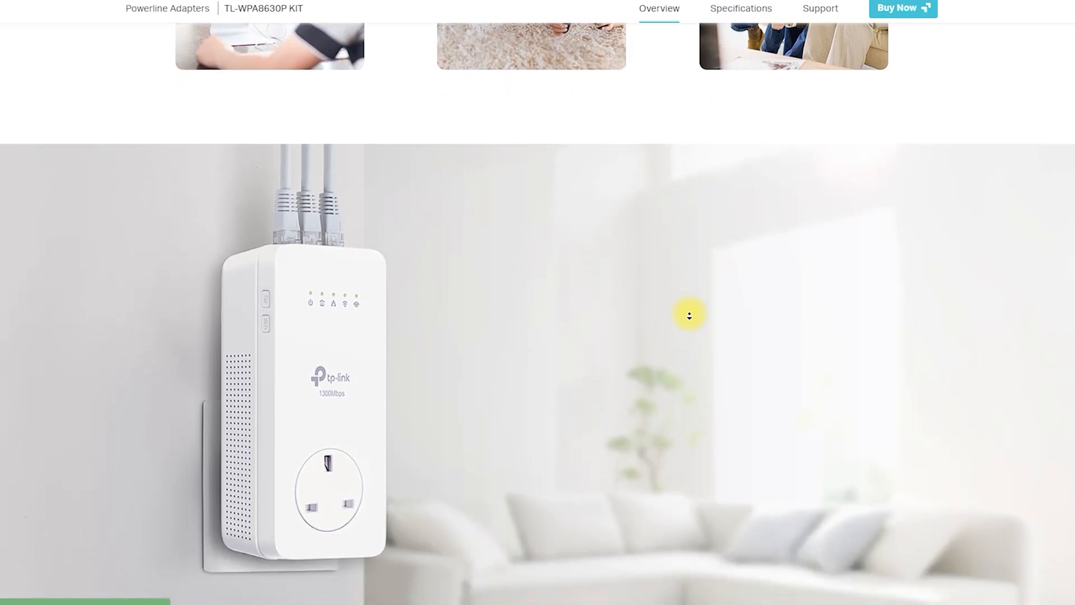
scroll("down", 3)
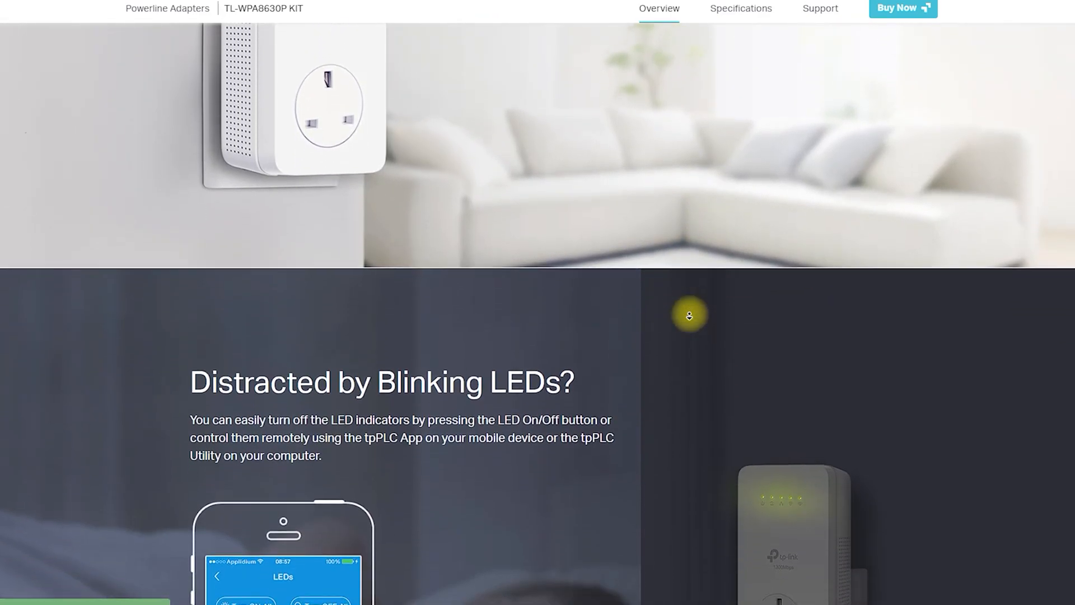
scroll("down", 3)
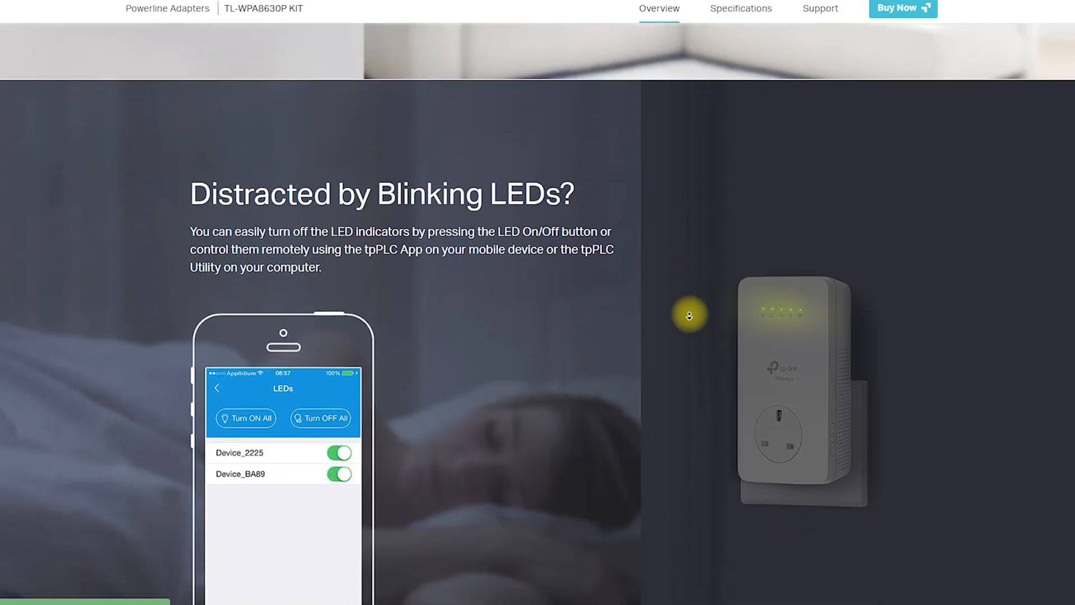
scroll("down", 3)
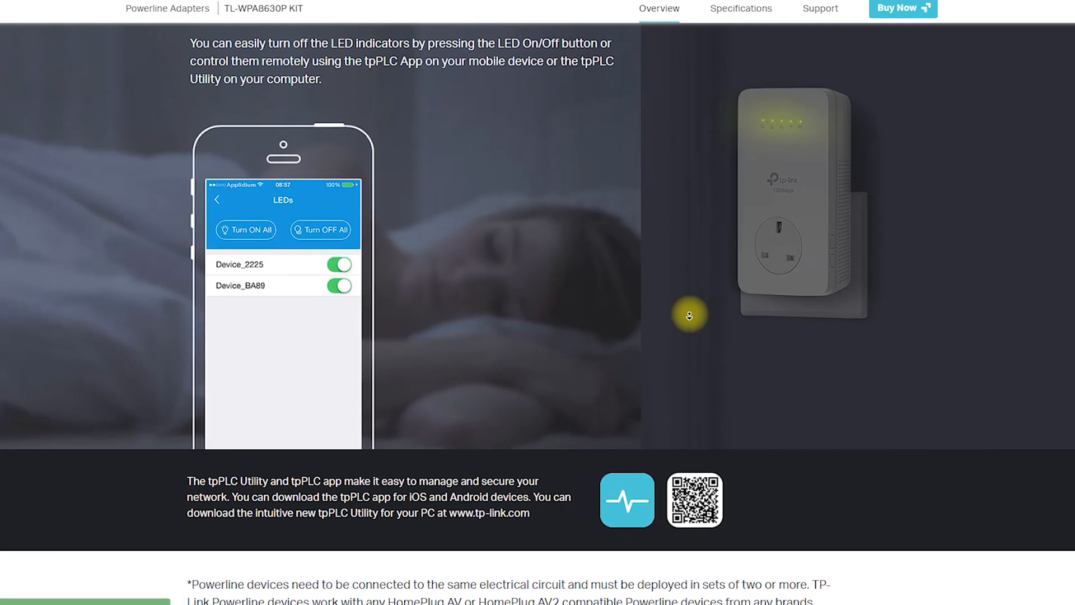
scroll("down", 3)
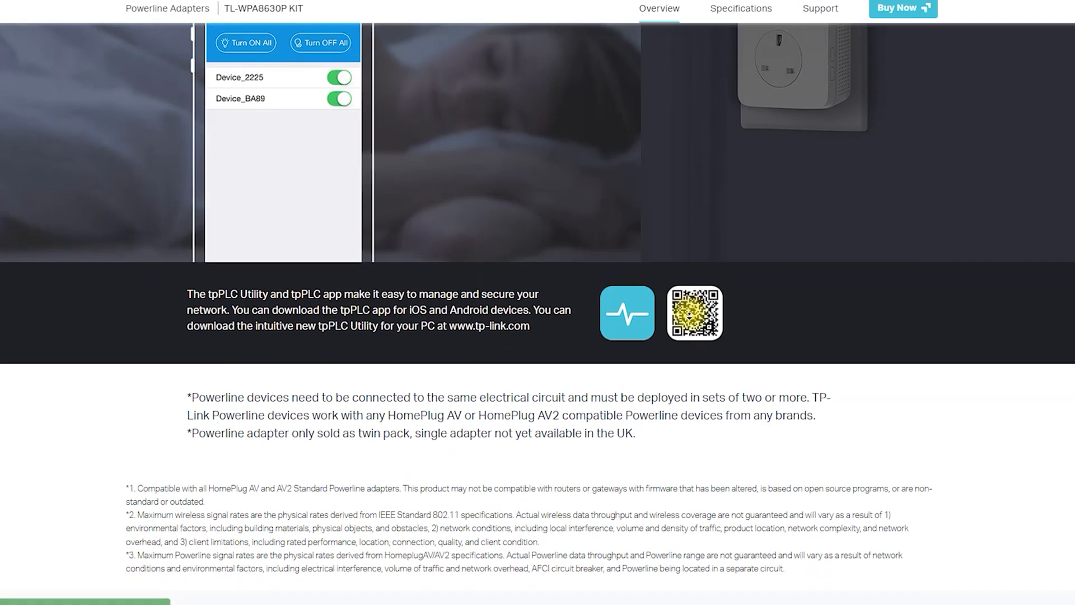
scroll("down", 3)
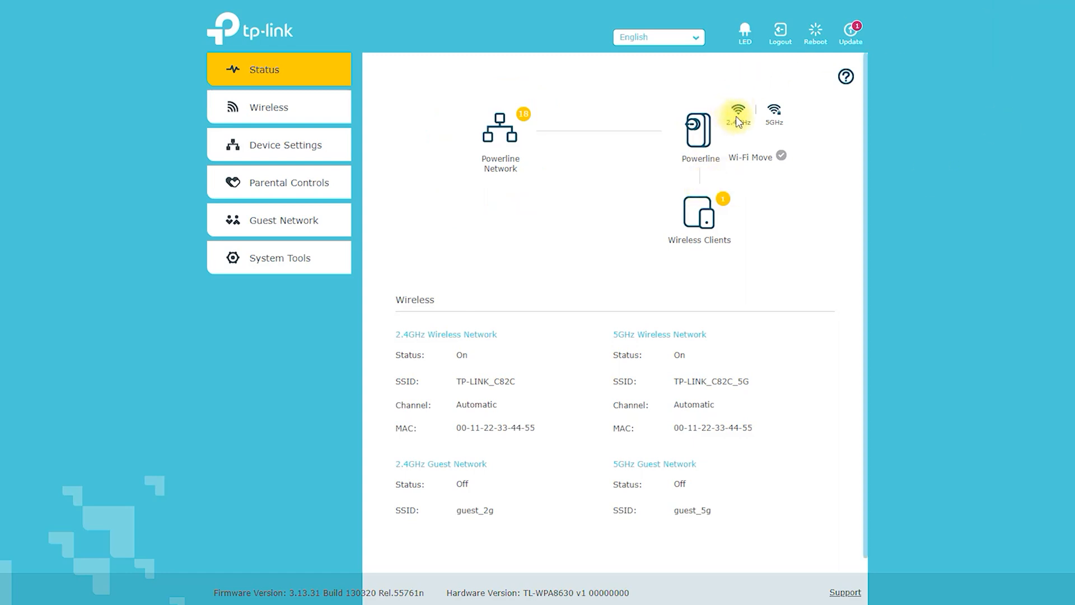
mouse_move(699, 220)
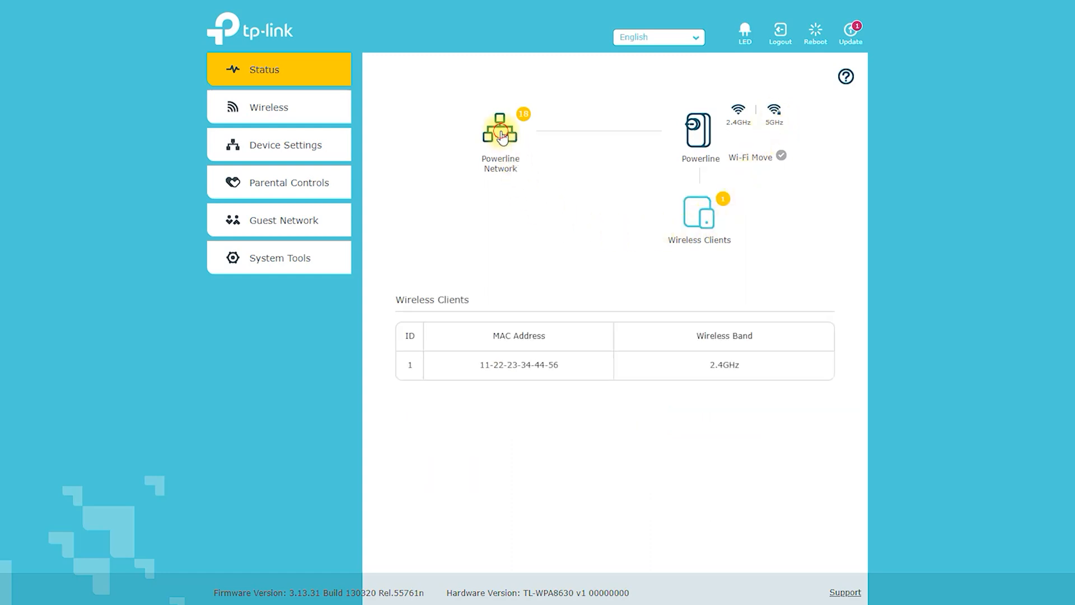
- Open the Powerline Device List and scroll through all the adapters
left_click(500, 130)
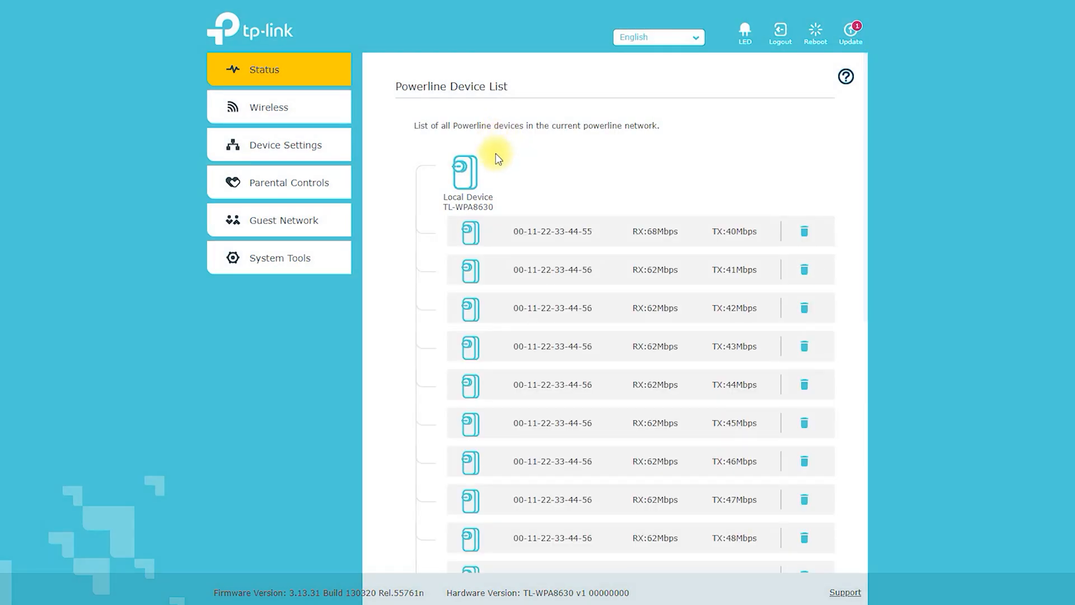
scroll("down", 3)
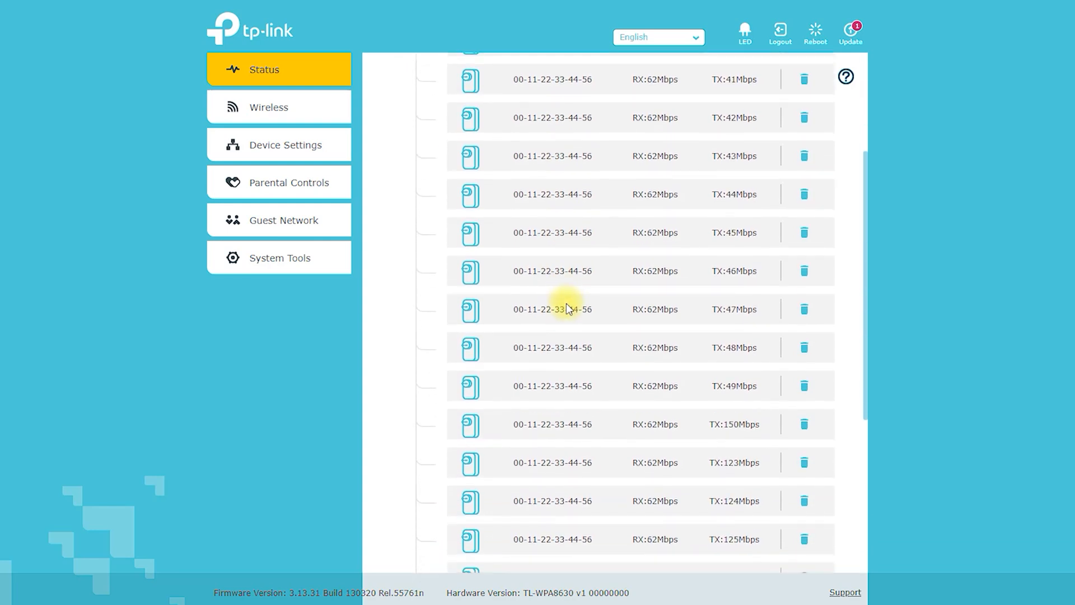
scroll("down", 3)
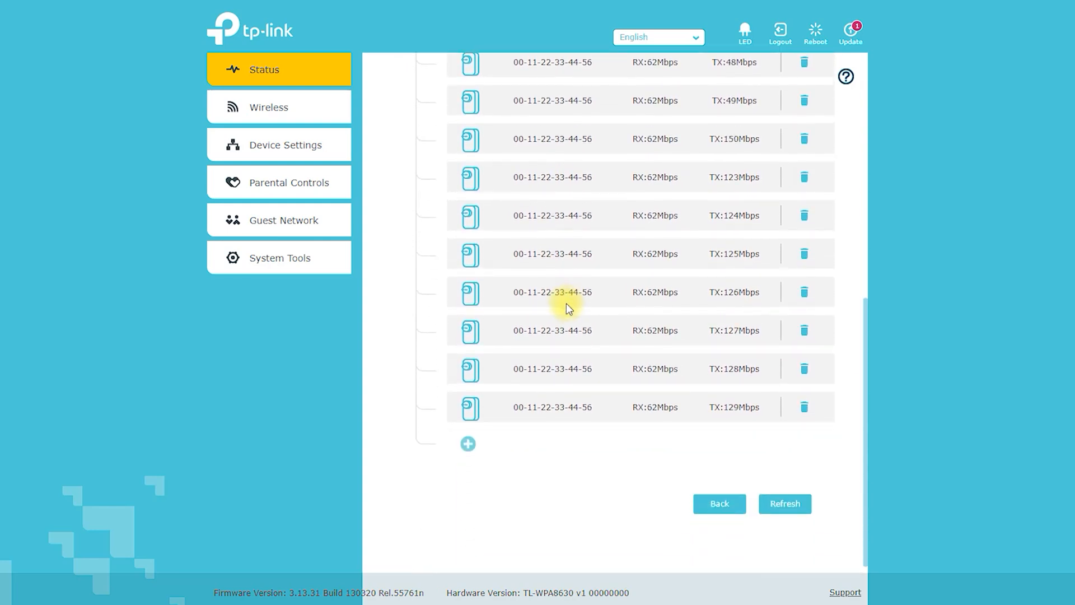
- Open and cancel the Add a New Device dialog, then expand the Wireless menu
left_click(468, 443)
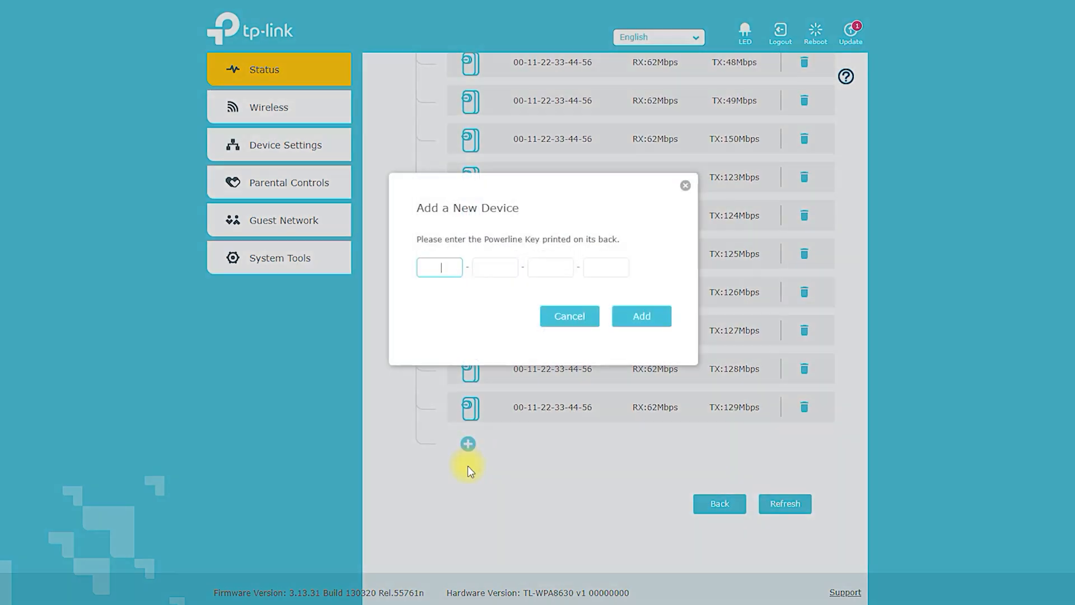
mouse_move(623, 264)
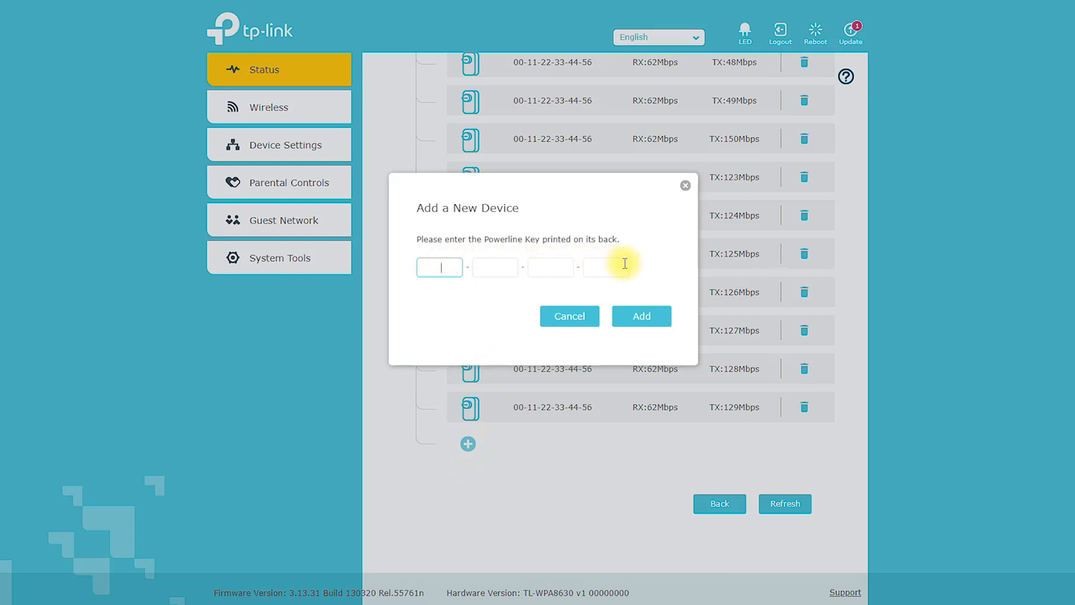
left_click(568, 316)
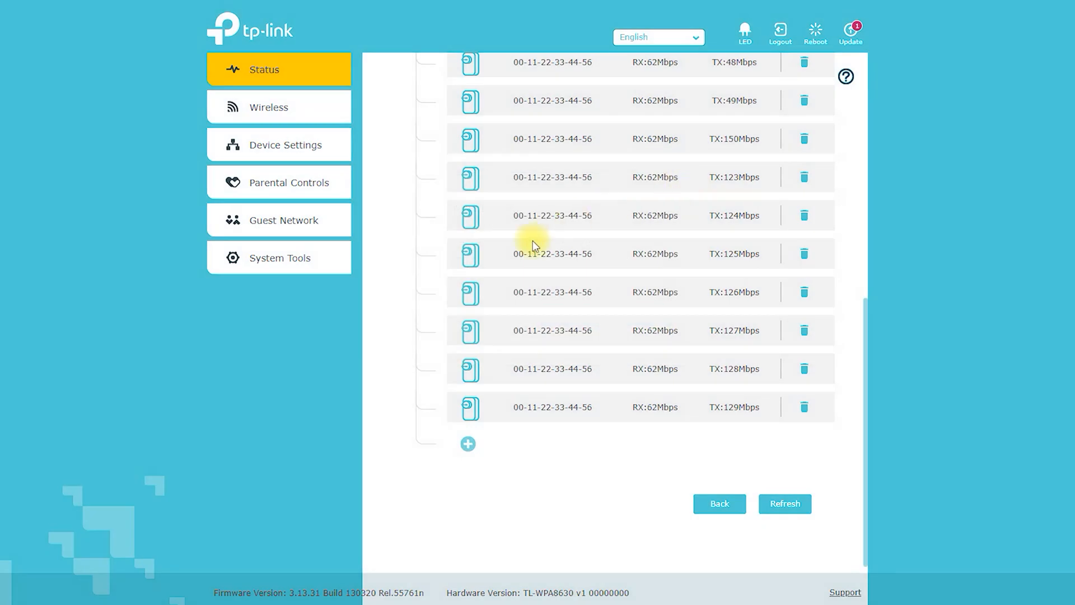
scroll("up", 3)
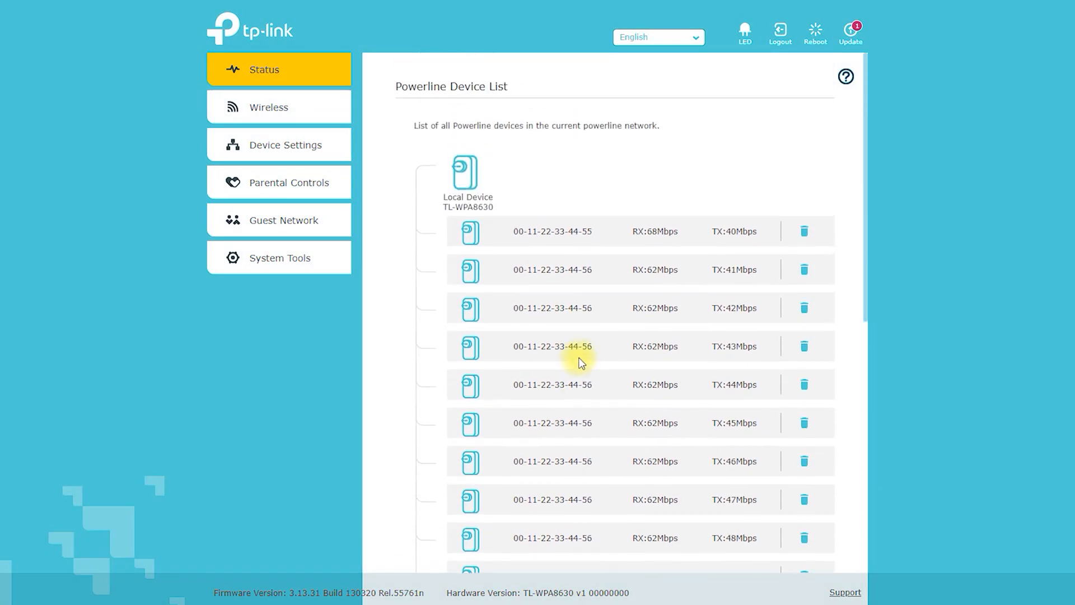
mouse_move(927, 150)
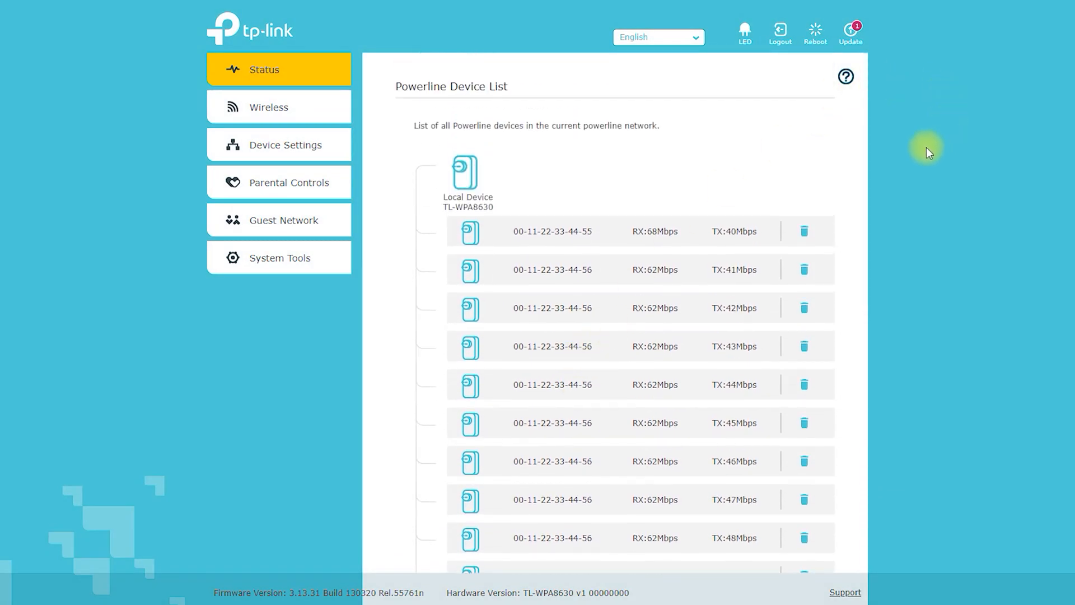
left_click(269, 107)
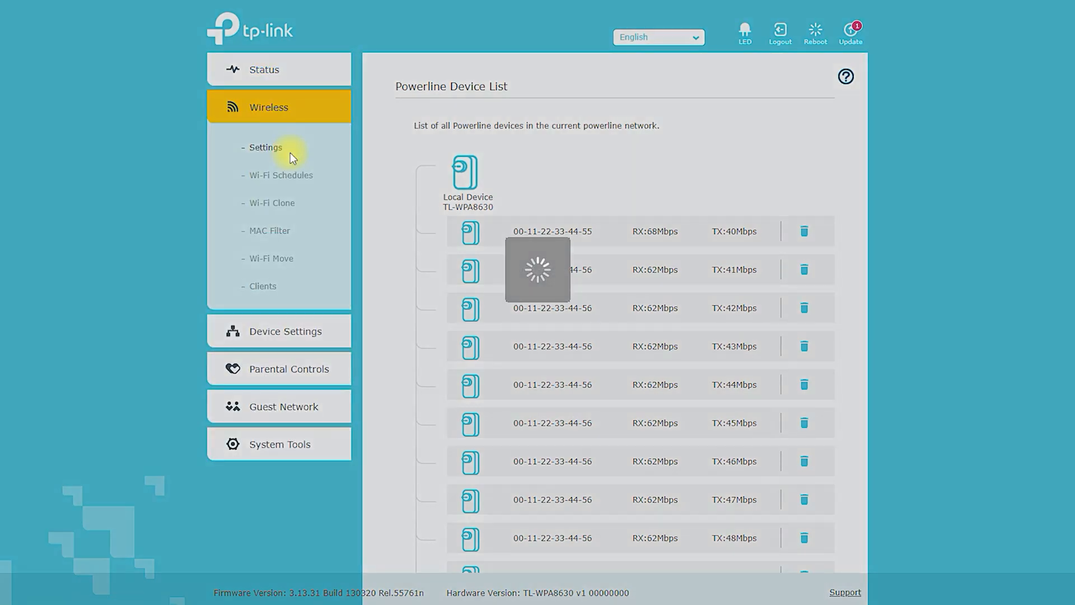
- Raise the 5GHz band's advanced transmit power from Middle to High
left_click(265, 147)
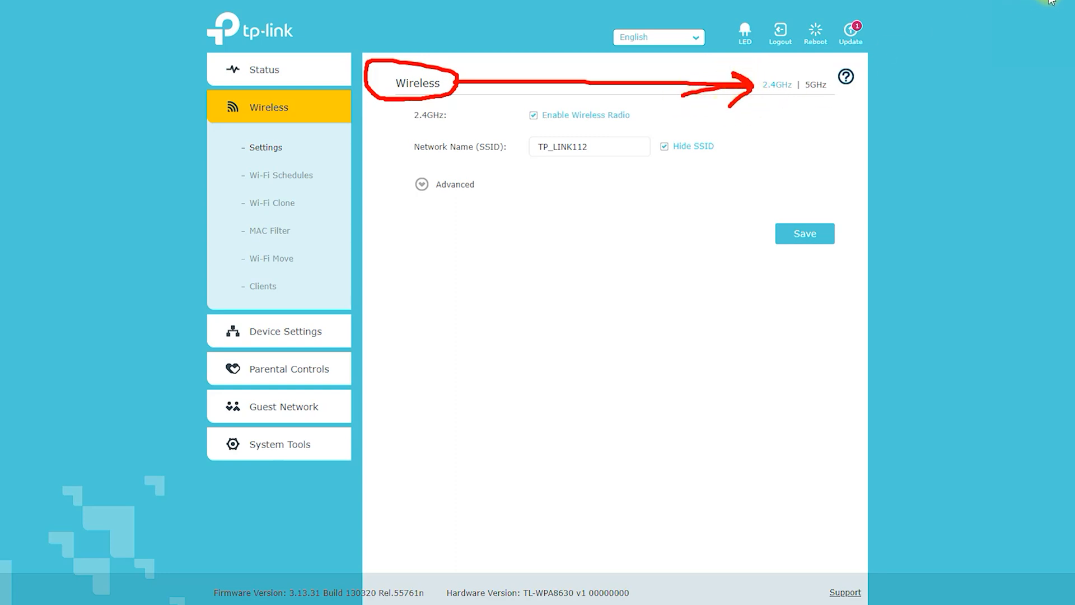
left_click(815, 84)
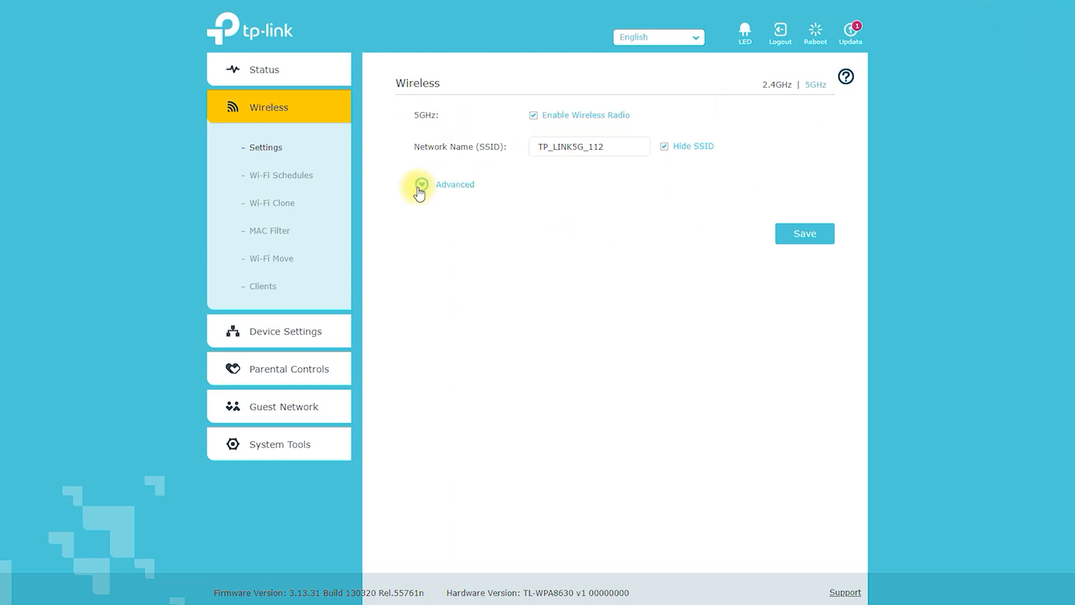
left_click(421, 184)
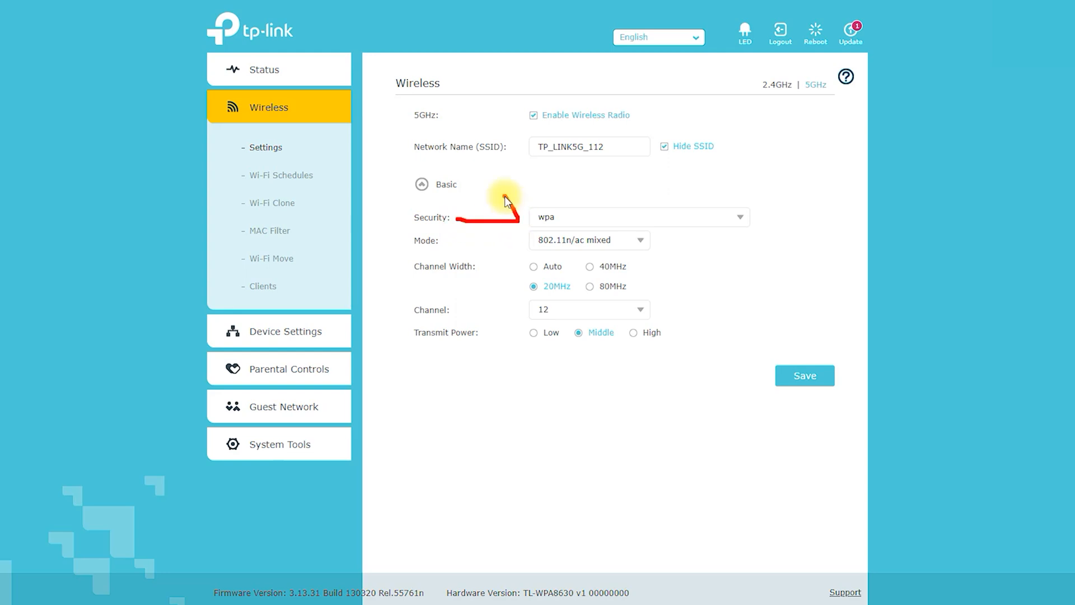
mouse_move(461, 308)
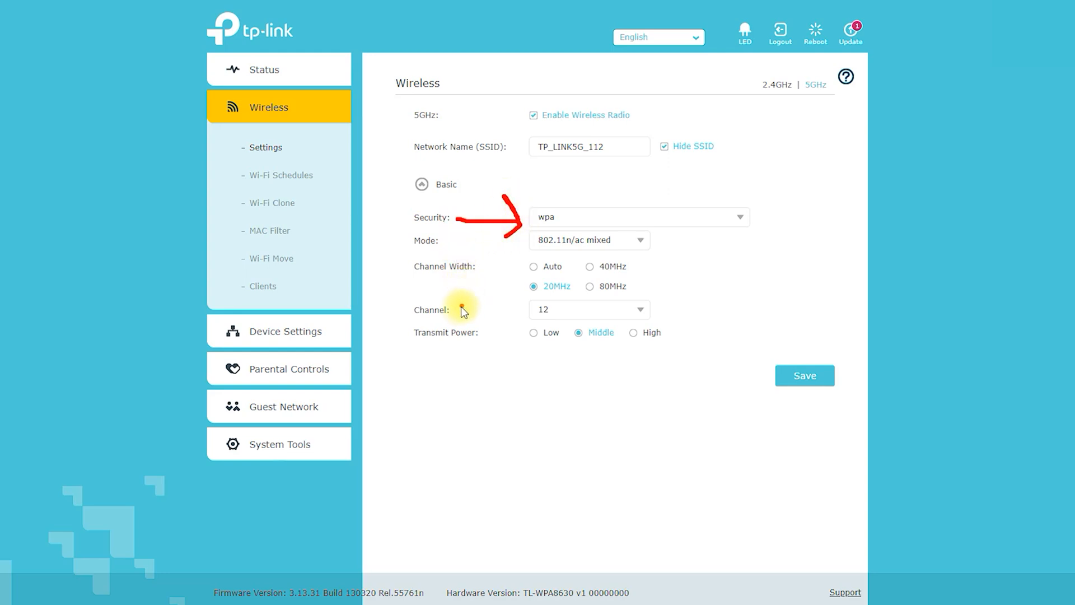
mouse_move(511, 278)
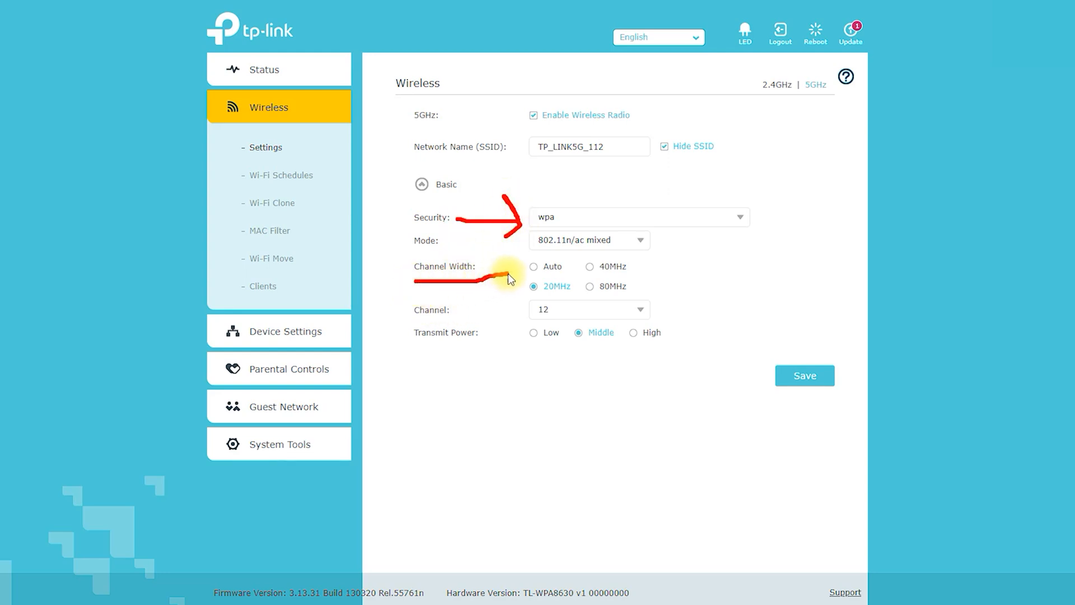
mouse_move(491, 348)
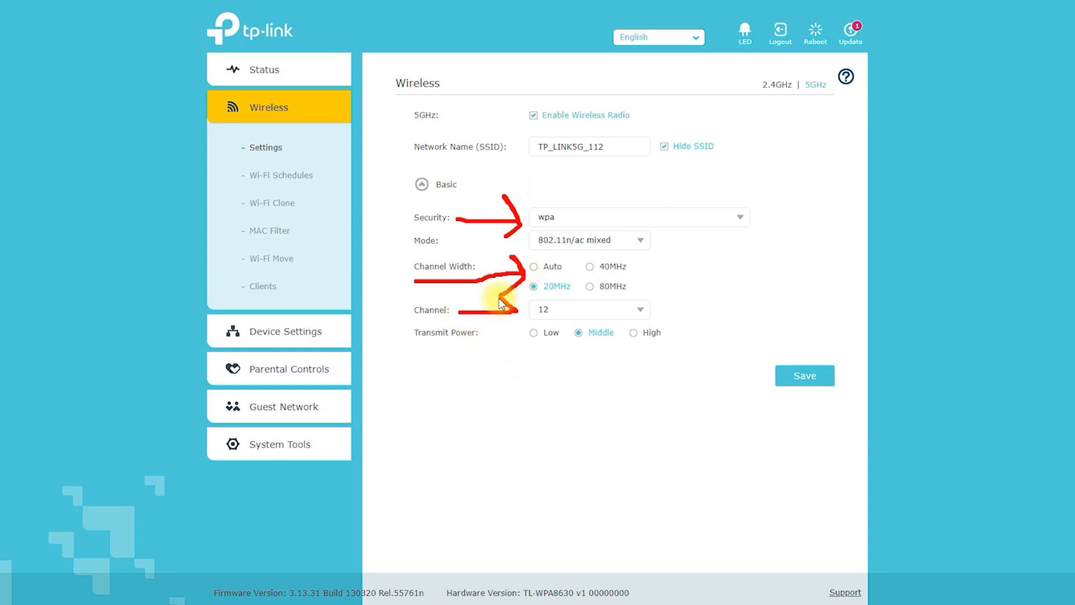
mouse_move(991, 9)
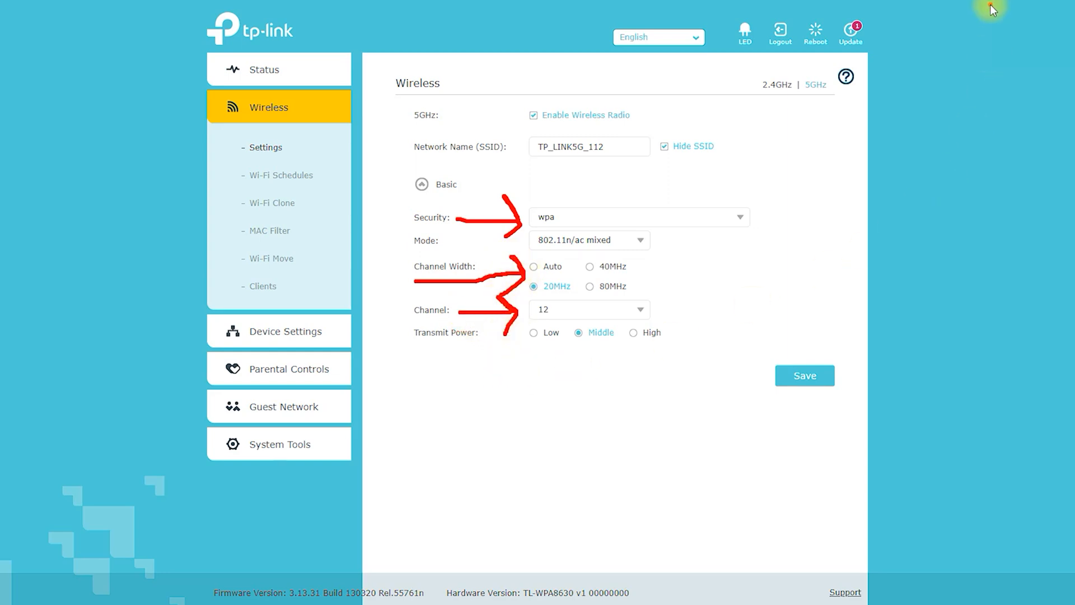
mouse_move(519, 351)
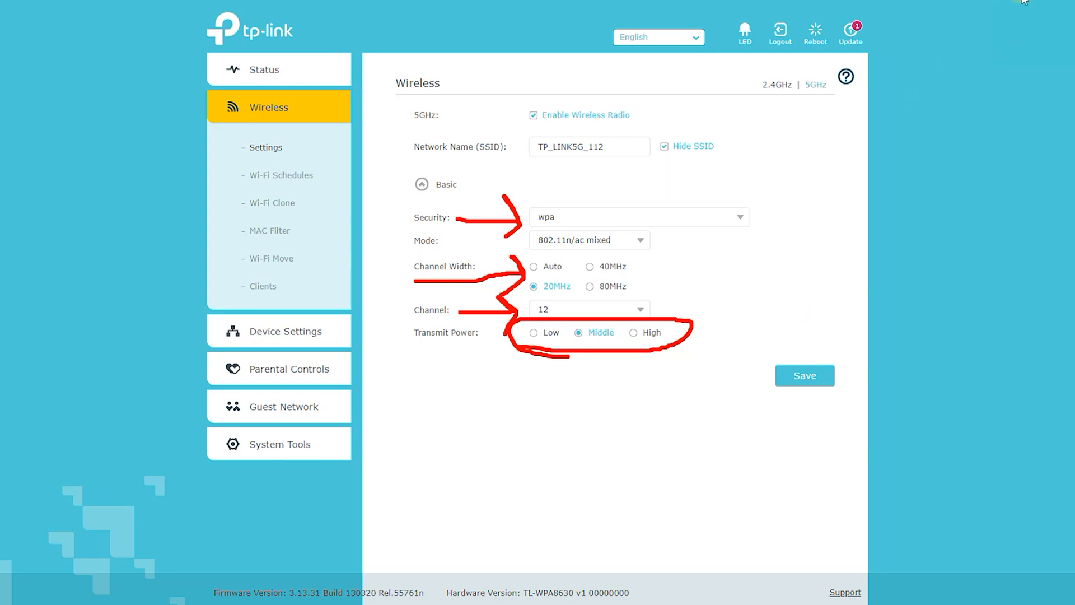
left_click(632, 332)
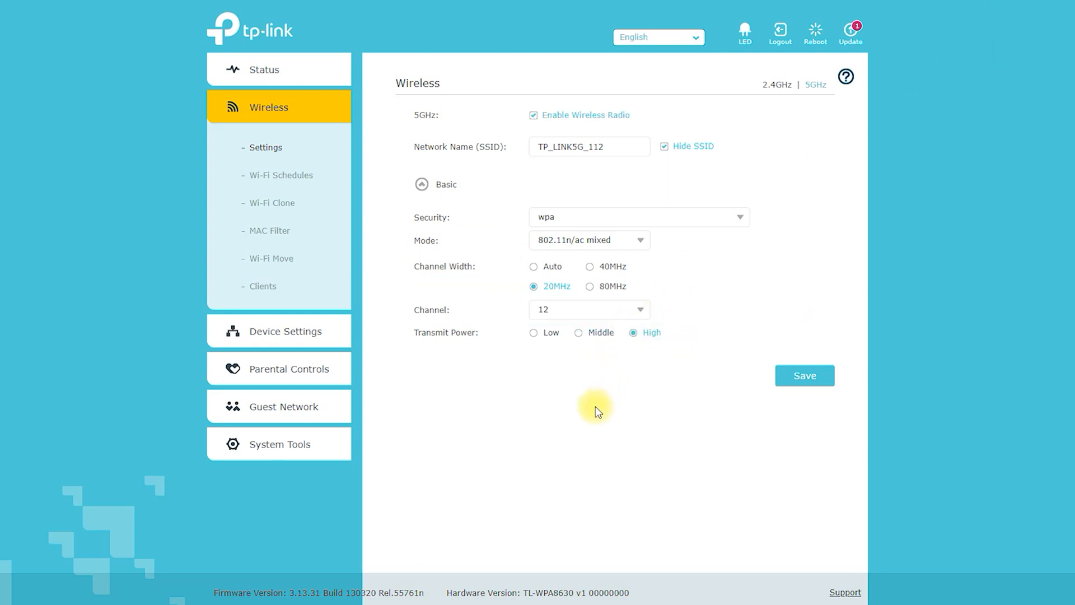
left_click(280, 175)
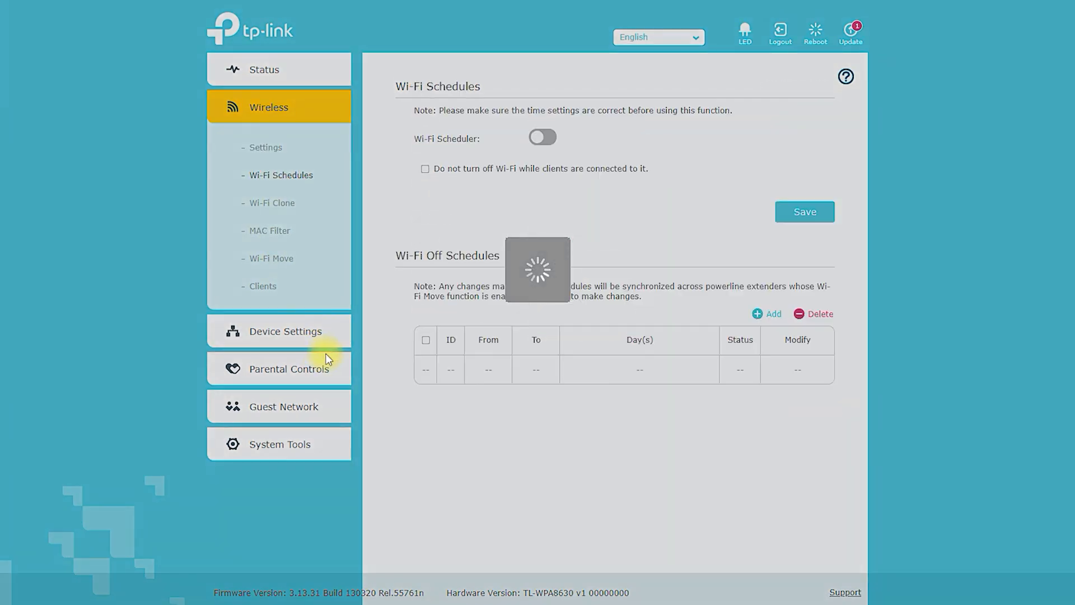
- Enable the Wi-Fi scheduler, start an off-schedule, then choose 2.4GHz on Wi-Fi Clone
left_click(542, 138)
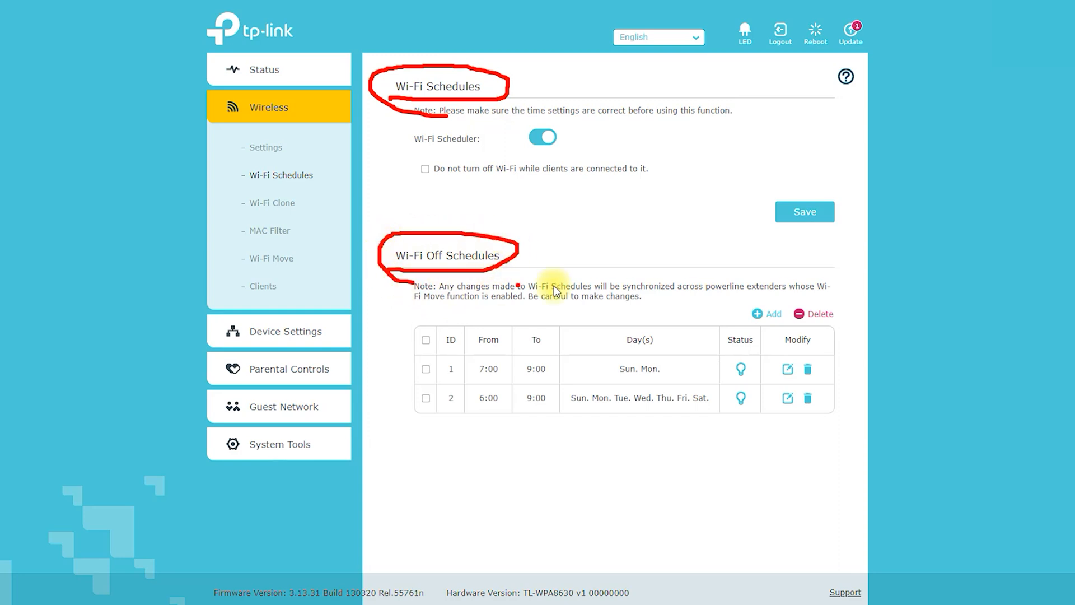
left_click(758, 314)
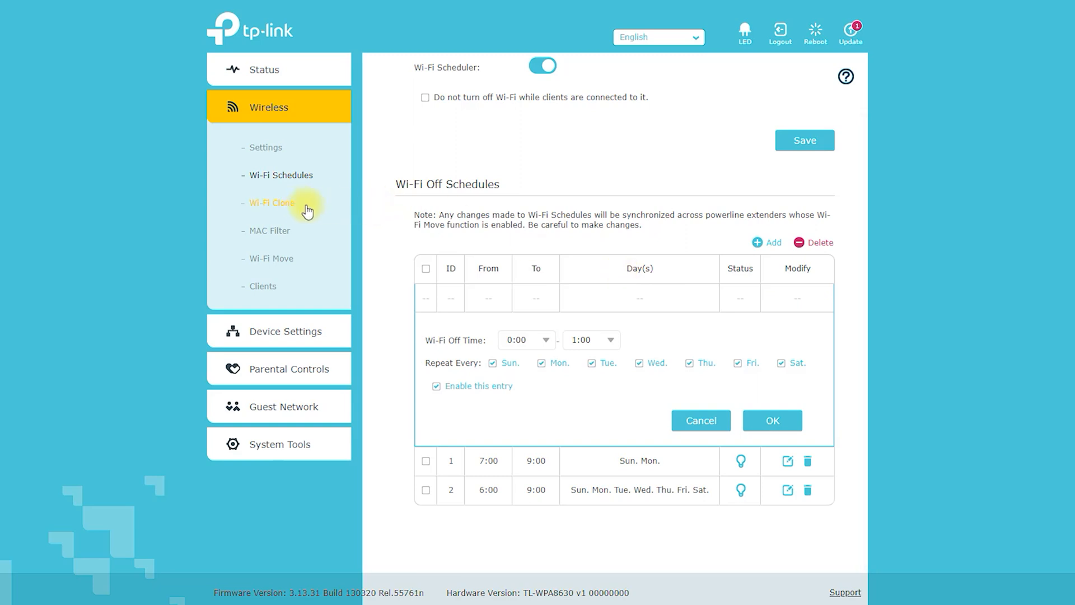
left_click(272, 202)
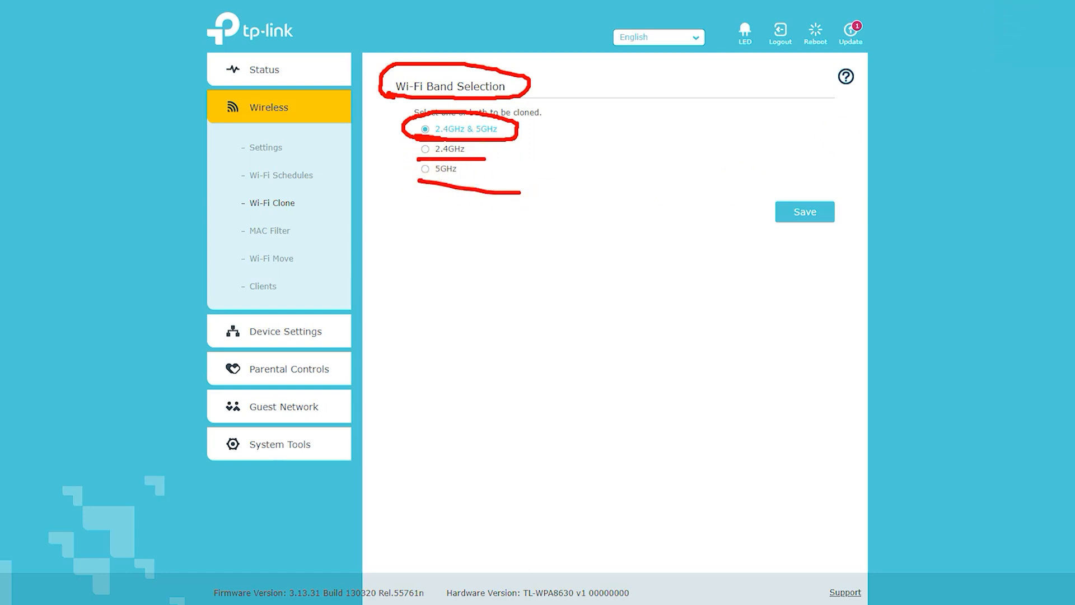
left_click(425, 148)
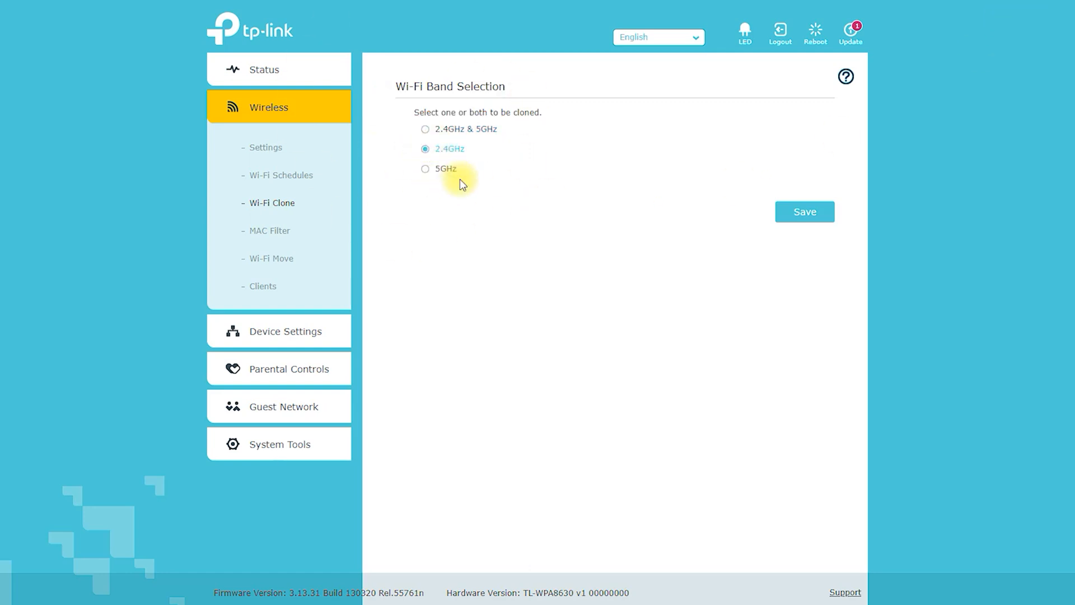
- Select 5GHz for cloning, then fill a new MAC Filter entry from a listed device
left_click(425, 168)
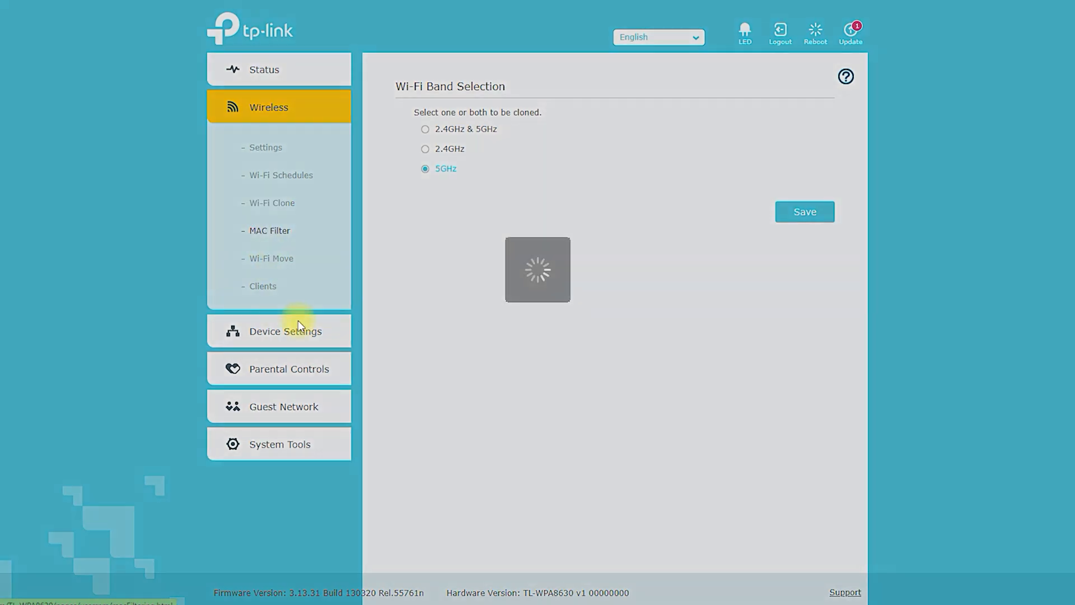
left_click(270, 231)
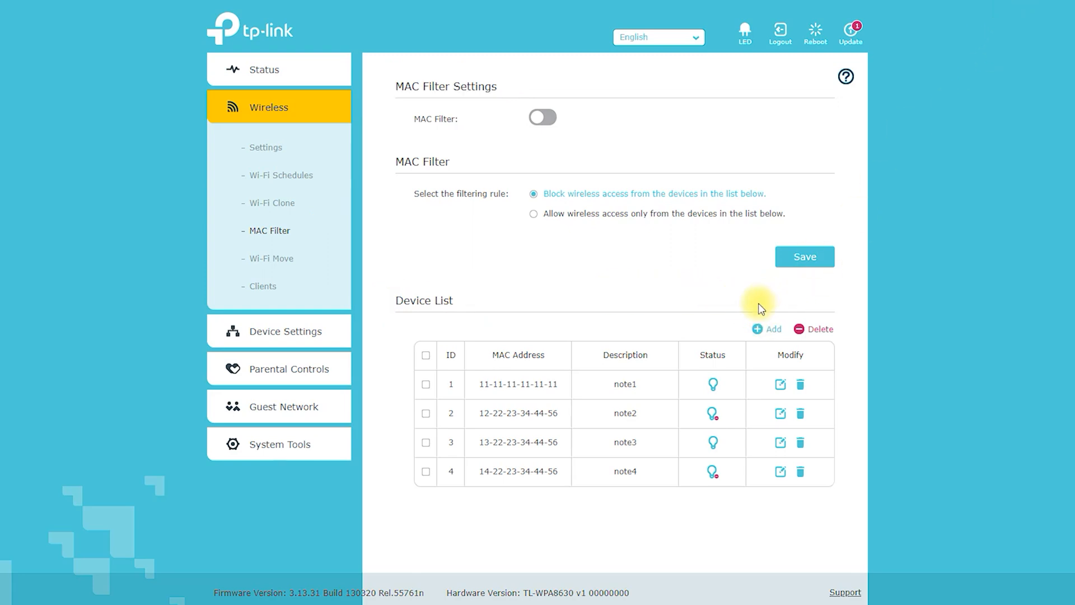
left_click(766, 329)
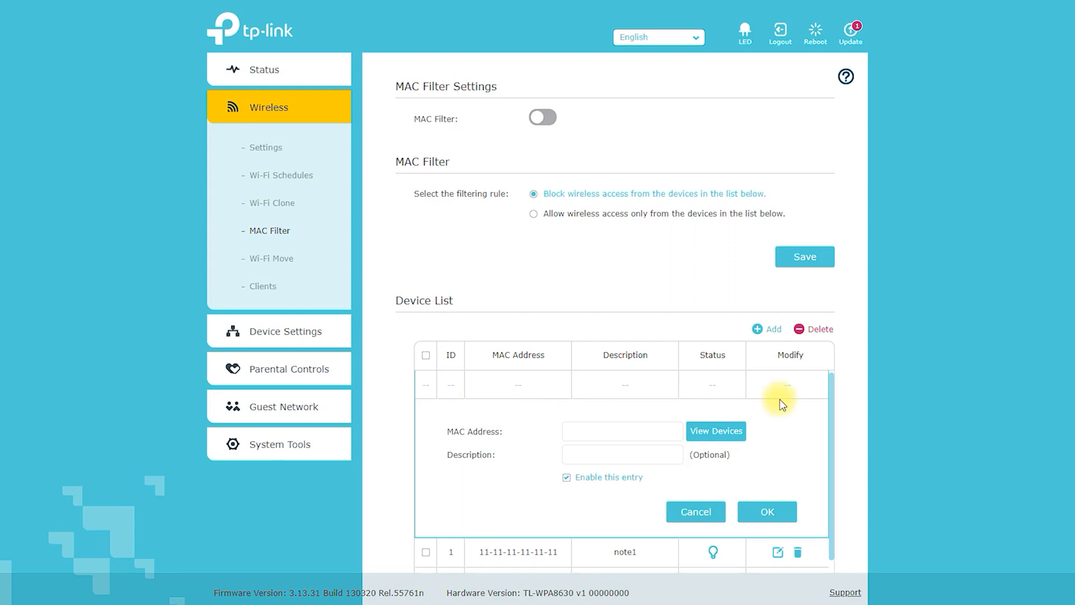
left_click(715, 431)
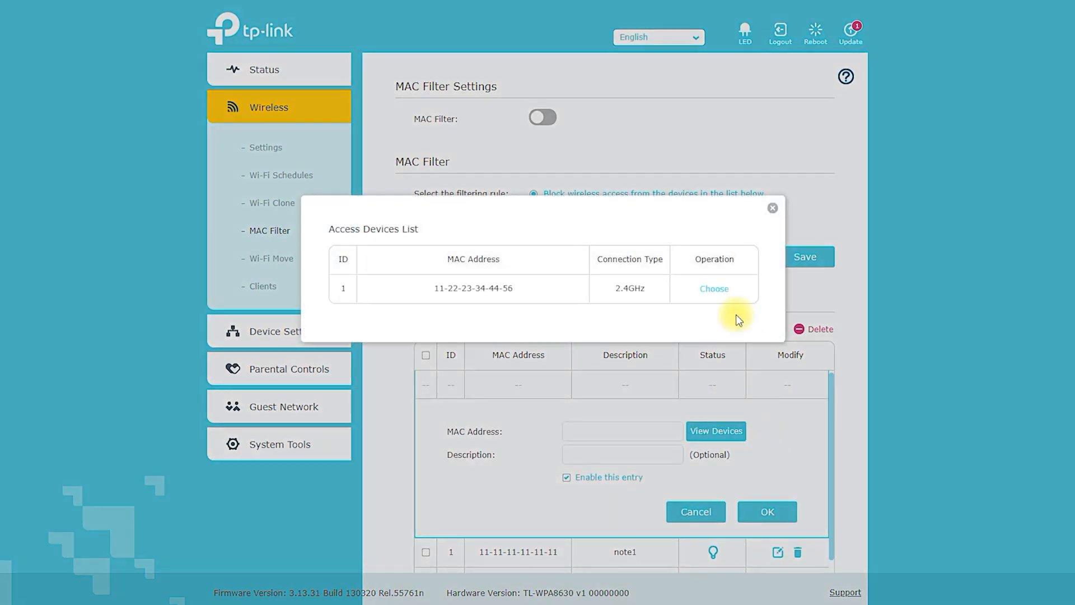
left_click(713, 288)
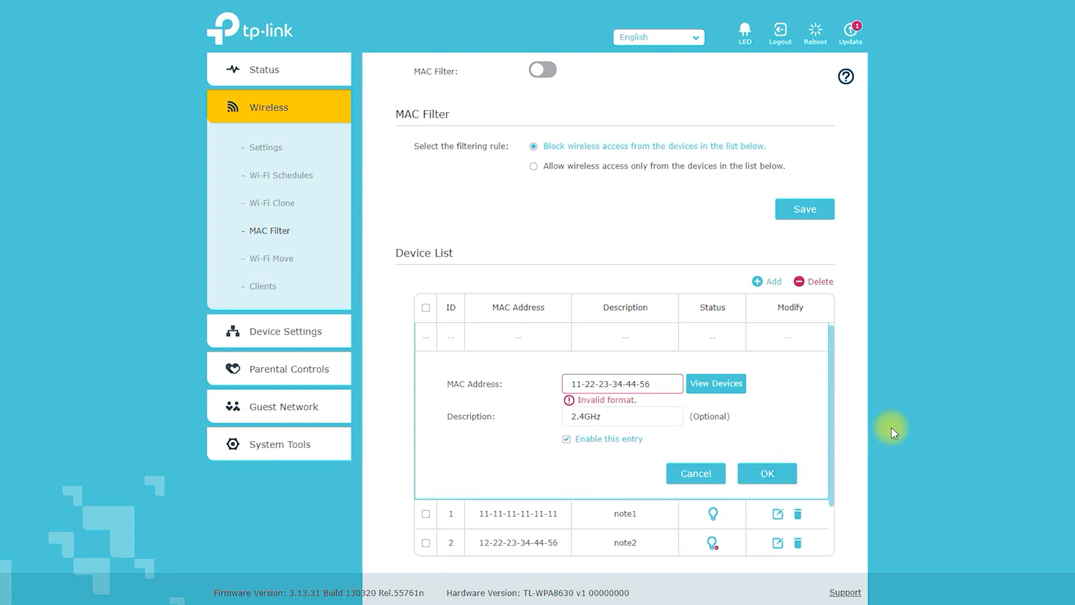
mouse_move(847, 337)
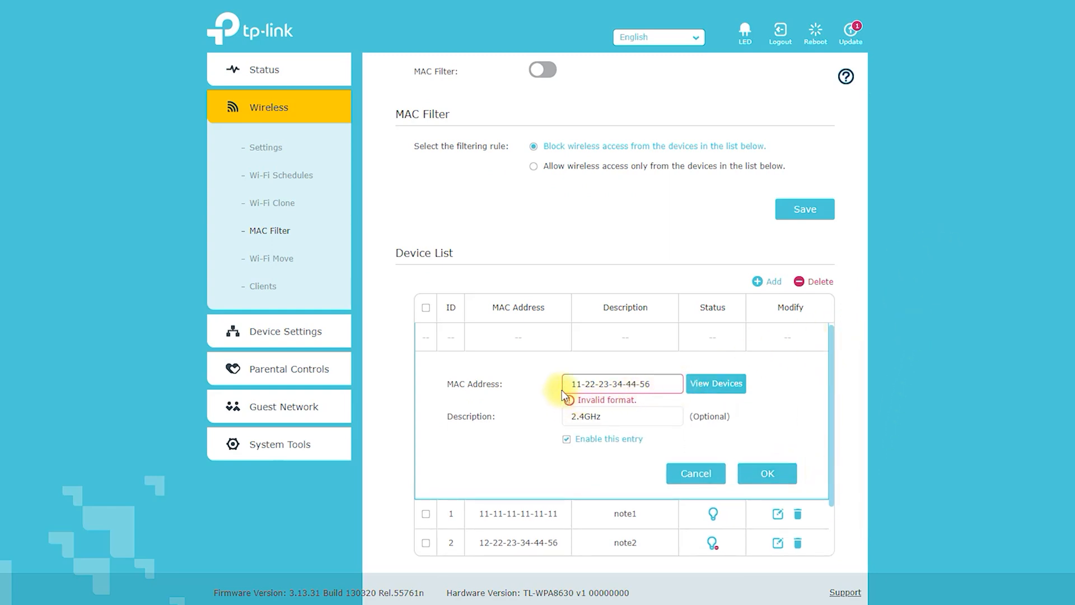
left_click(271, 257)
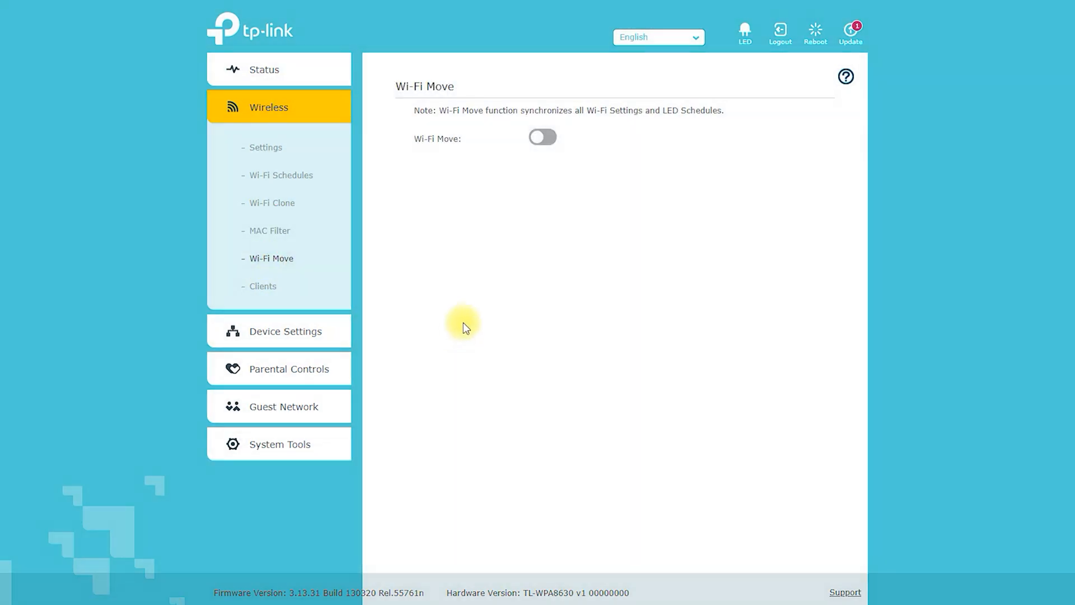
- Show the Online Wireless Clients list with zero clients and expand Device Settings
left_click(542, 137)
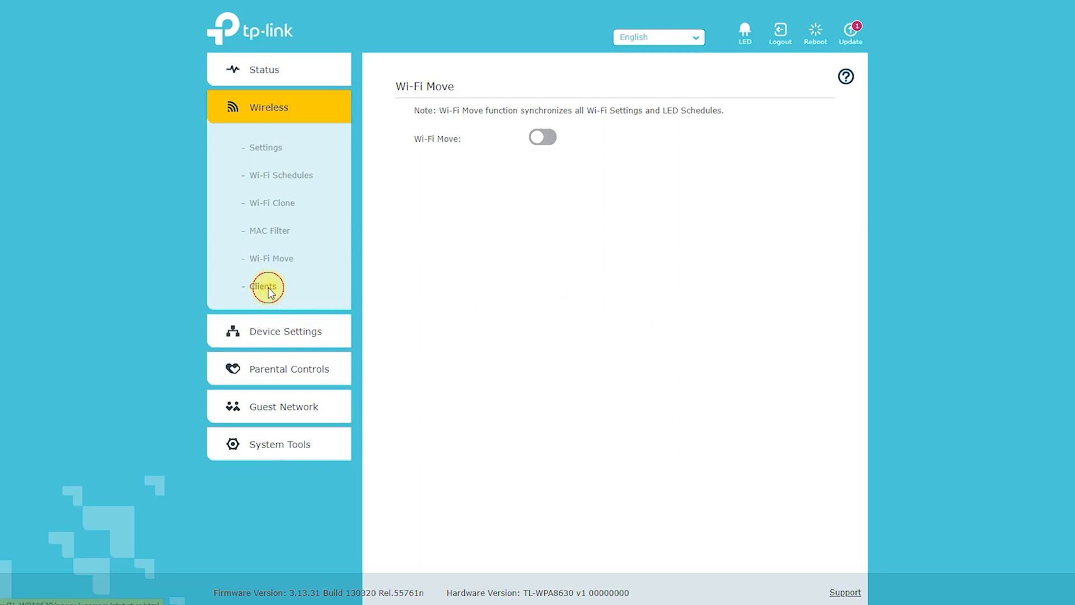
left_click(262, 286)
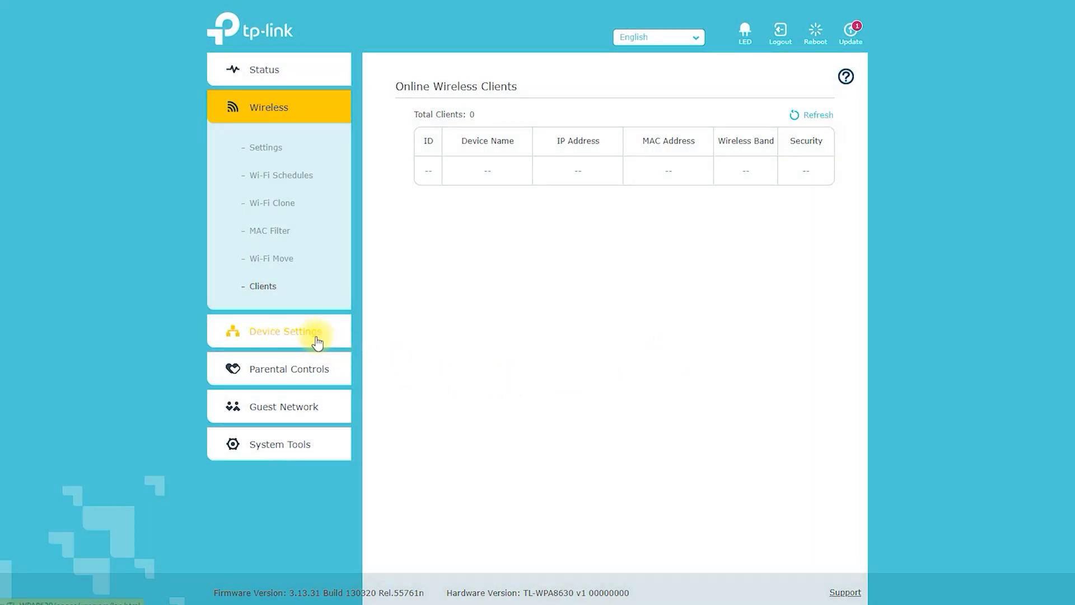
left_click(285, 330)
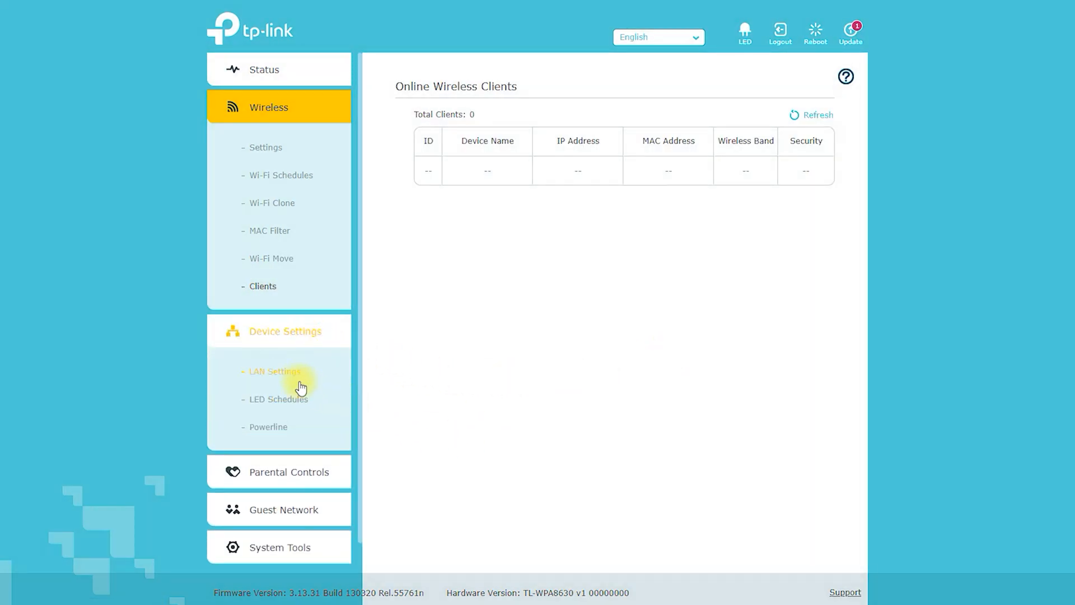
- Open LAN Settings and toggle LAN Type to Dynamic IP and back to Static IP
left_click(274, 371)
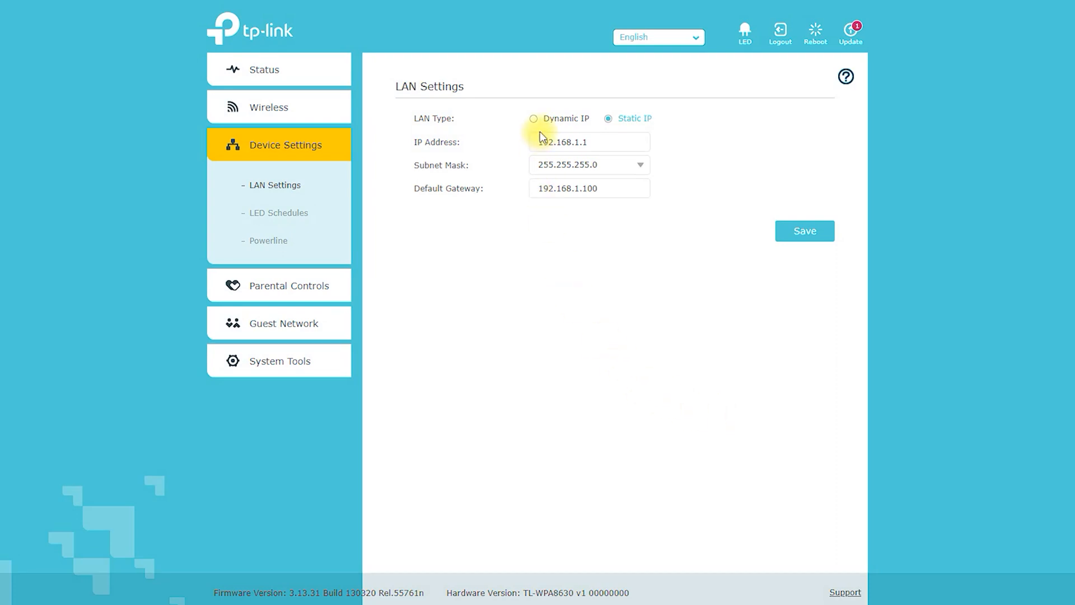
left_click(534, 118)
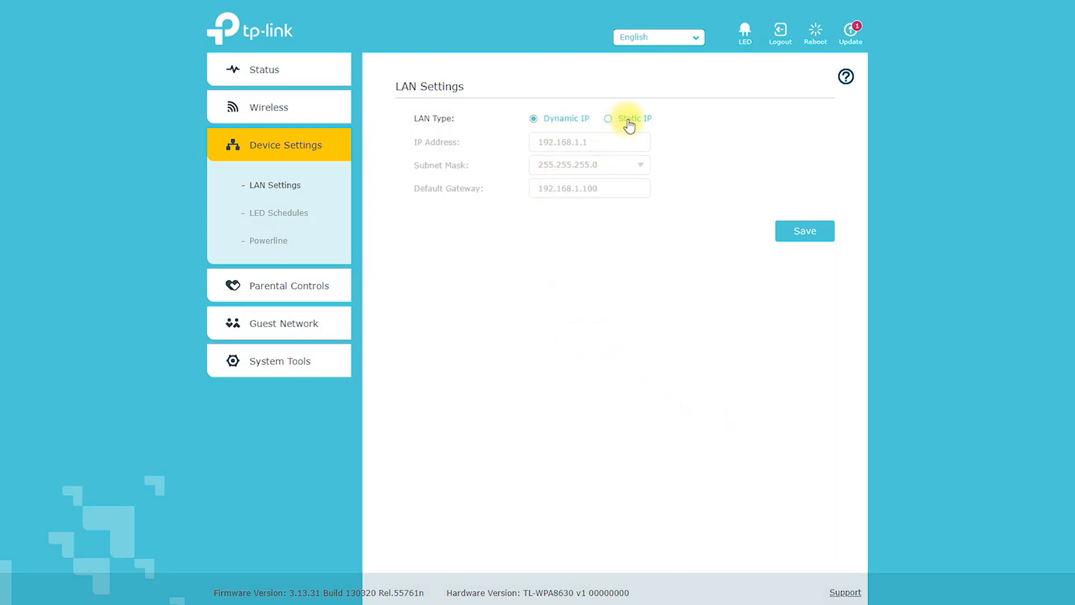
left_click(609, 118)
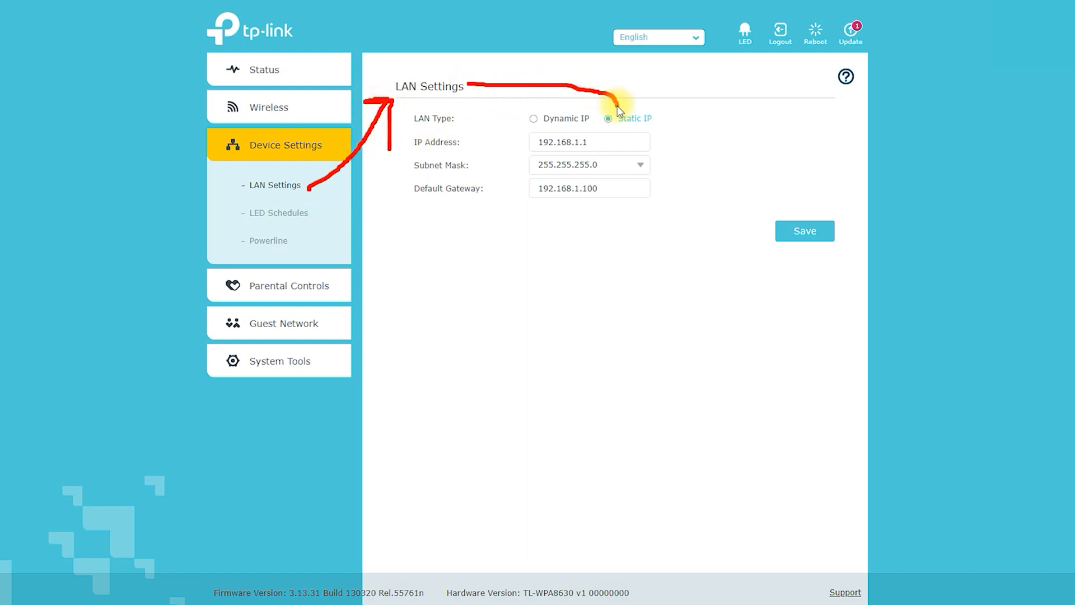
mouse_move(518, 165)
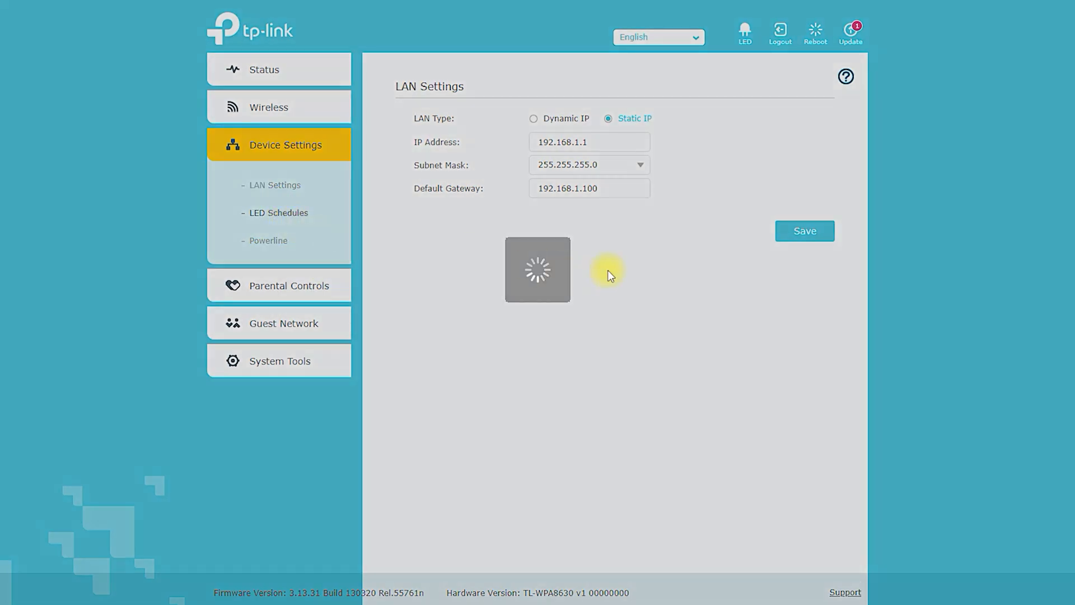
- Open LED Schedules and start a new LED off-schedule entry
left_click(278, 212)
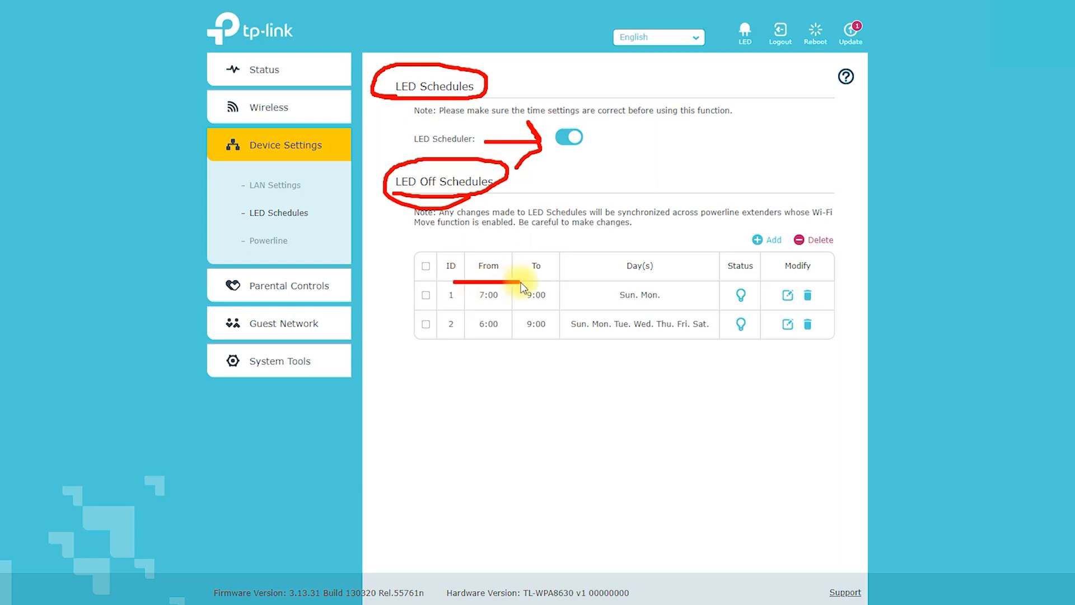
mouse_move(524, 332)
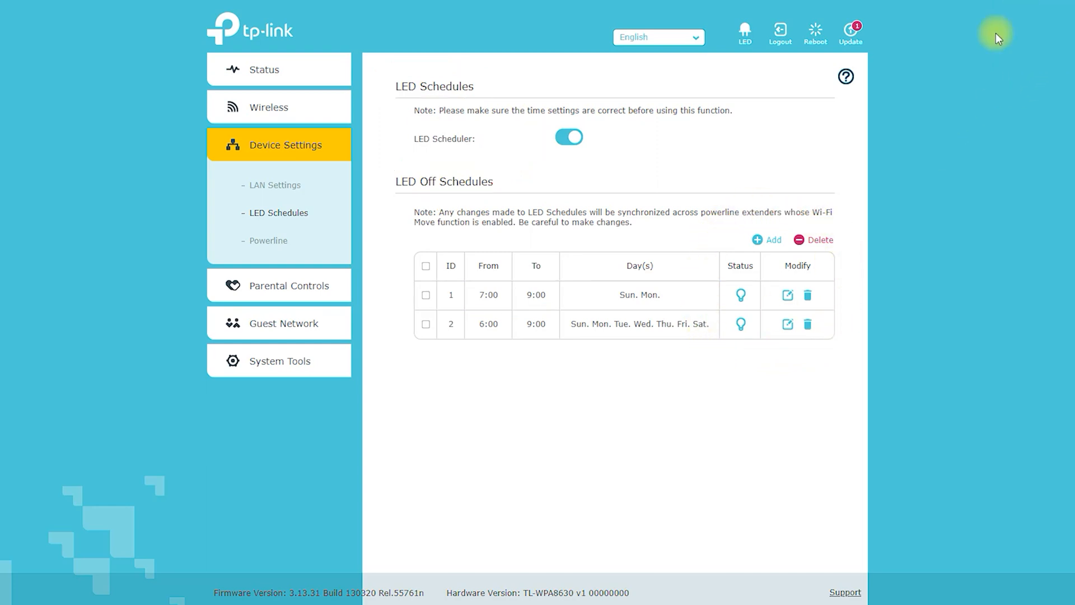
left_click(767, 240)
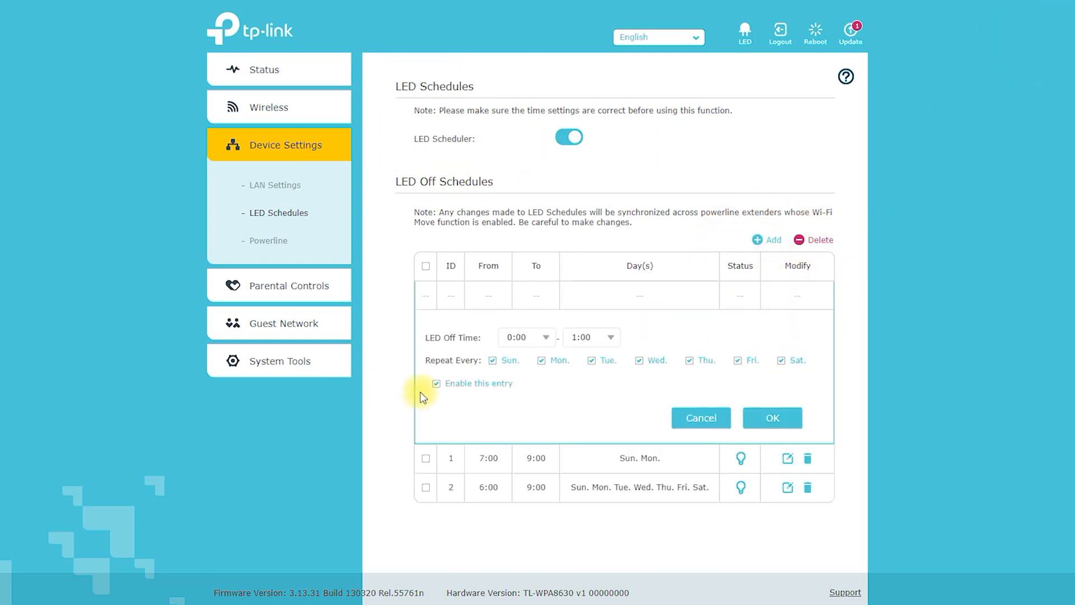
left_click(772, 417)
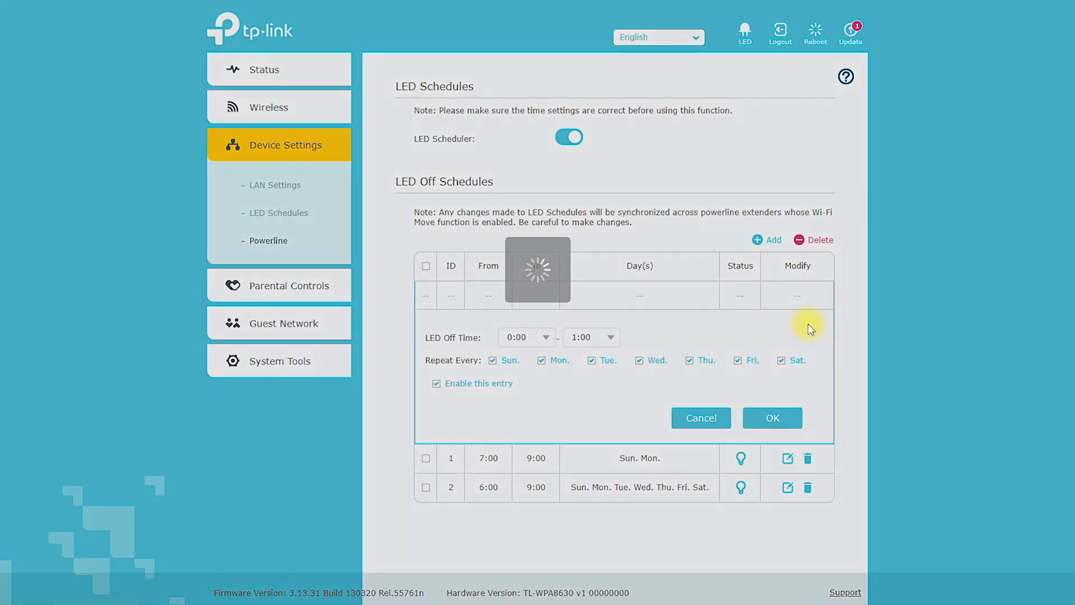
- On the Powerline page, try renaming the network to MYHome, then restore the default HomePlugAV
left_click(268, 240)
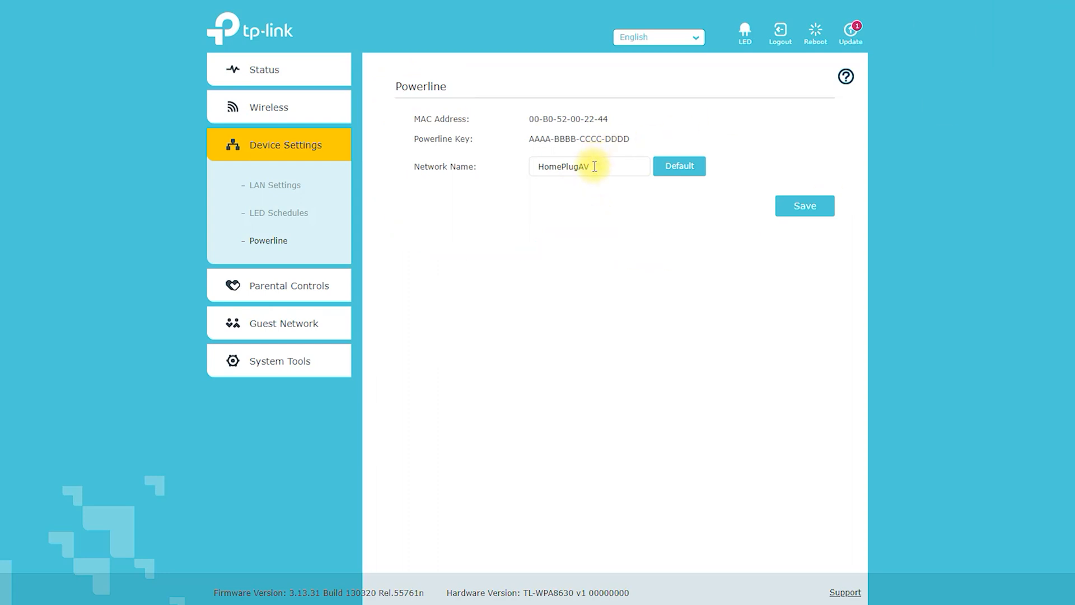
type("MY")
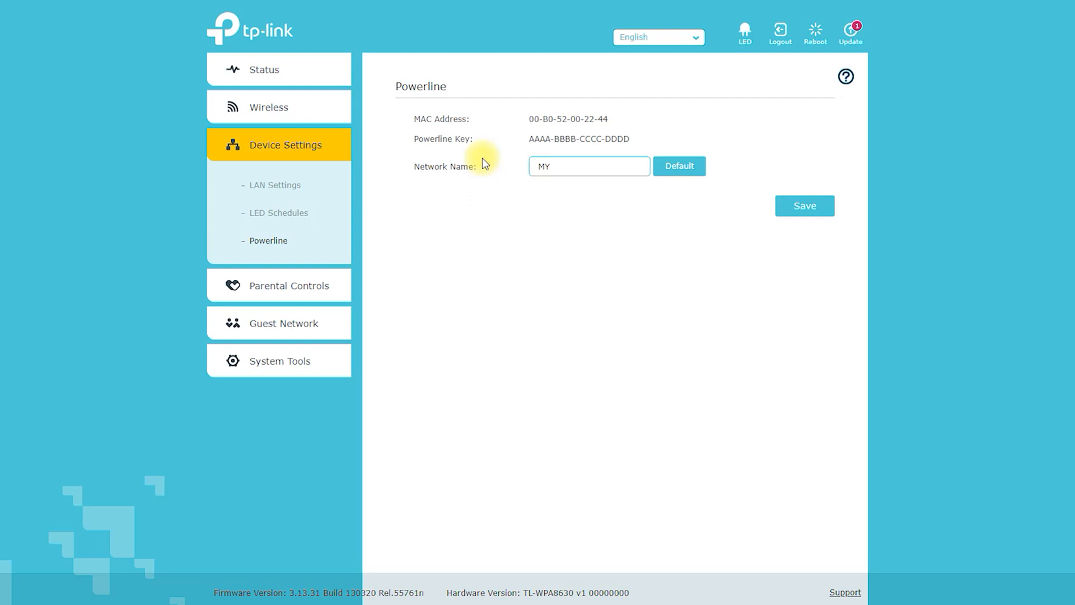
type("Home")
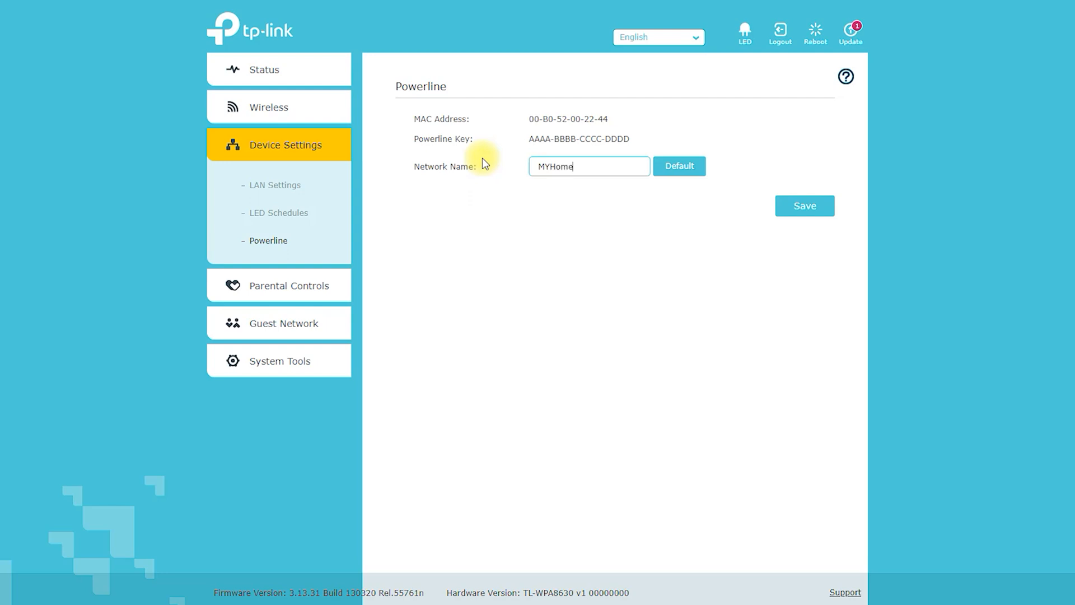
mouse_move(726, 265)
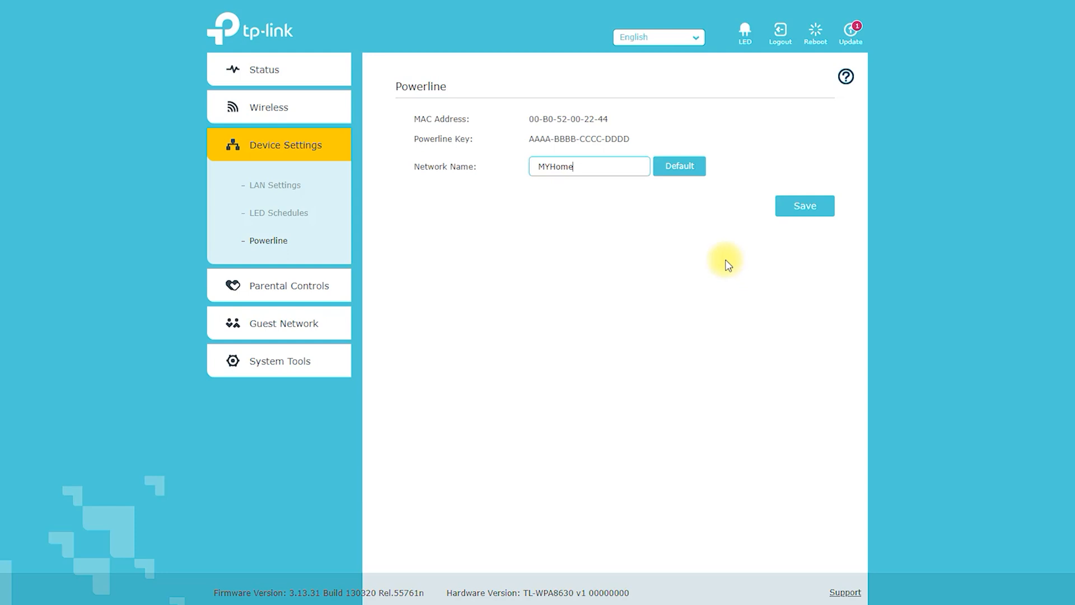
left_click(678, 166)
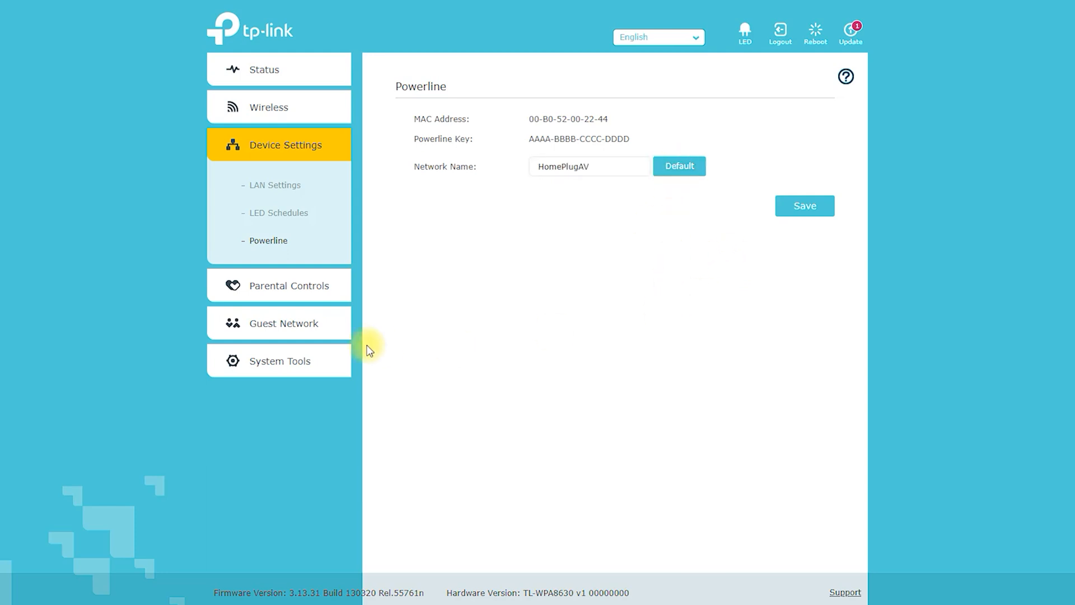
left_click(289, 285)
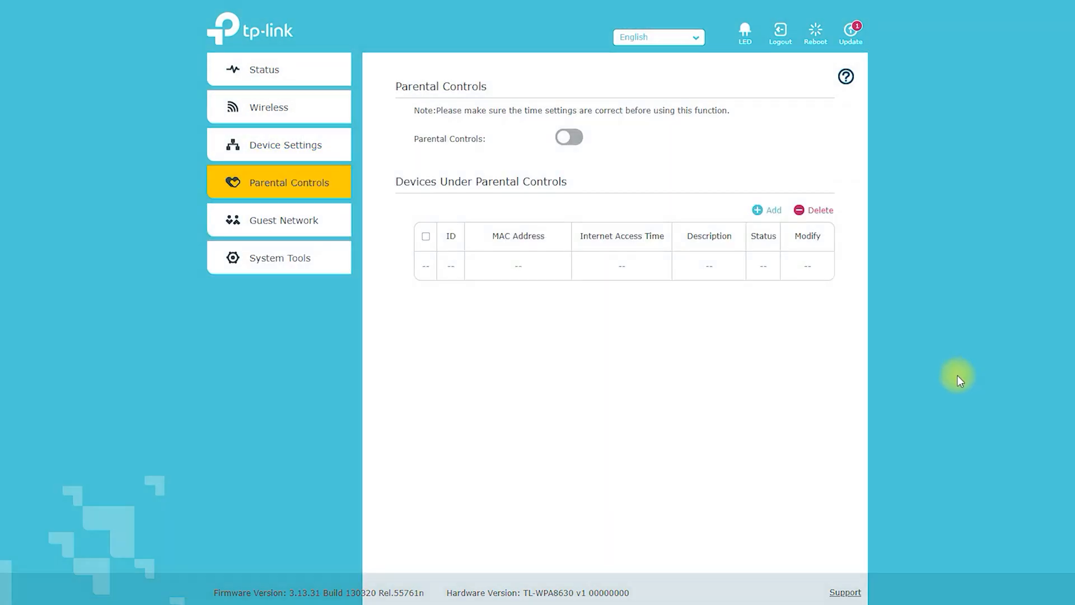
left_click(764, 210)
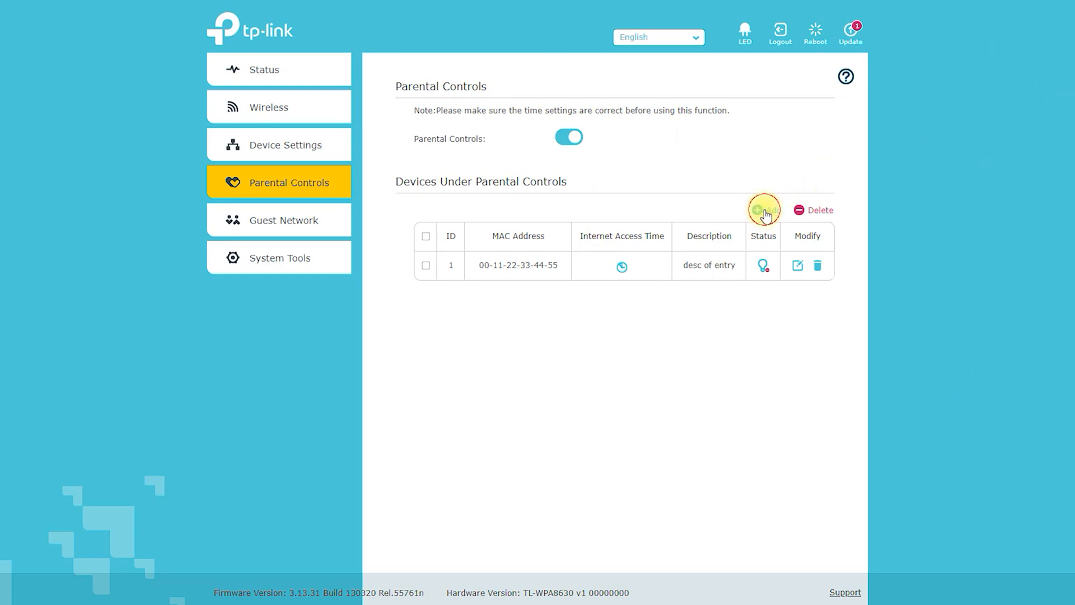
left_click(763, 210)
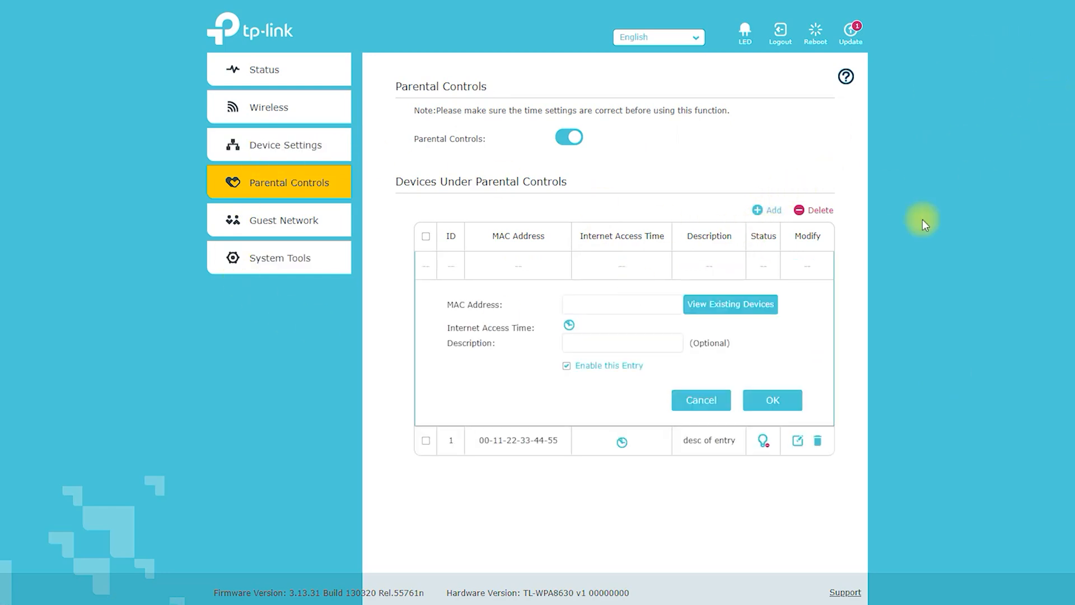
left_click(729, 303)
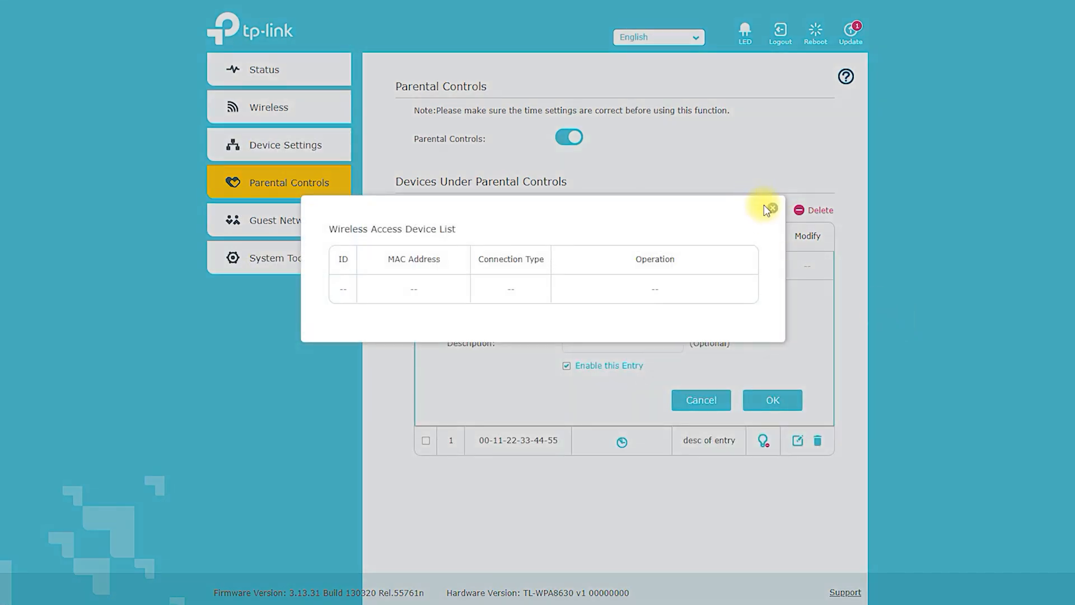
left_click(769, 208)
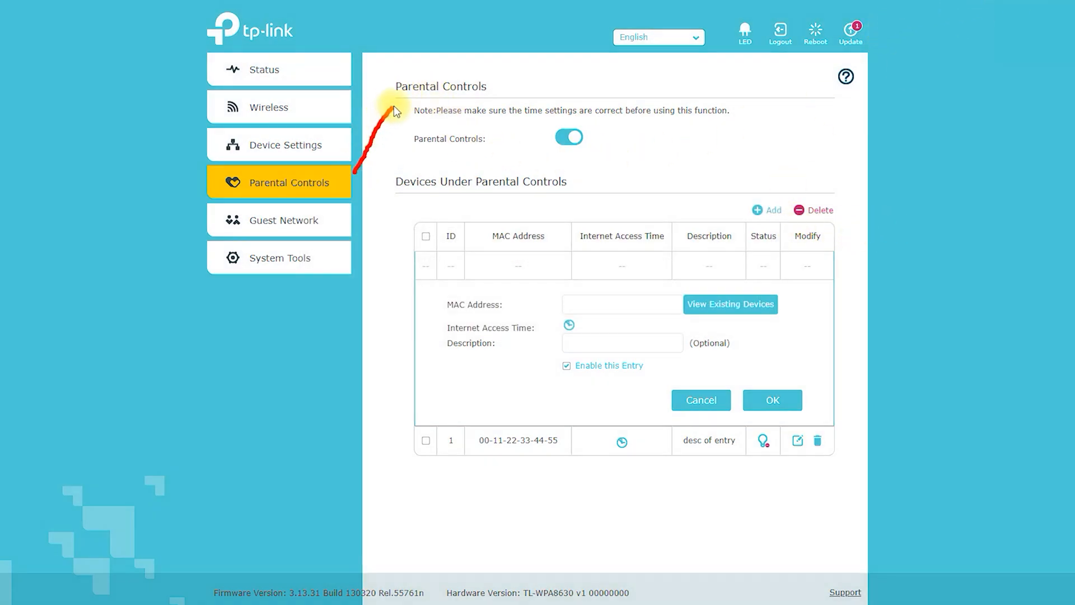
mouse_move(498, 159)
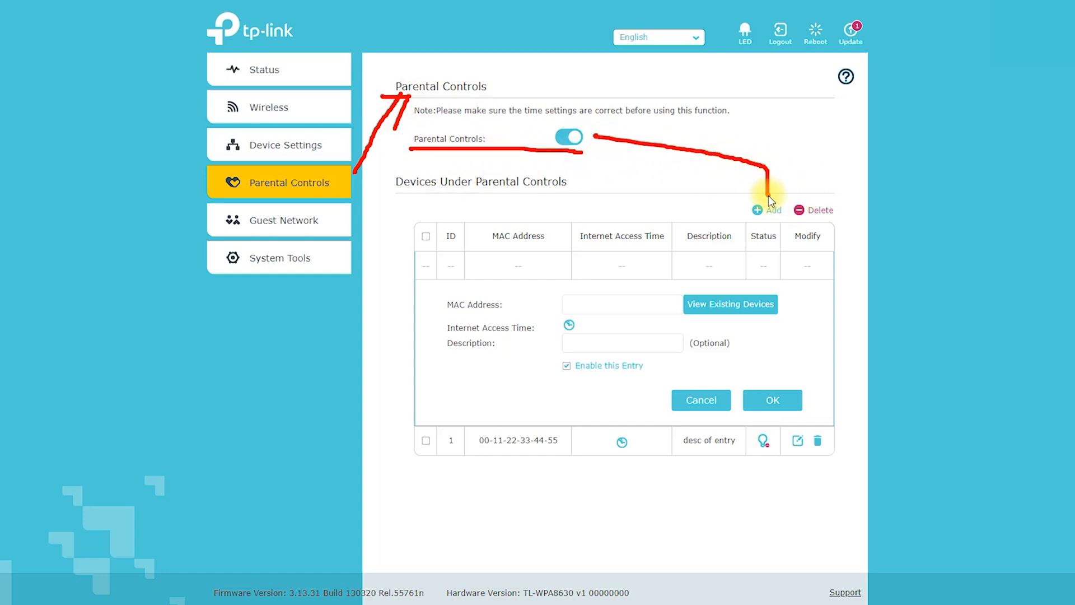
mouse_move(458, 479)
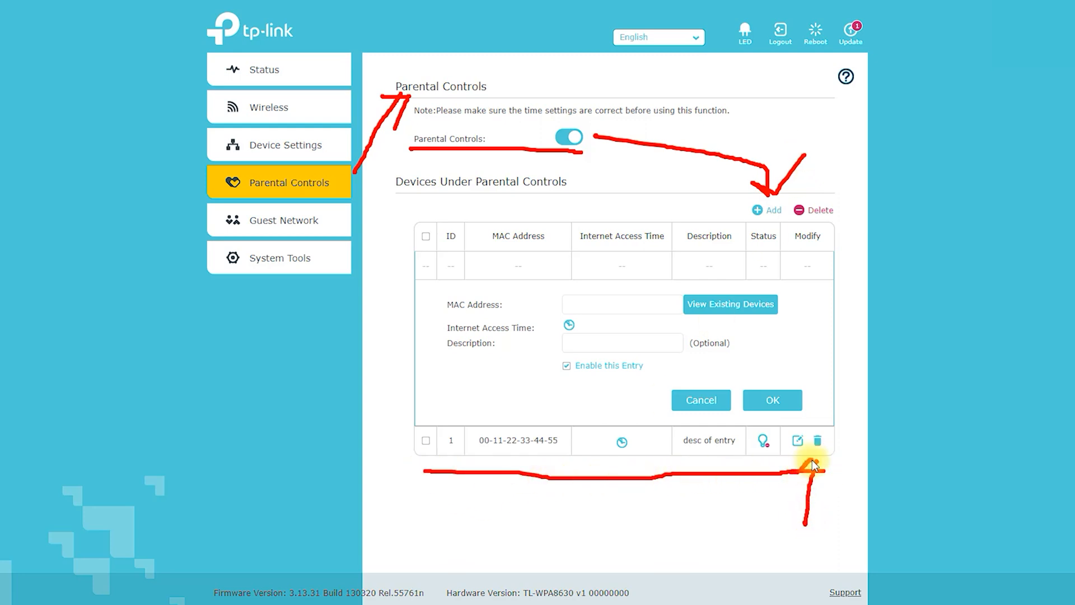
mouse_move(891, 236)
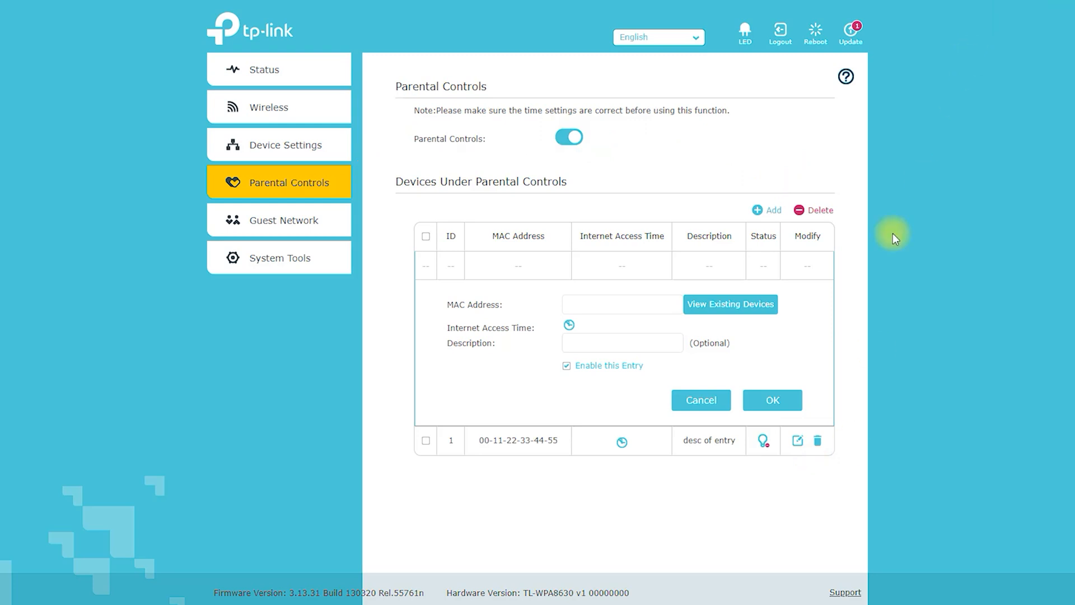
mouse_move(447, 454)
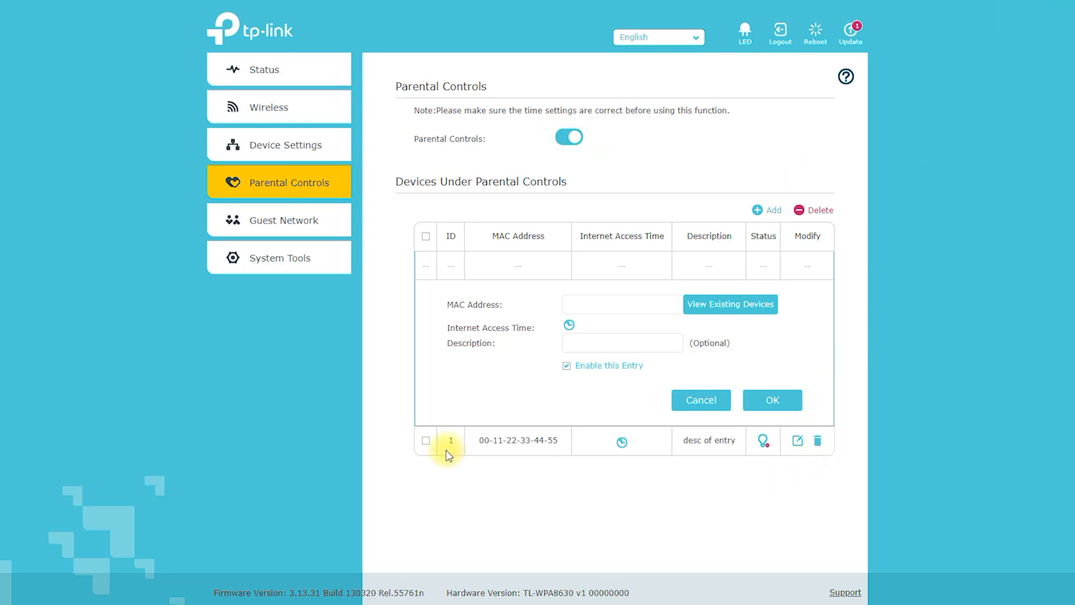
left_click(426, 440)
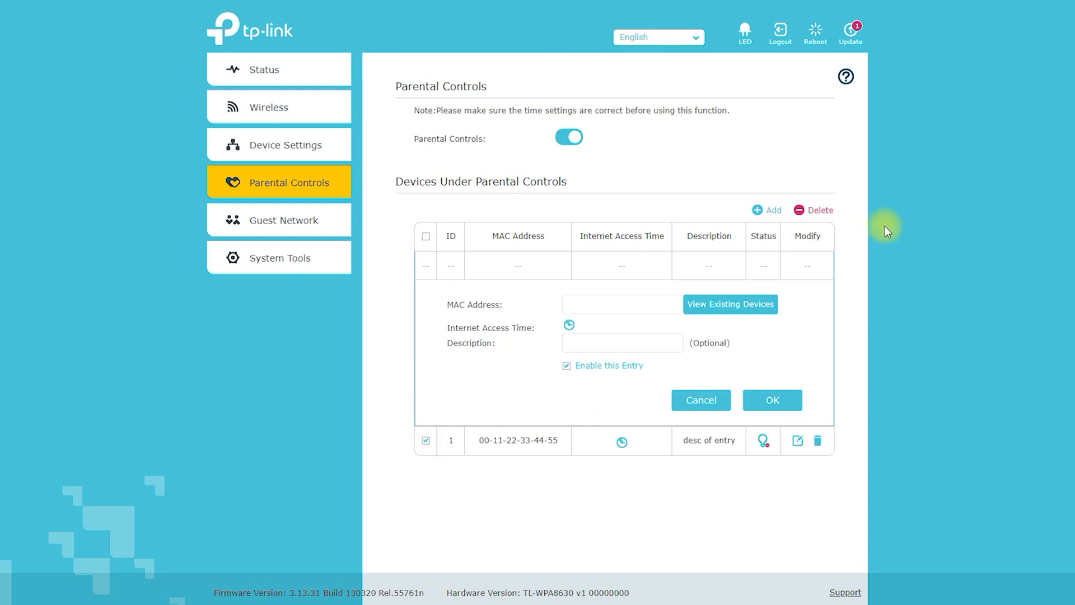
mouse_move(226, 209)
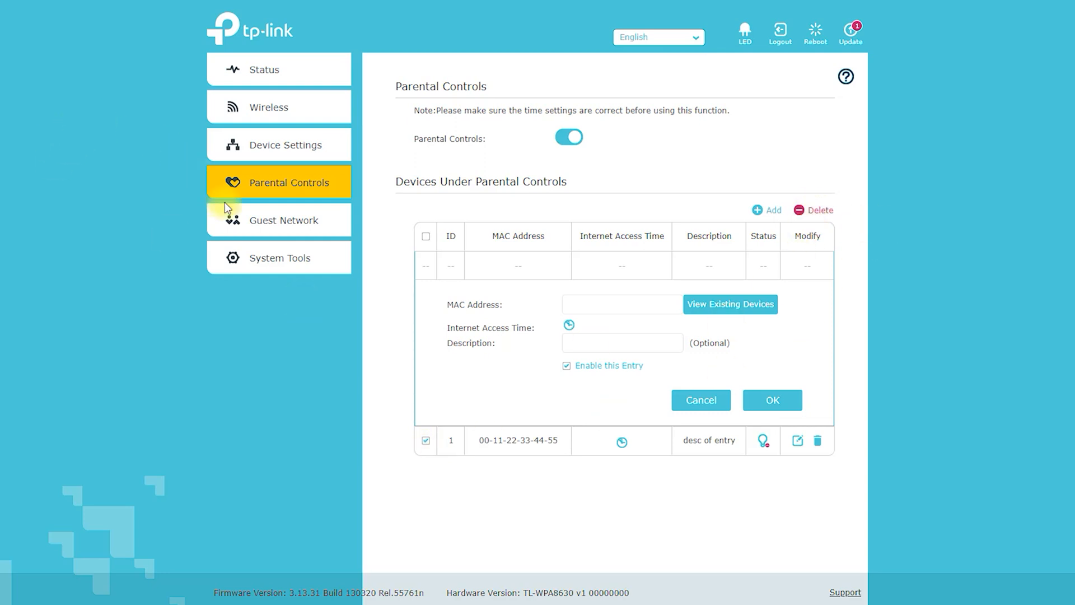
left_click(283, 220)
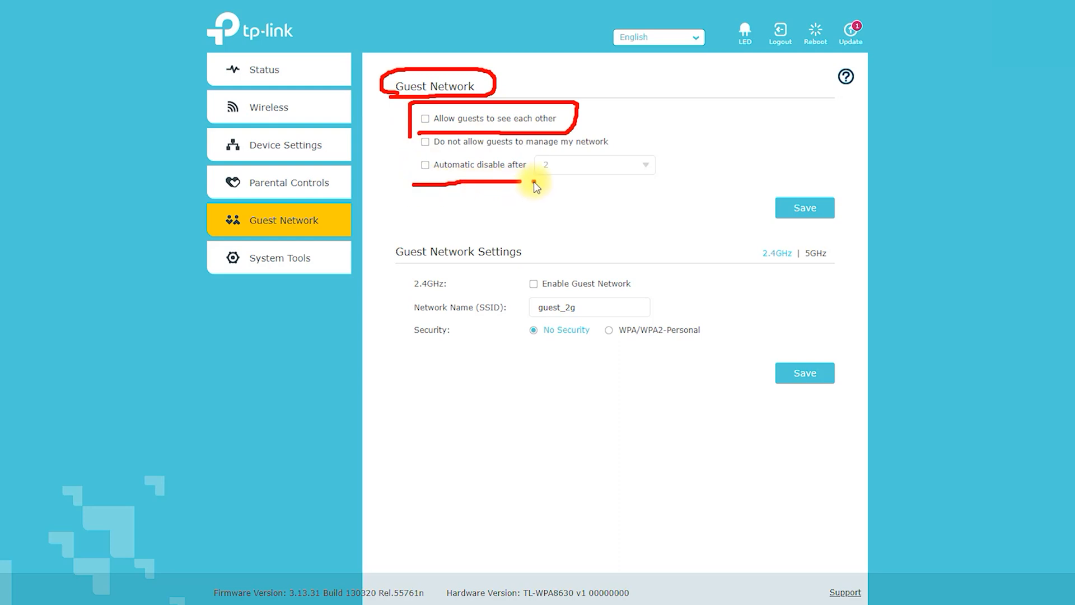
- Enable automatic guest-access disable and the 5GHz guest network guest_5g with WPA/WPA2-Personal security
left_click(425, 164)
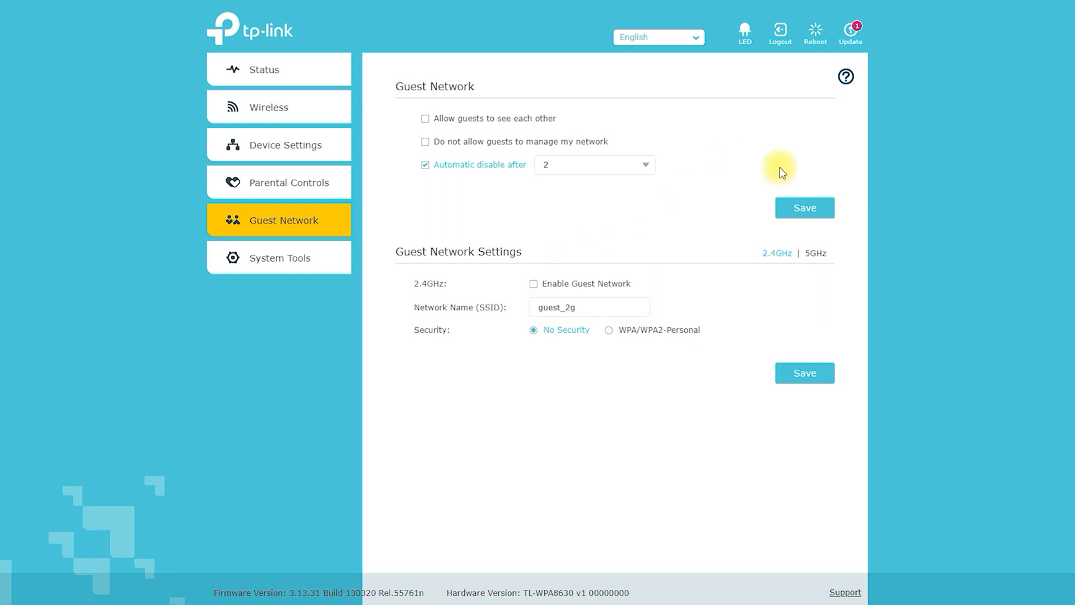
mouse_move(382, 254)
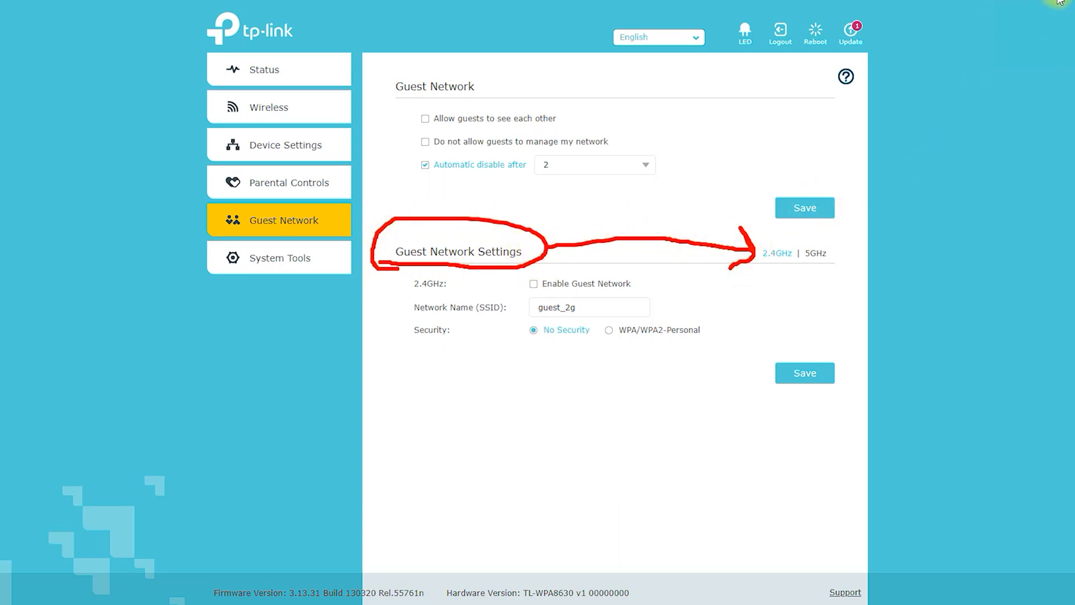
left_click(815, 253)
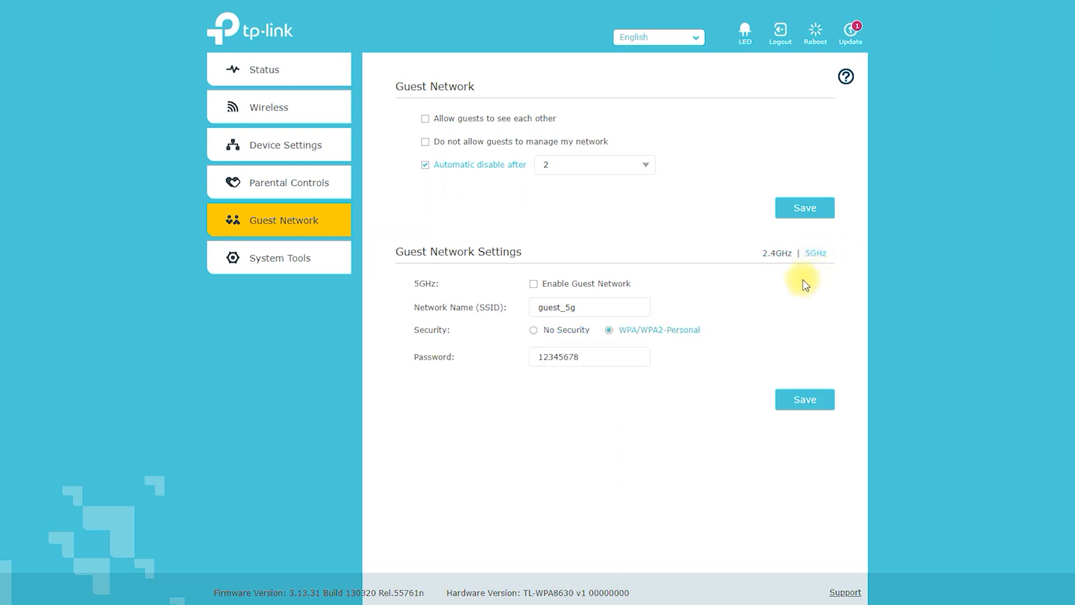
left_click(534, 284)
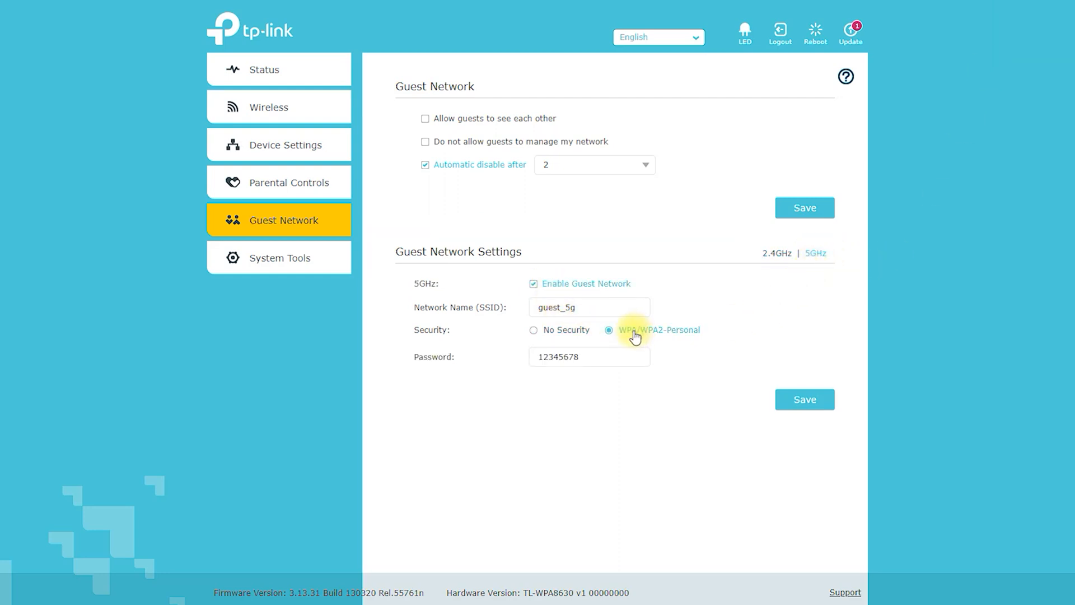
left_click(534, 330)
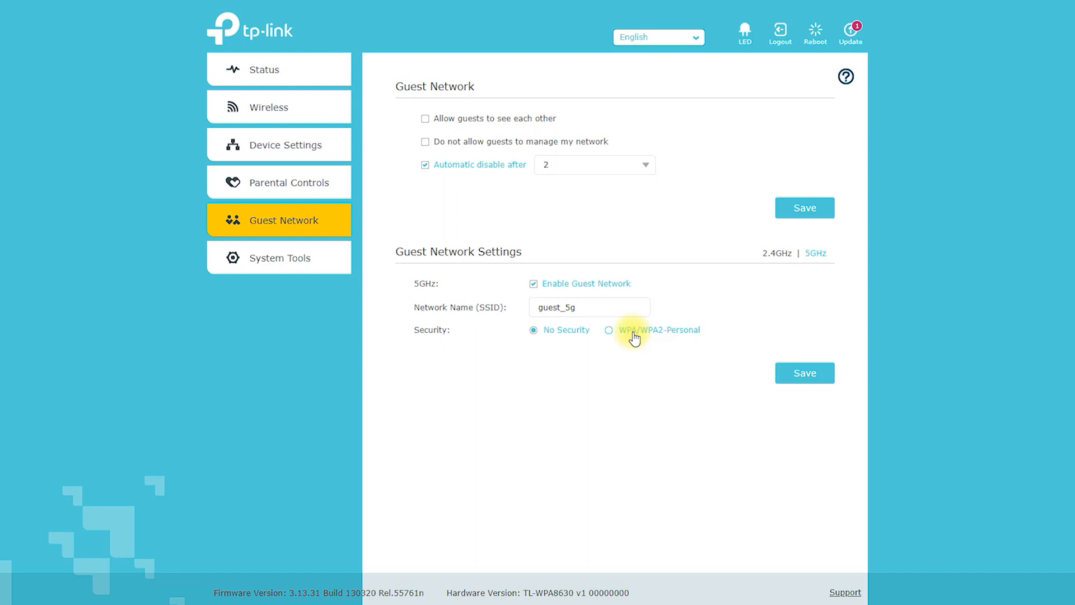
left_click(609, 330)
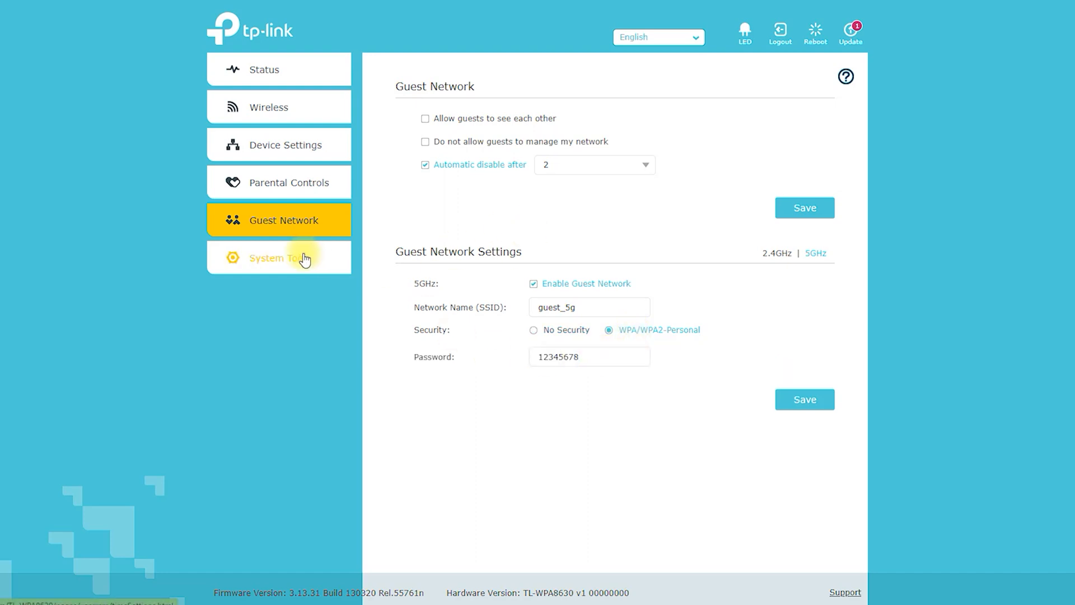
- Choose a time zone, fetch time from the NTP server, and check Firmware Upgrade for version 4.0.0
left_click(280, 257)
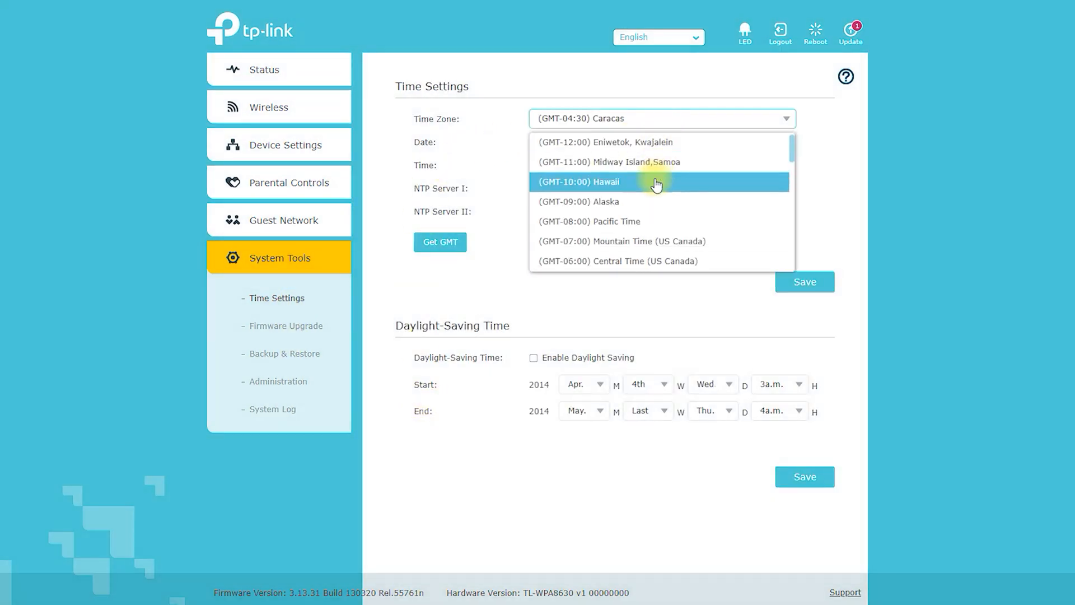
scroll("down", 3)
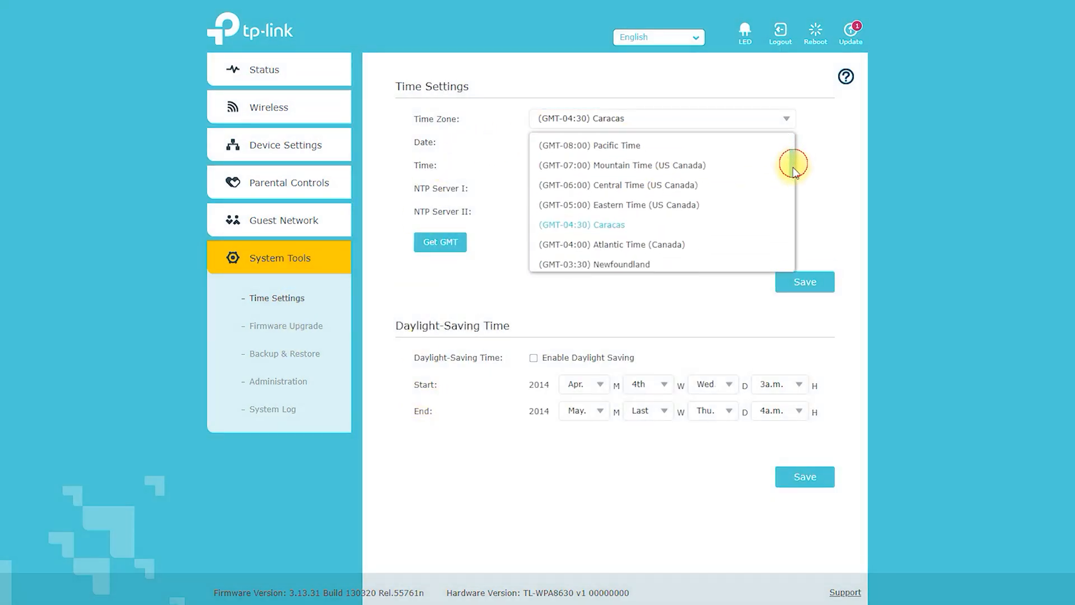
scroll("down", 3)
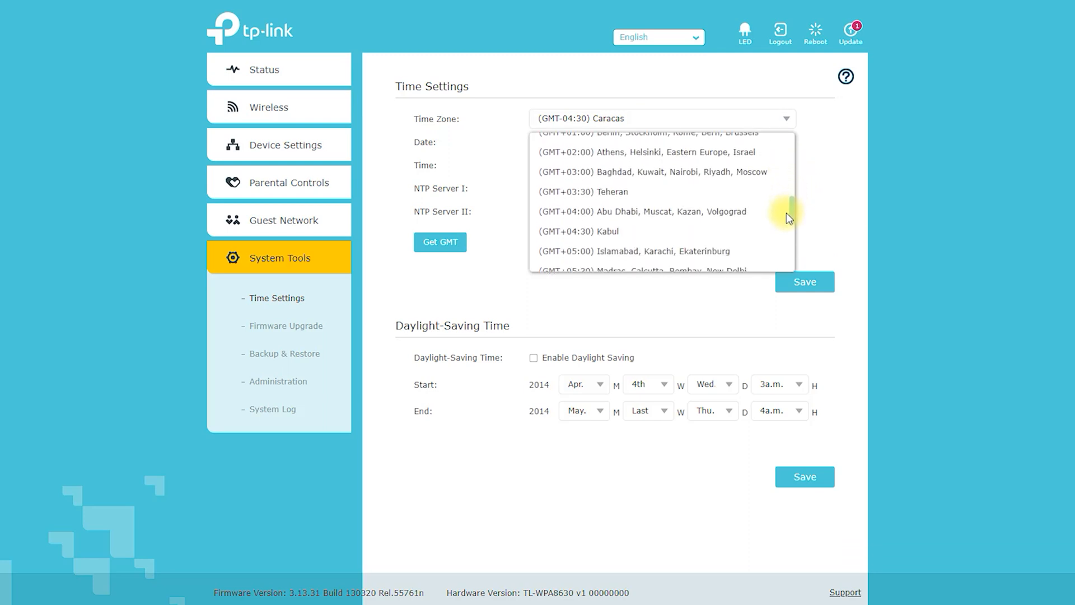
scroll("down", 3)
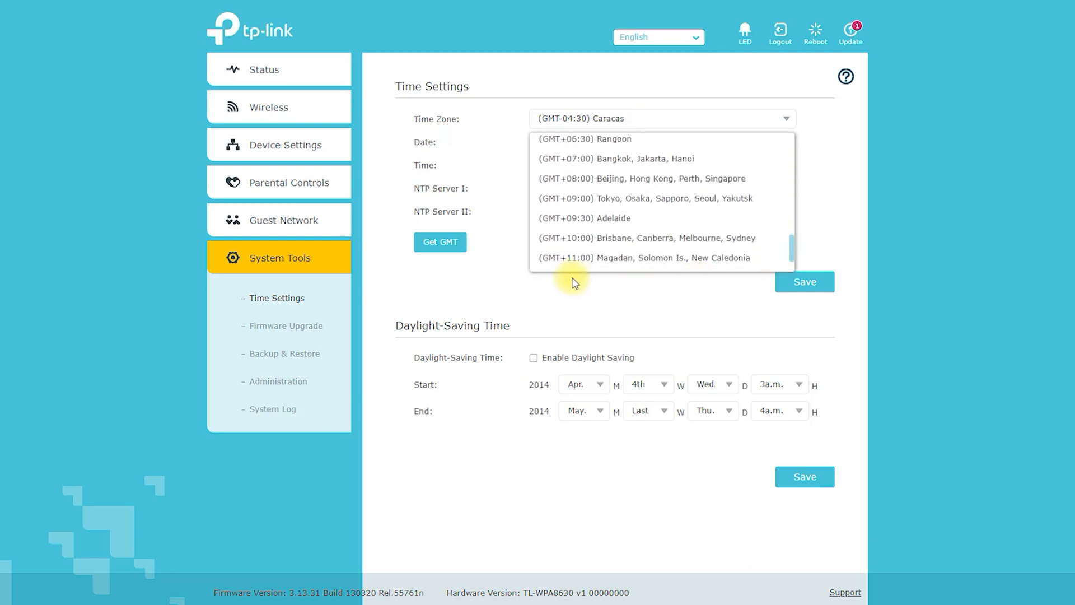
left_click(440, 242)
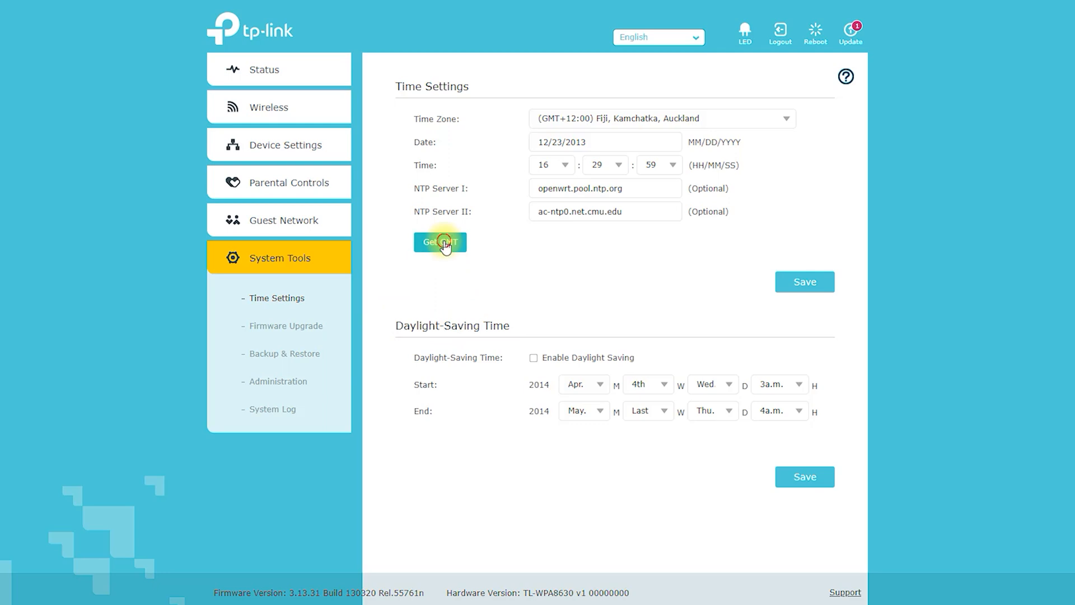
left_click(439, 242)
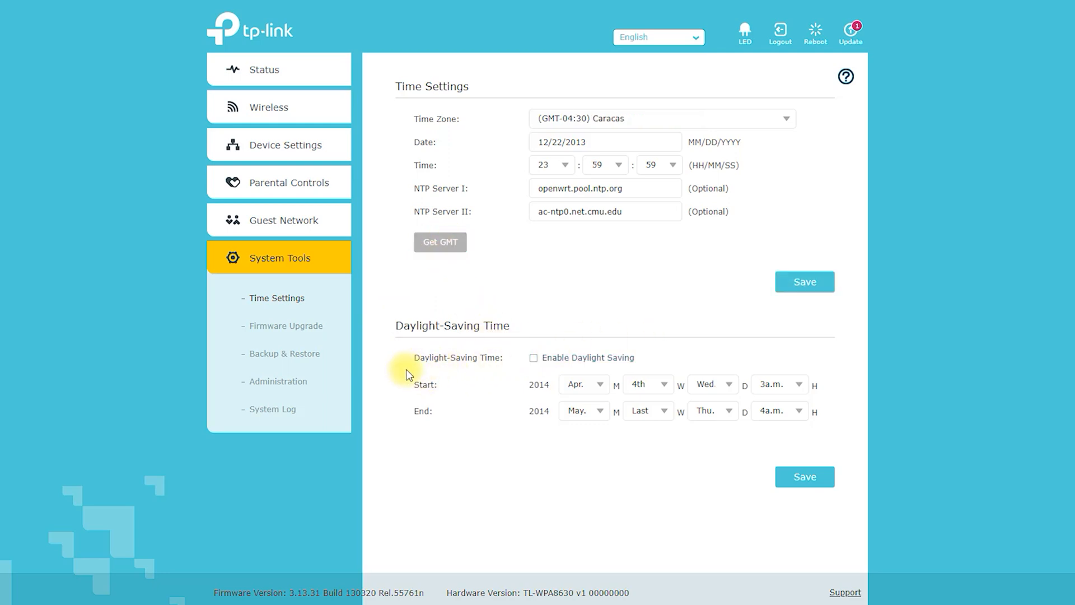
left_click(440, 242)
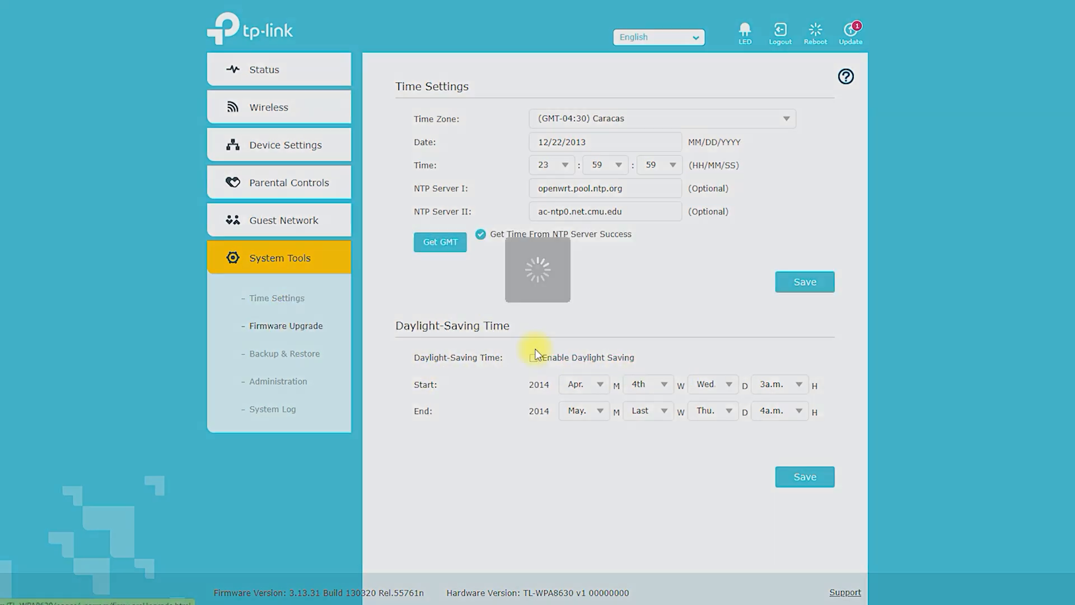
left_click(286, 326)
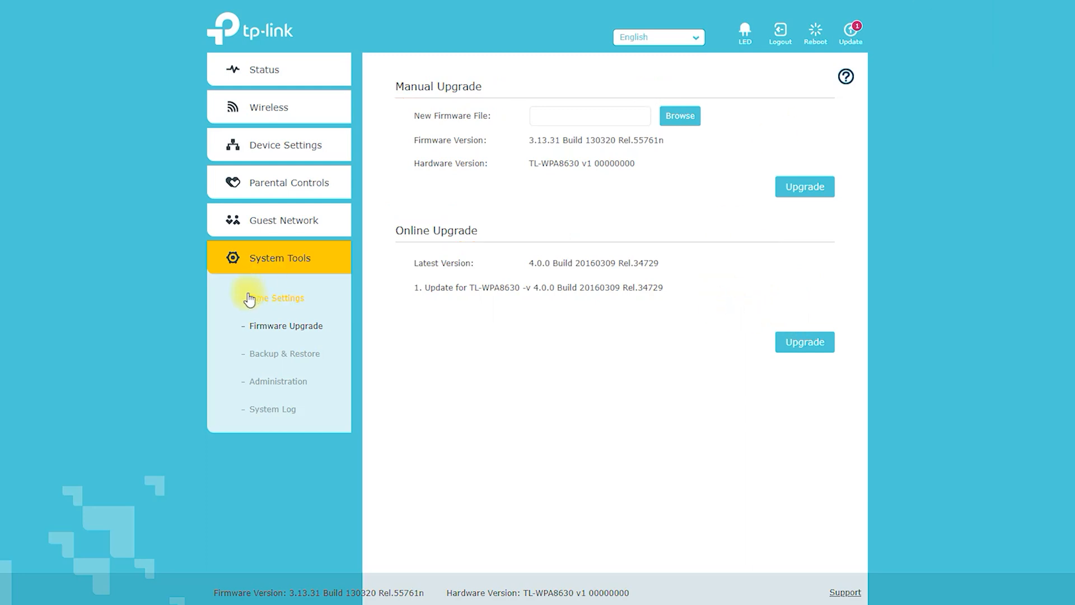
- Go to System Tools > Backup & Restore to see backup, restore and factory reset options
left_click(284, 353)
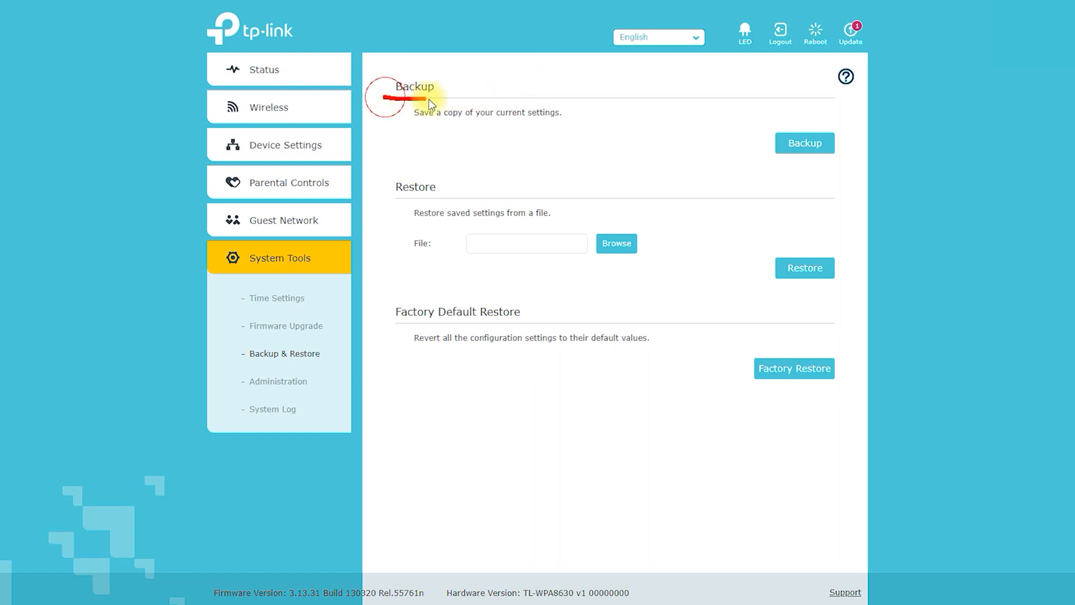
mouse_move(451, 89)
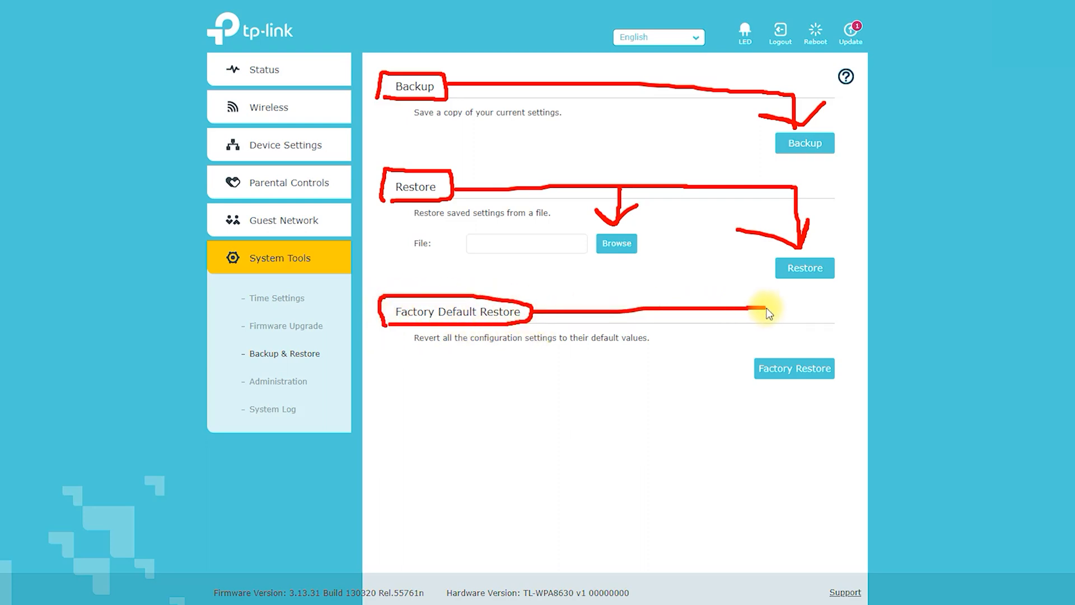
mouse_move(795, 354)
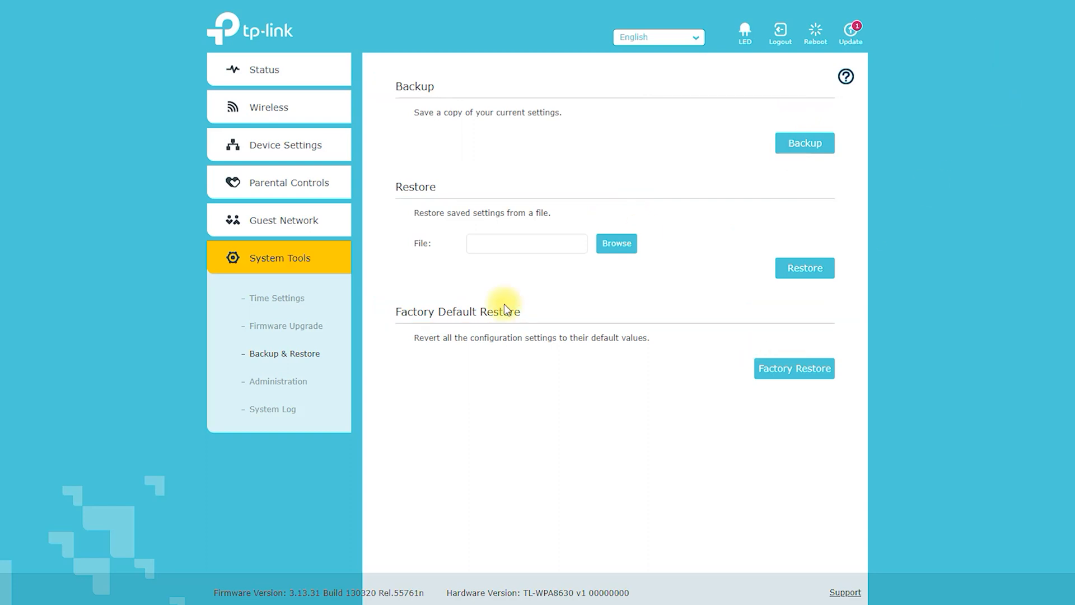
- Review Account Management under Administration, then view the System Log's five DHCP entries
left_click(278, 381)
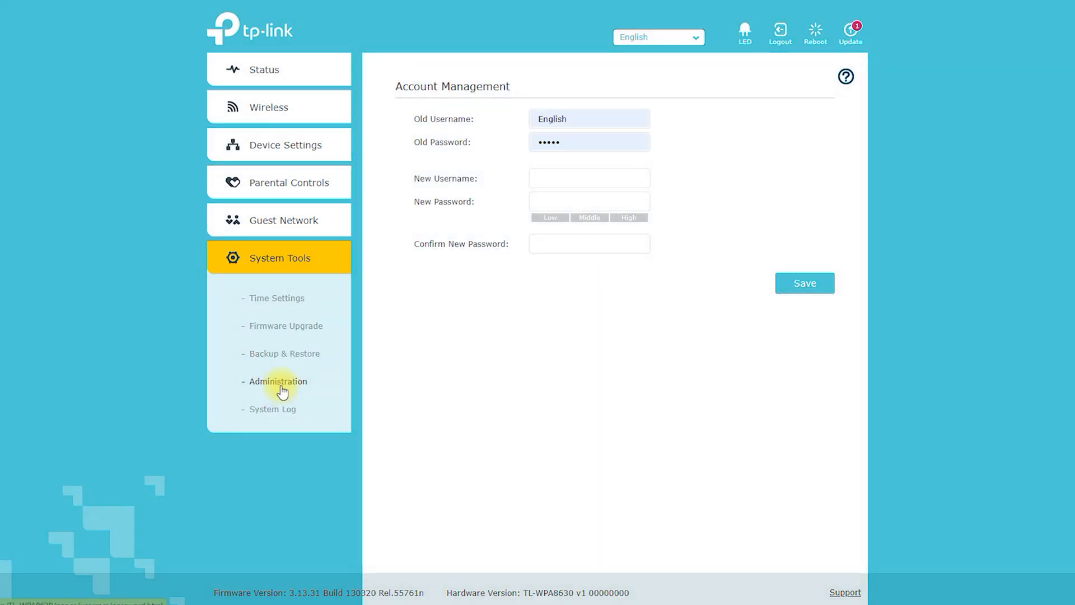
mouse_move(381, 89)
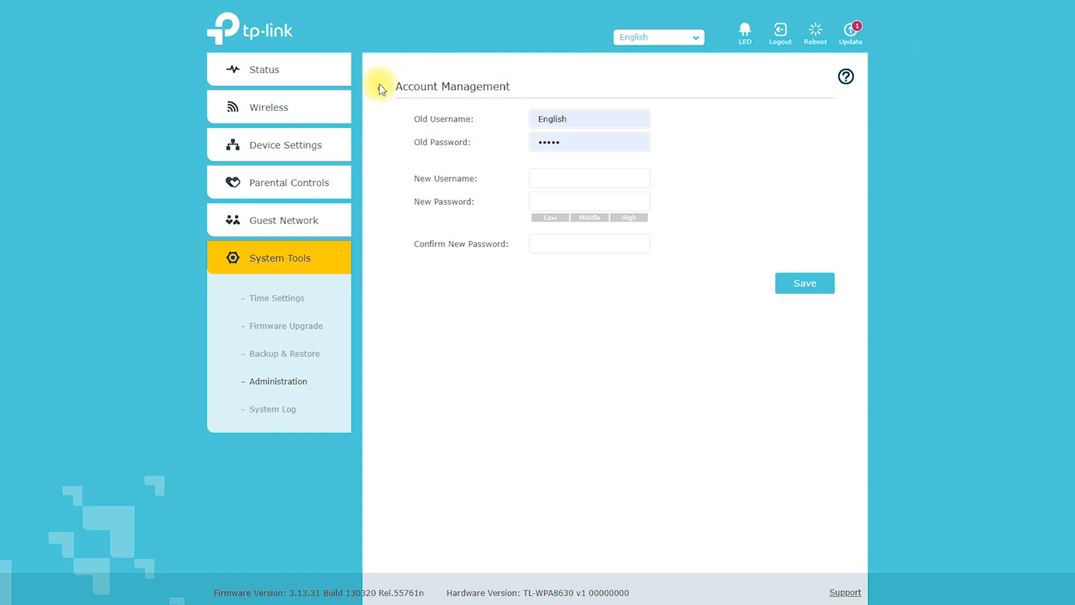
mouse_move(415, 71)
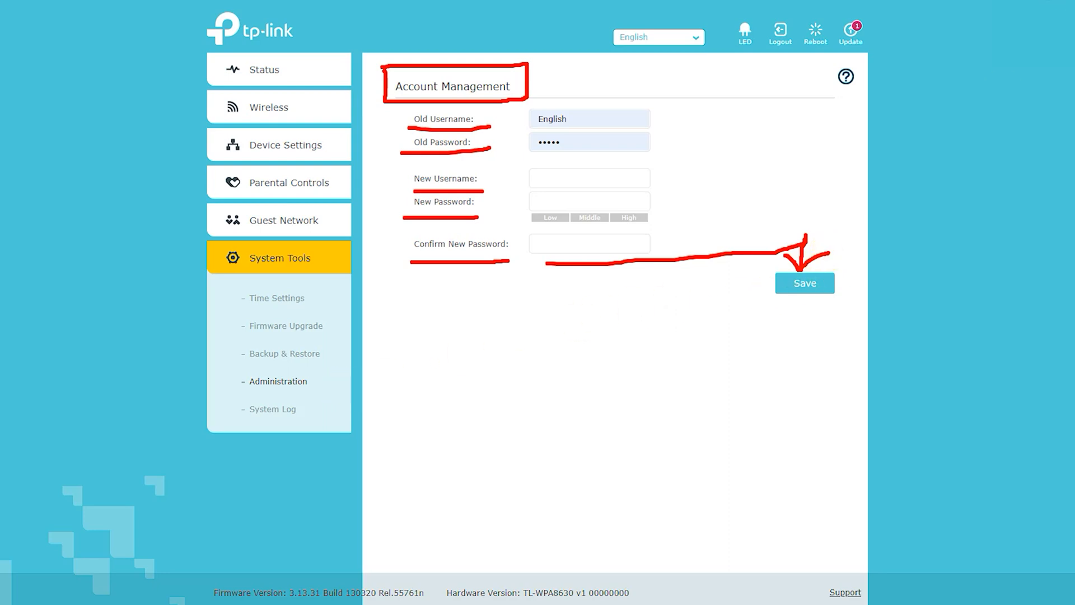
left_click(804, 283)
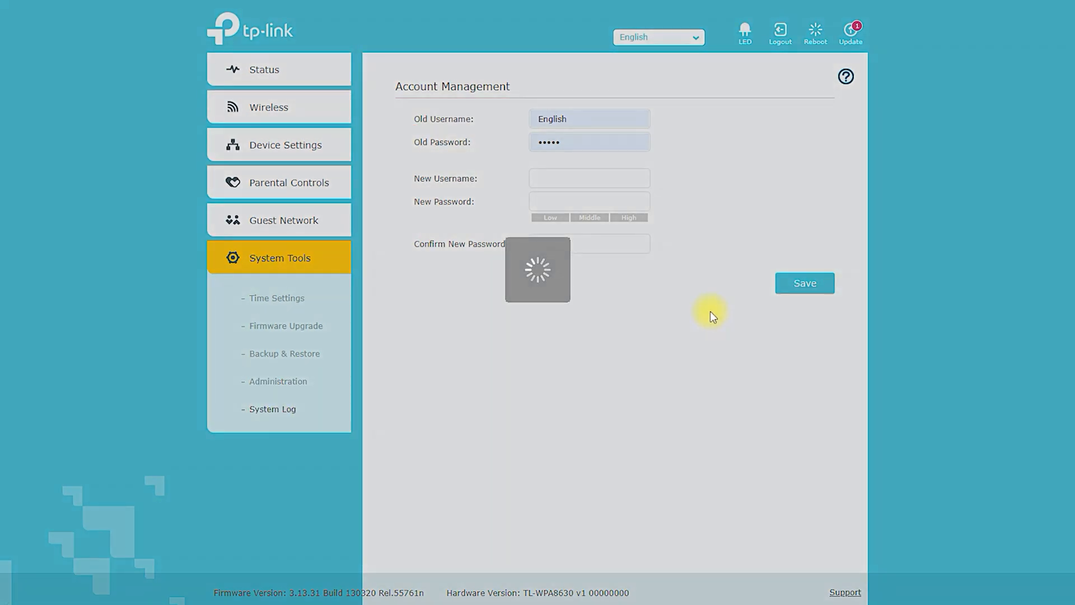
left_click(271, 409)
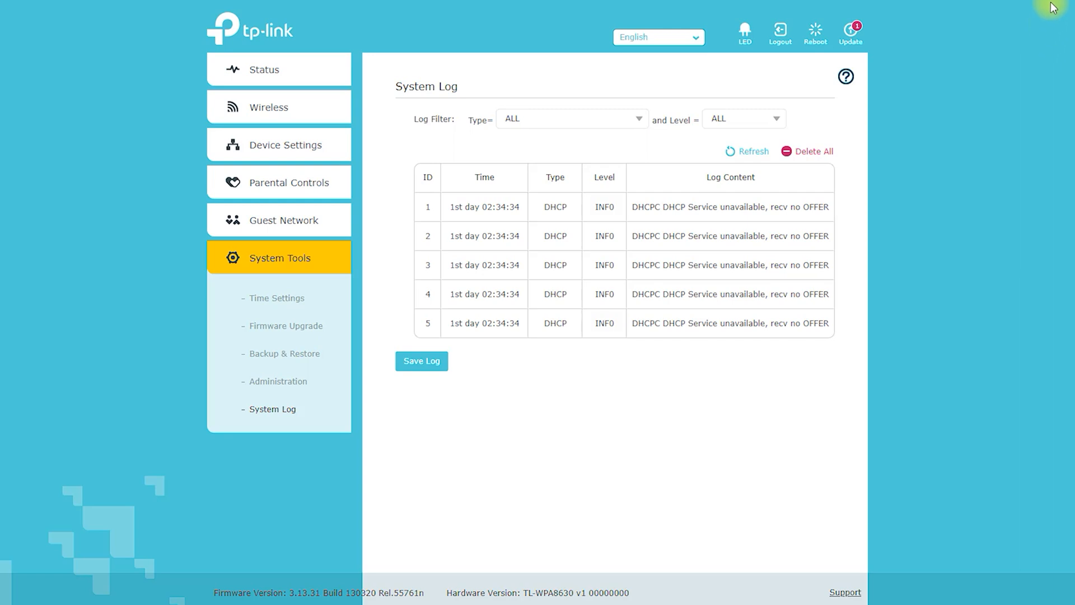